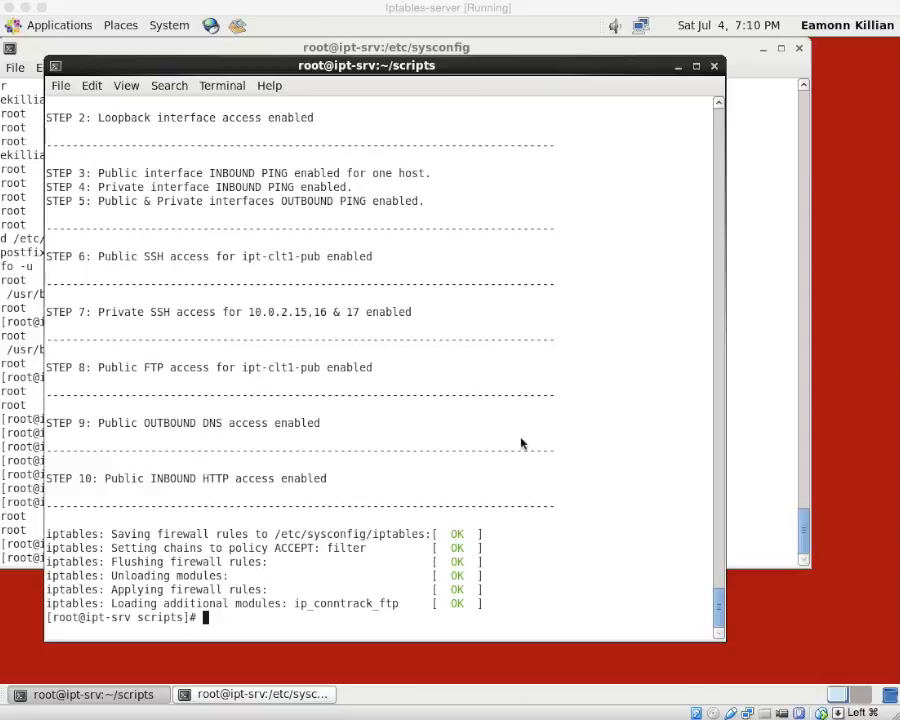
{"action": "left_click", "coordinate": [58, 25]}
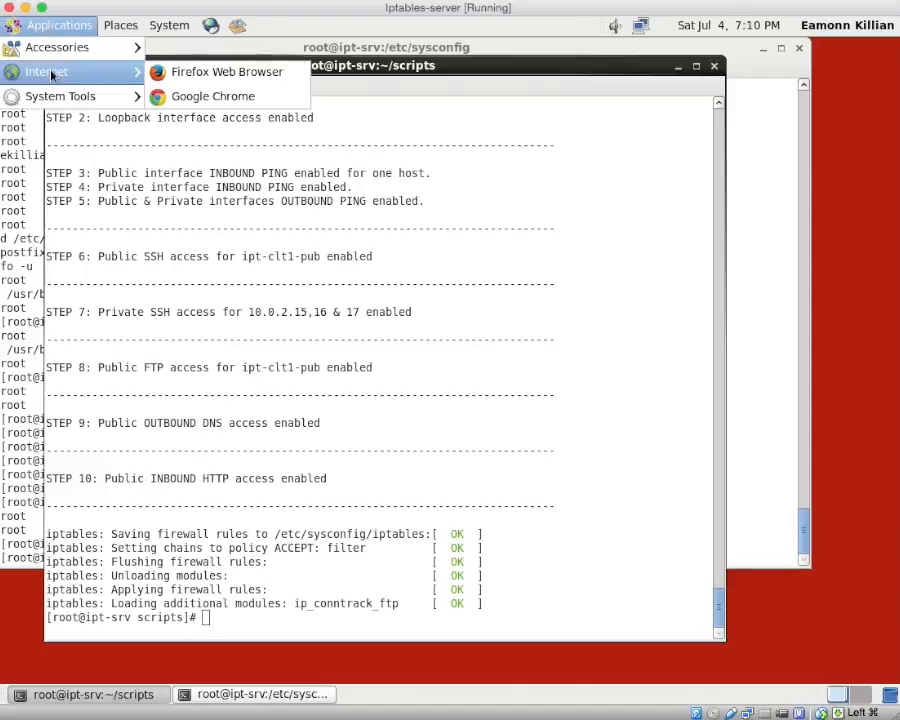
{"action": "left_click", "coordinate": [212, 96]}
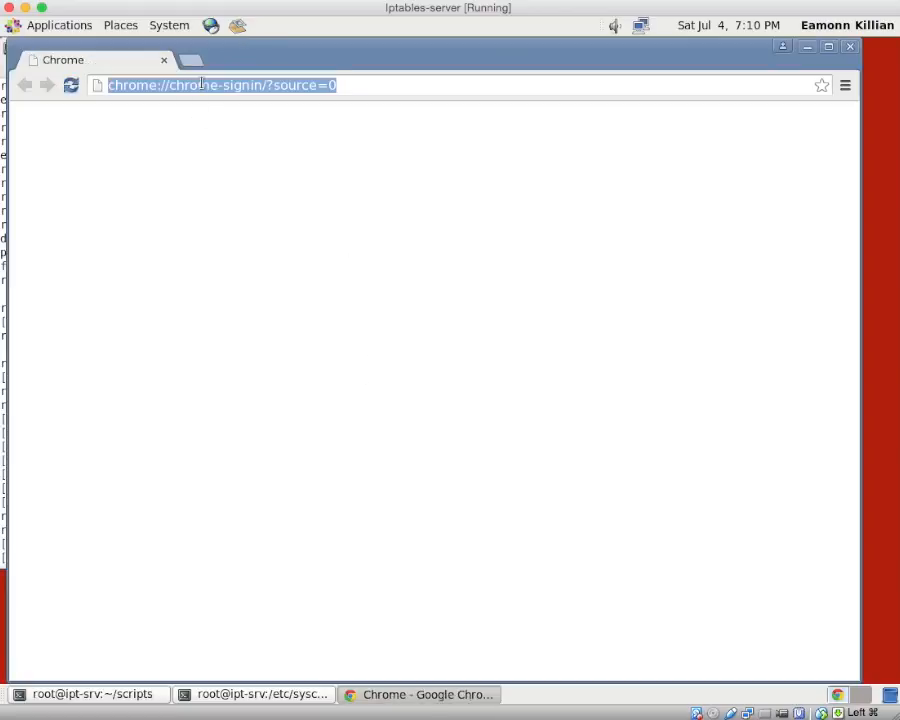
{"action": "type", "text": "www.google.com"}
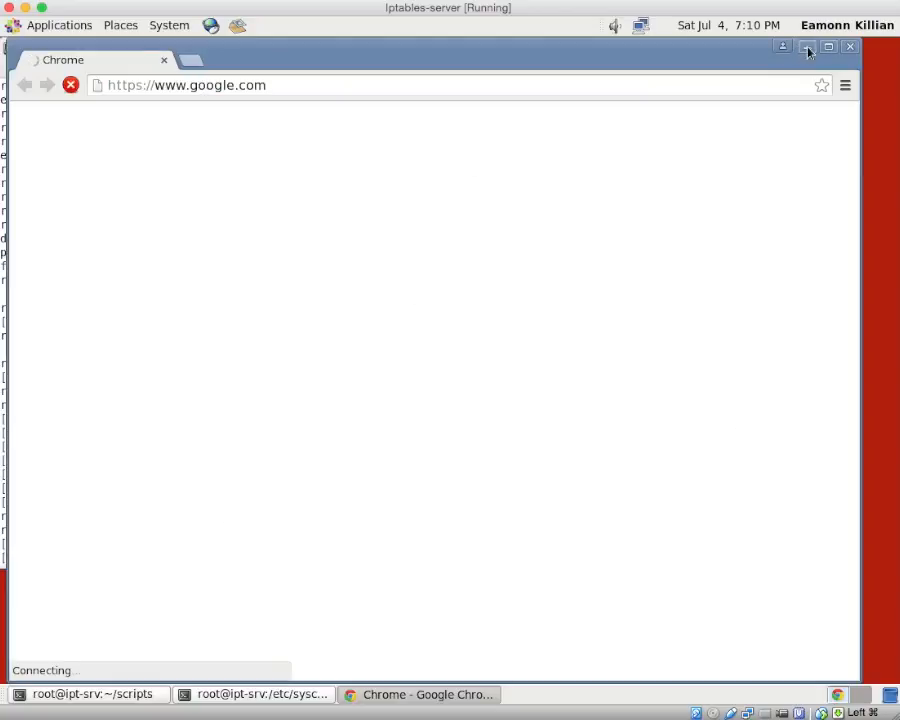
{"action": "mouse_move", "coordinate": [515, 242]}
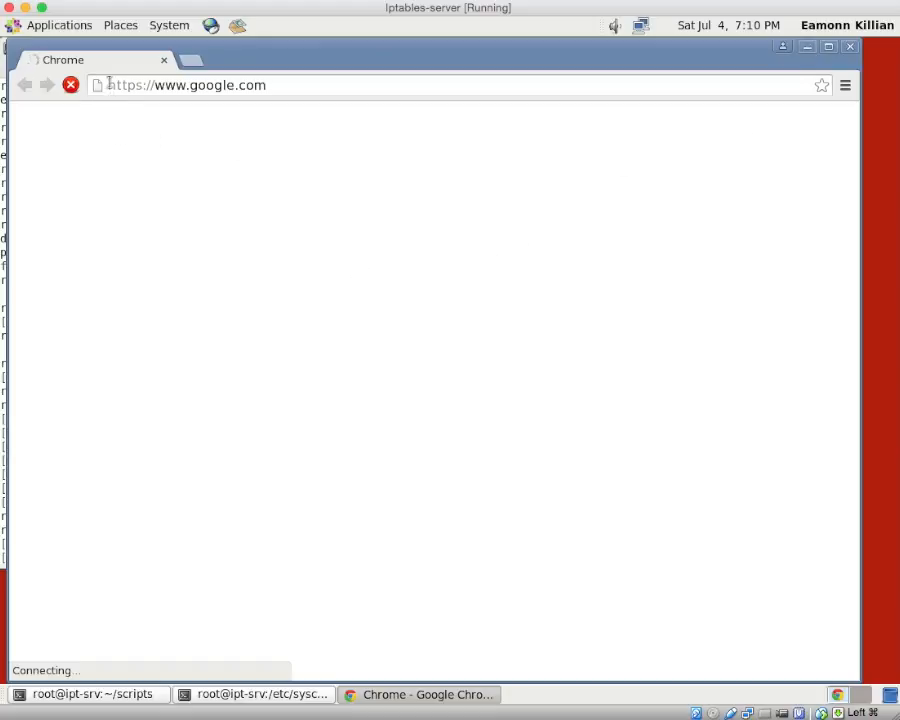
{"action": "left_click", "coordinate": [180, 85]}
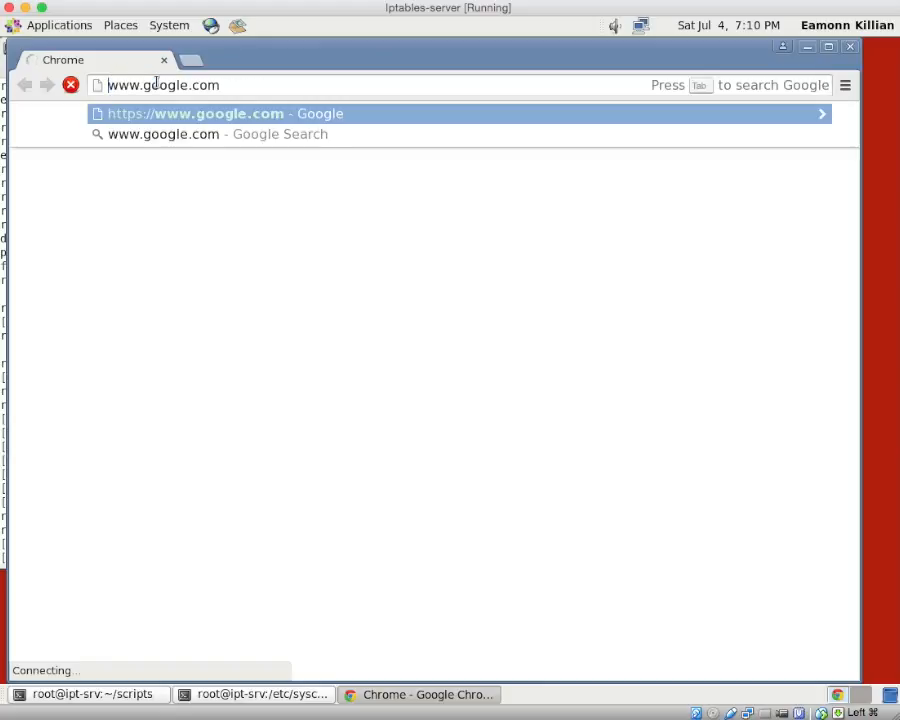
{"action": "key", "text": "Return"}
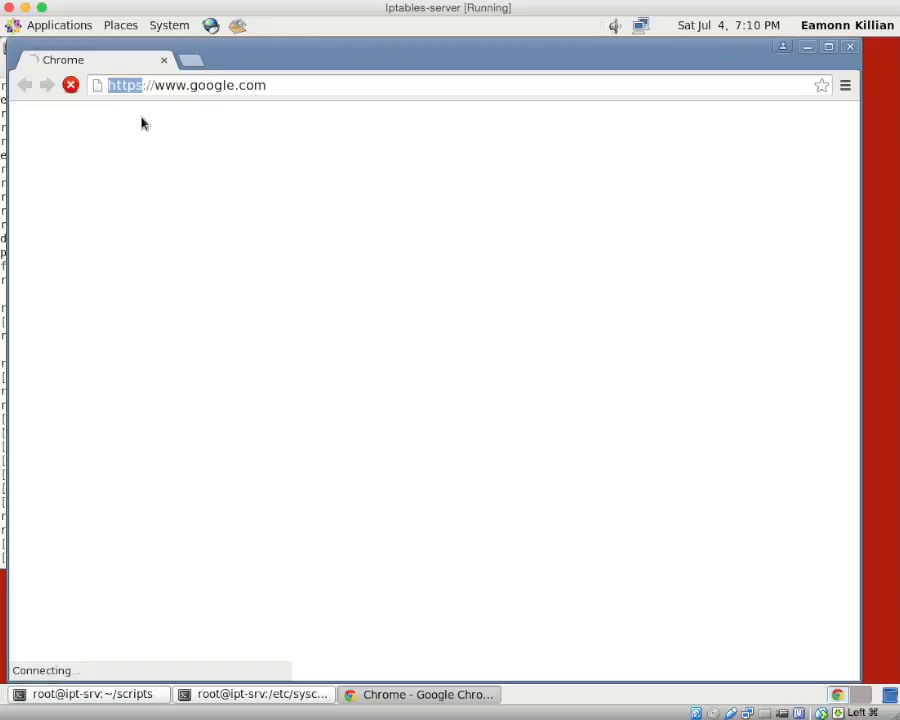
{"action": "mouse_move", "coordinate": [180, 123]}
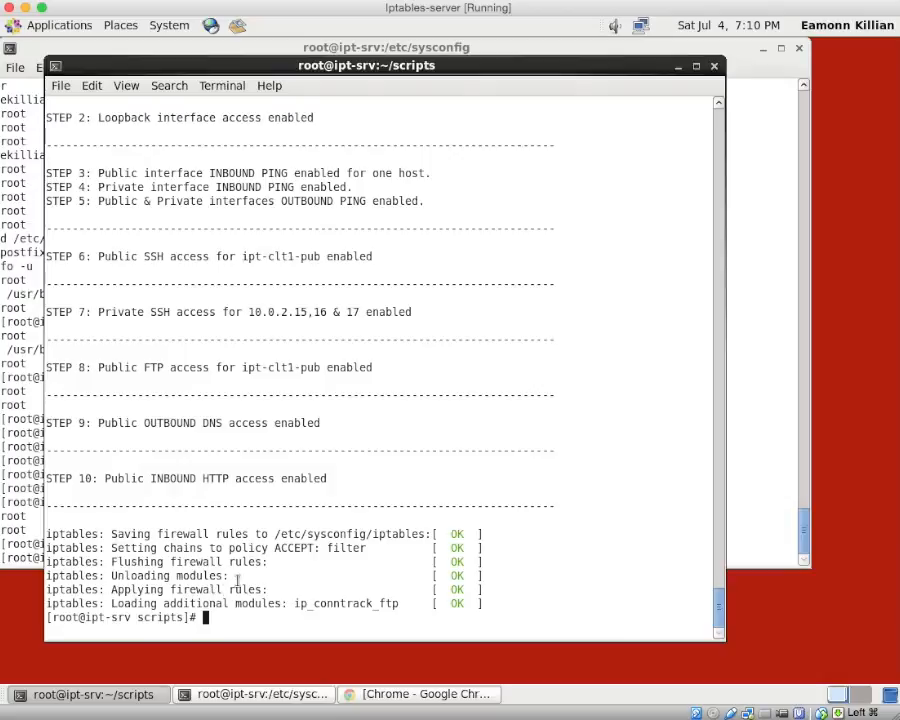
List the iptables rules, then open allow-yum-dns-ftp-ssh-ping.sh in vi below STEP 10.
{"action": "type", "text": "iptables -L"}
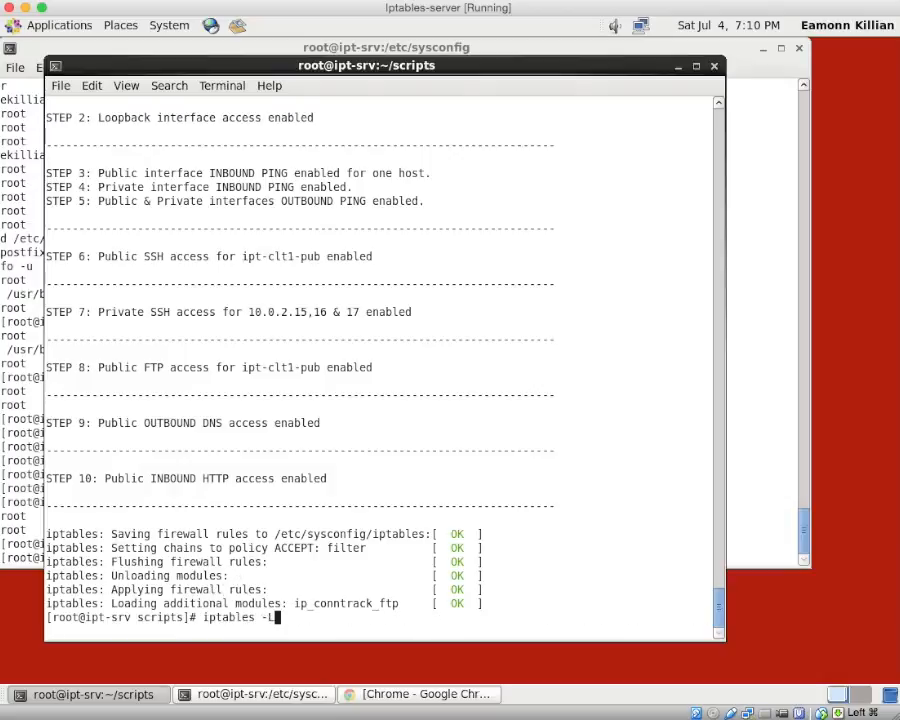
{"action": "type", "text": "vi allow-yum-dns-ftp-ssh-ping.sh"}
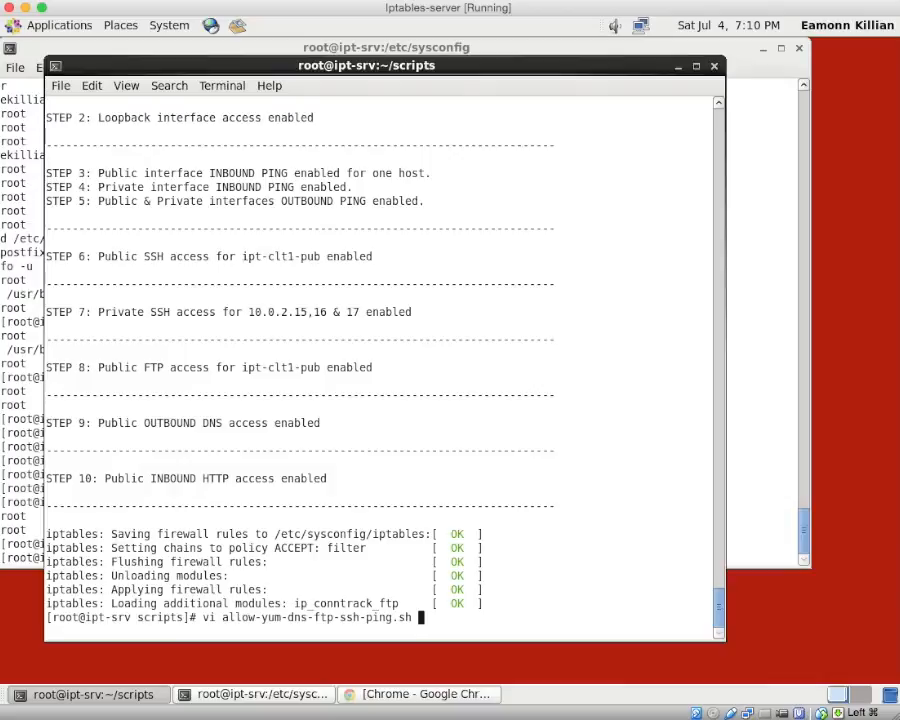
{"action": "key", "text": "Return"}
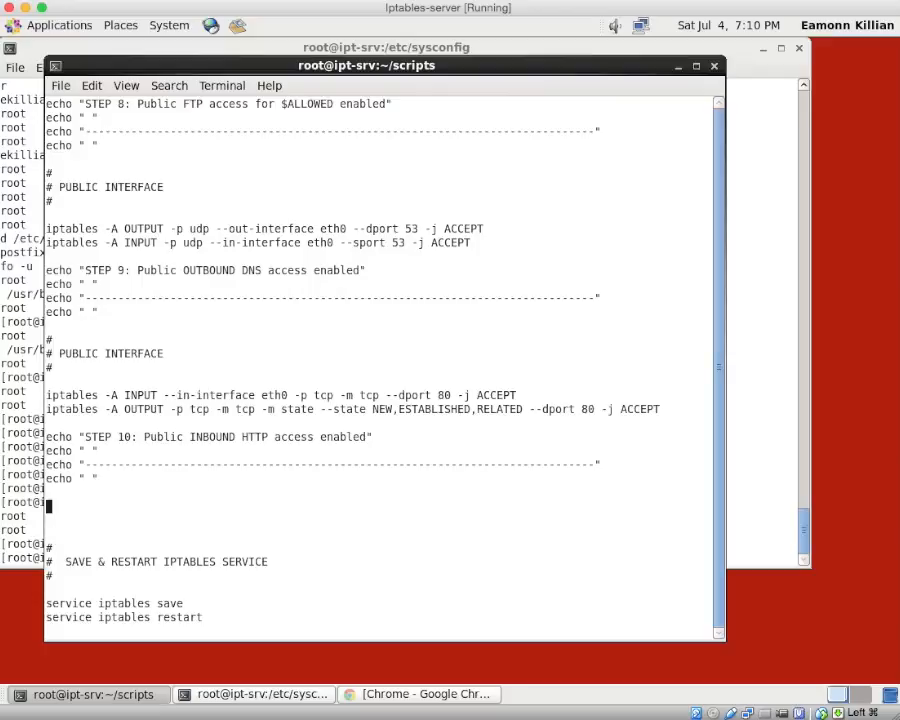
{"action": "key", "text": "i"}
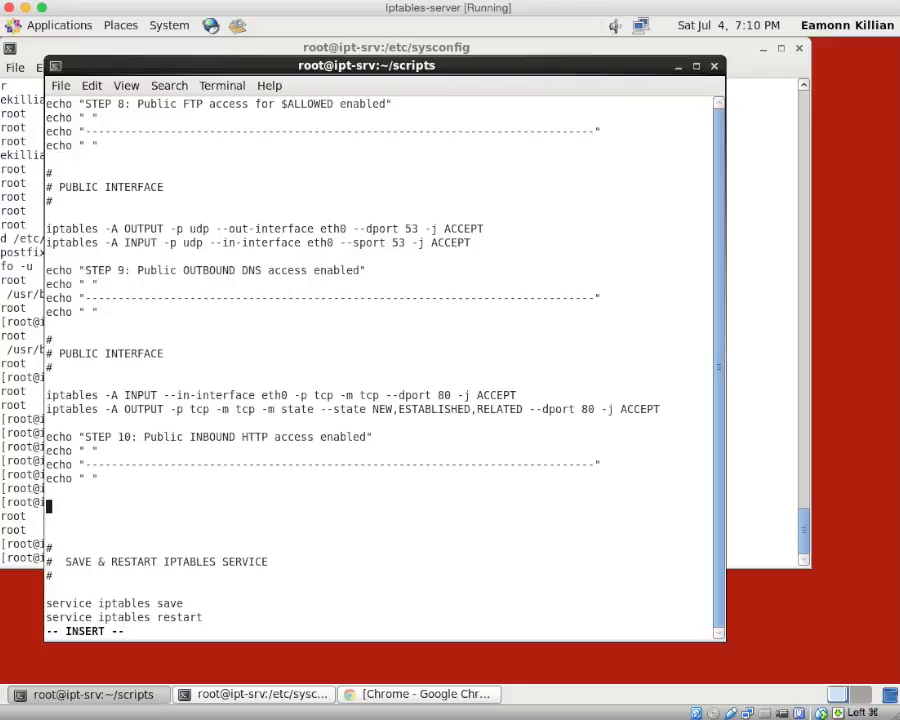
{"action": "key", "text": "Escape"}
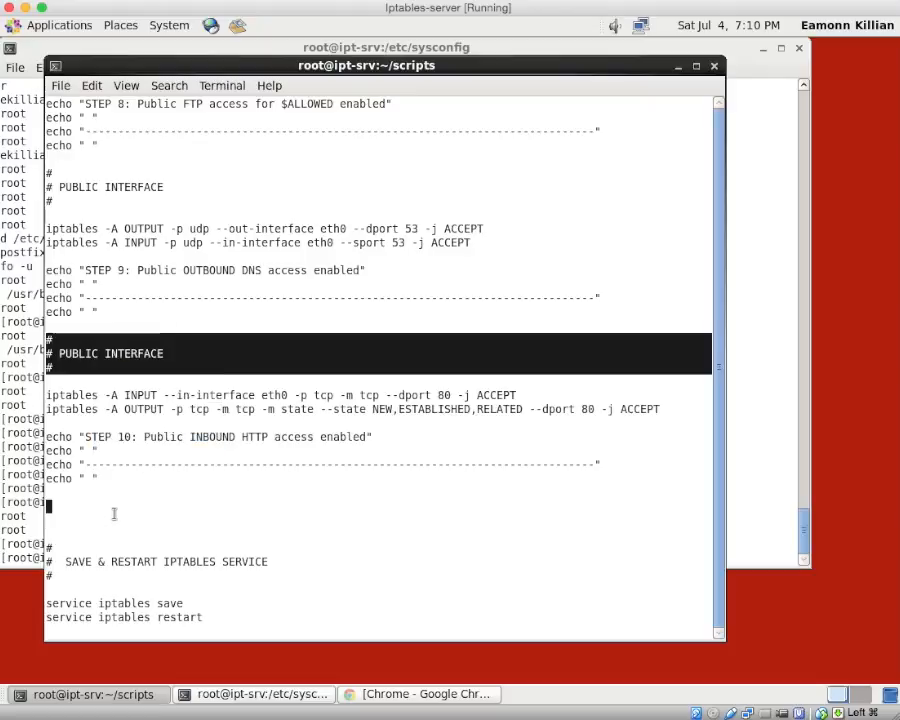
Add a # PUBLIC INTERFACE comment and STEP 11 'Public OUTBOUND HTTPS access enabled' echo lines.
{"action": "key", "text": "i"}
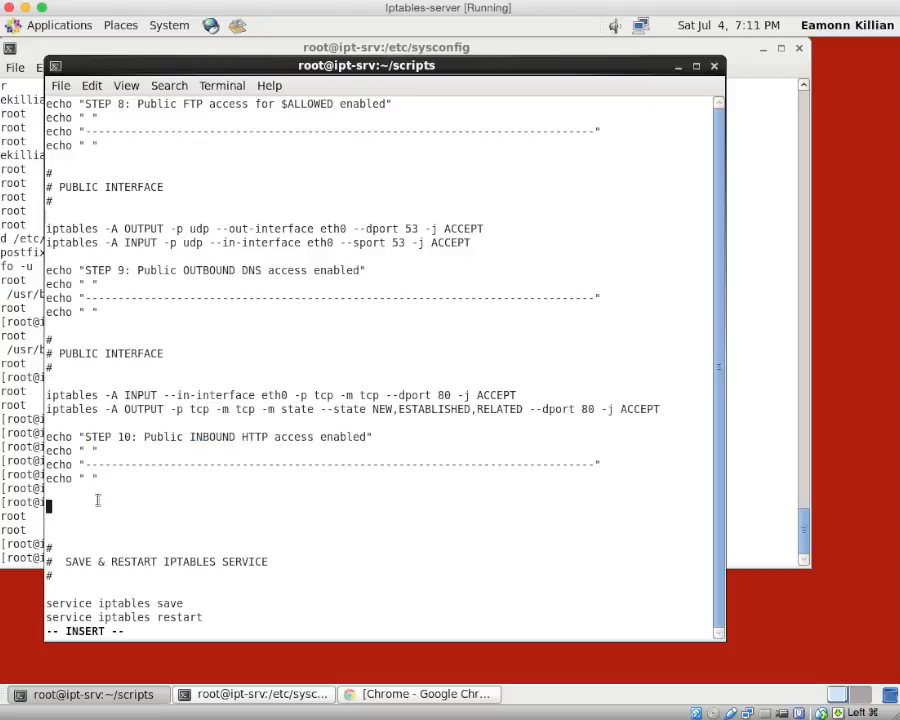
{"action": "type", "text": "# PUBLIC INTERFACE"}
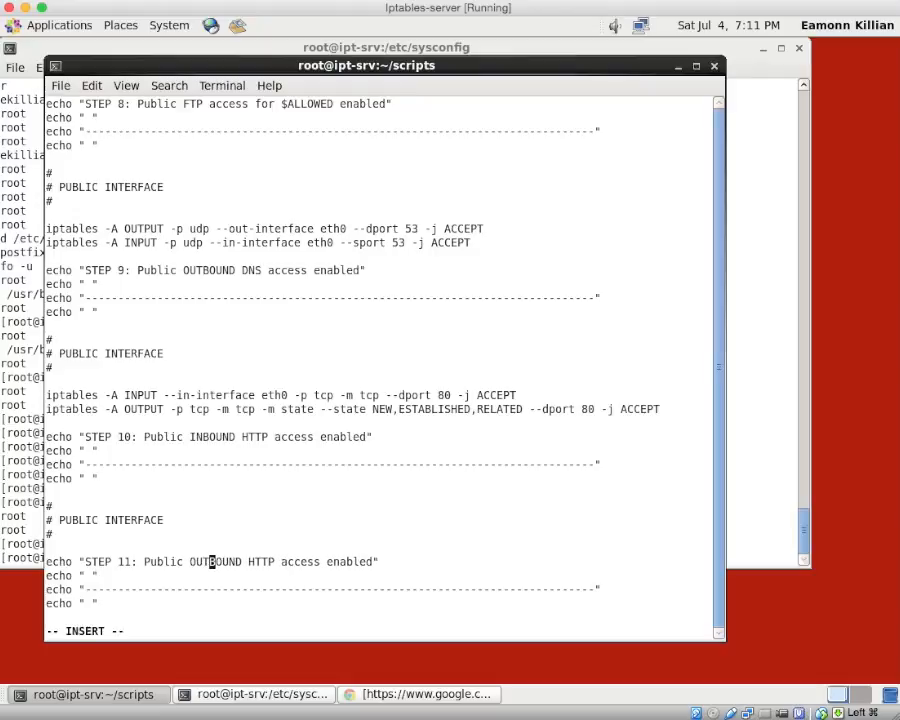
{"action": "key", "text": "Escape"}
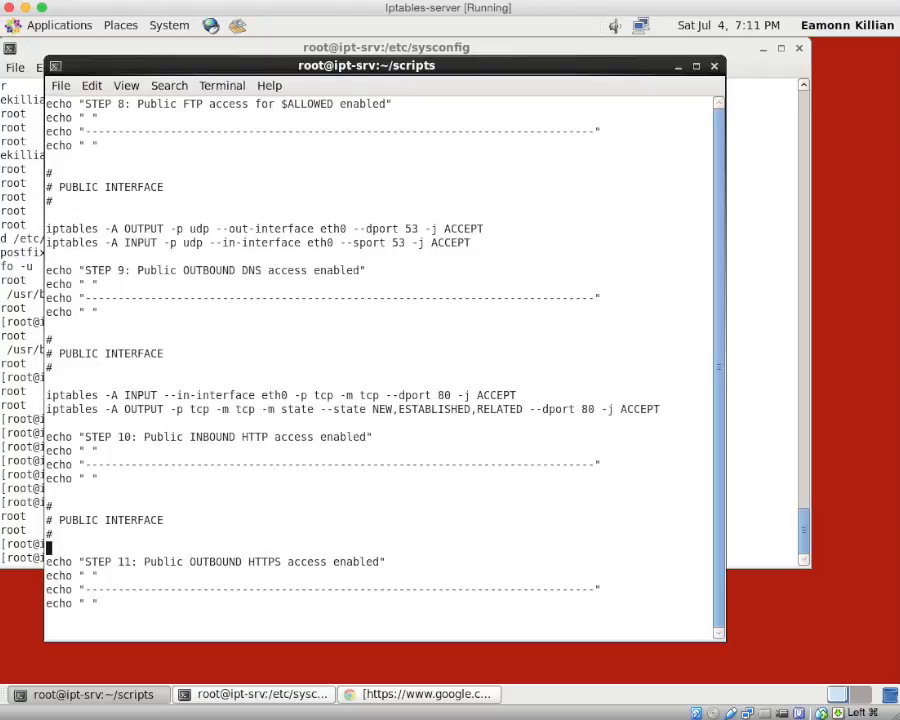
{"action": "key", "text": "i"}
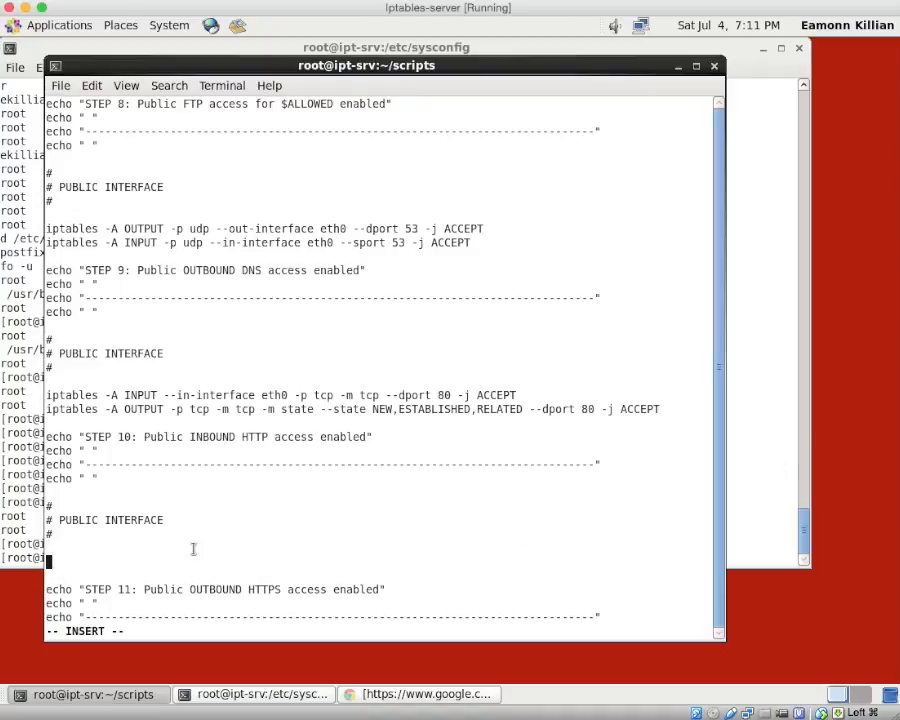
Begin the outbound rule: iptables -A OUTPUT --out-interface eth0 -p tcp.
{"action": "type", "text": "iptables -A"}
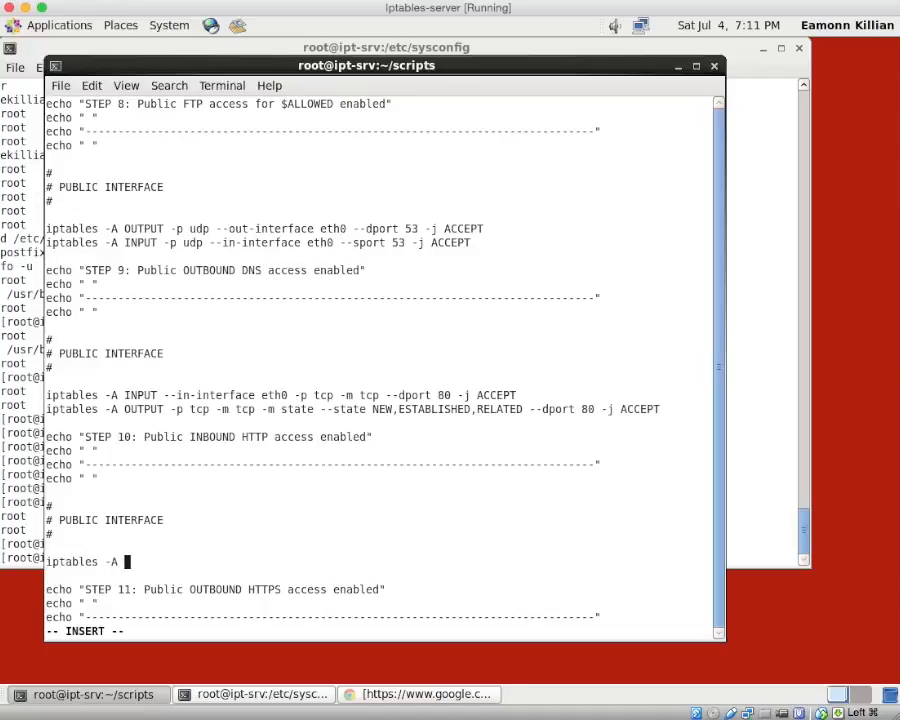
{"action": "type", "text": "OUTPUT"}
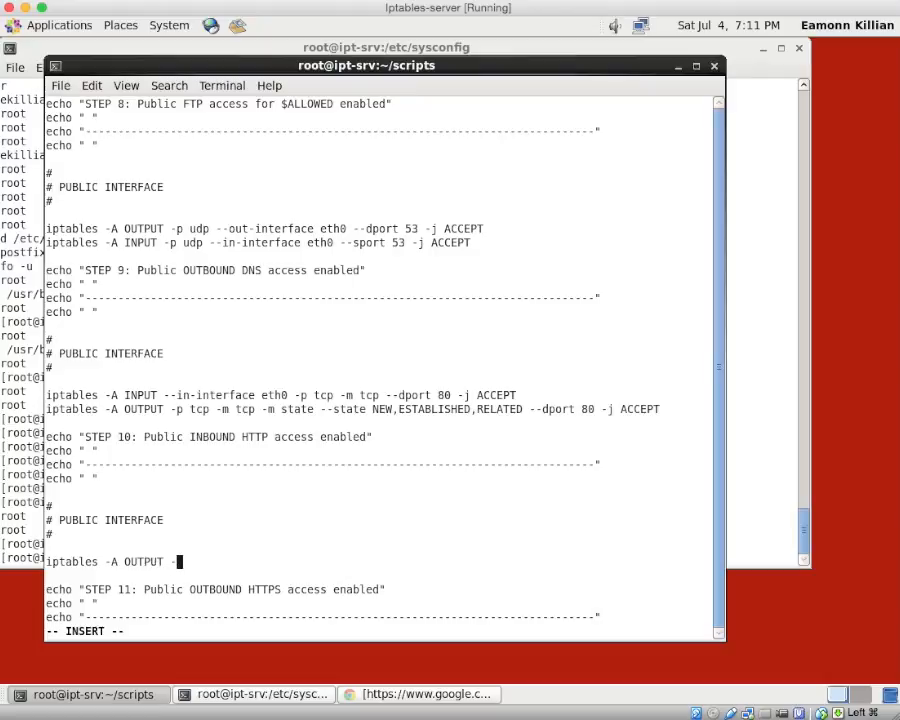
{"action": "type", "text": "-out-in"}
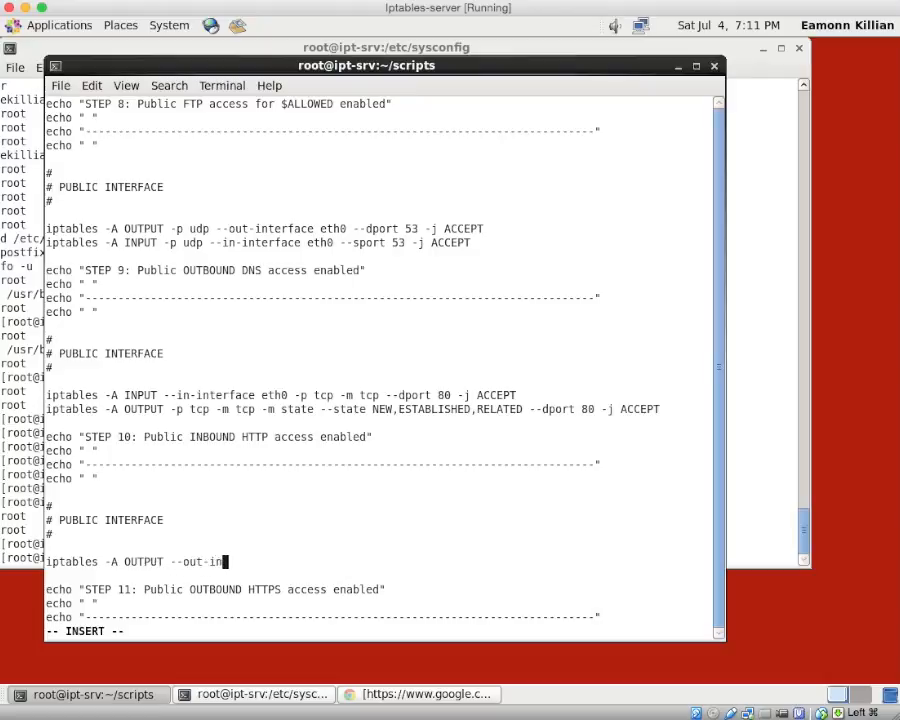
{"action": "type", "text": "terface"}
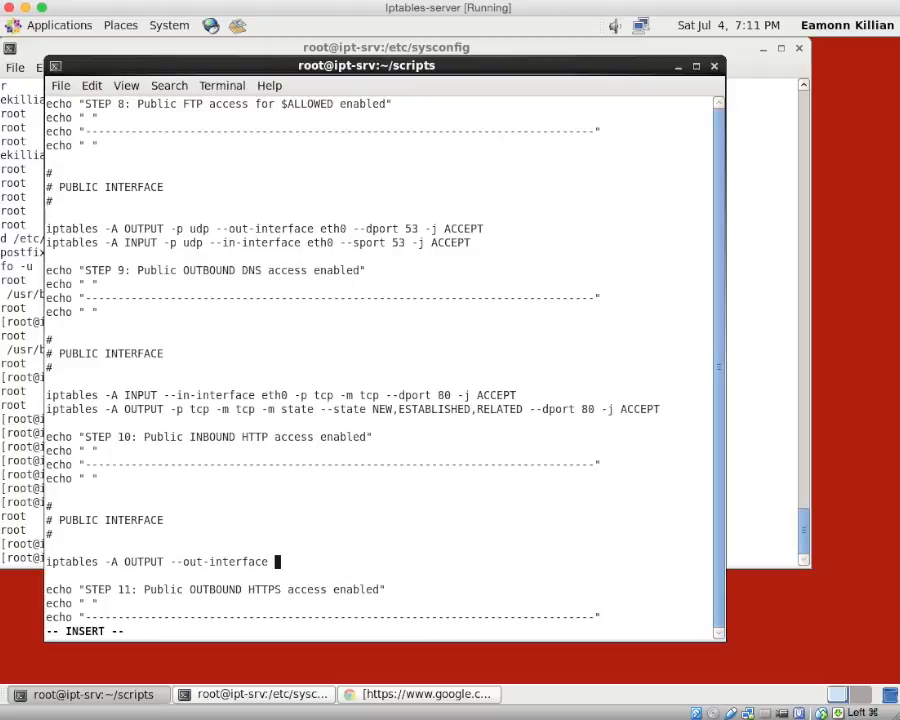
{"action": "type", "text": "eth"}
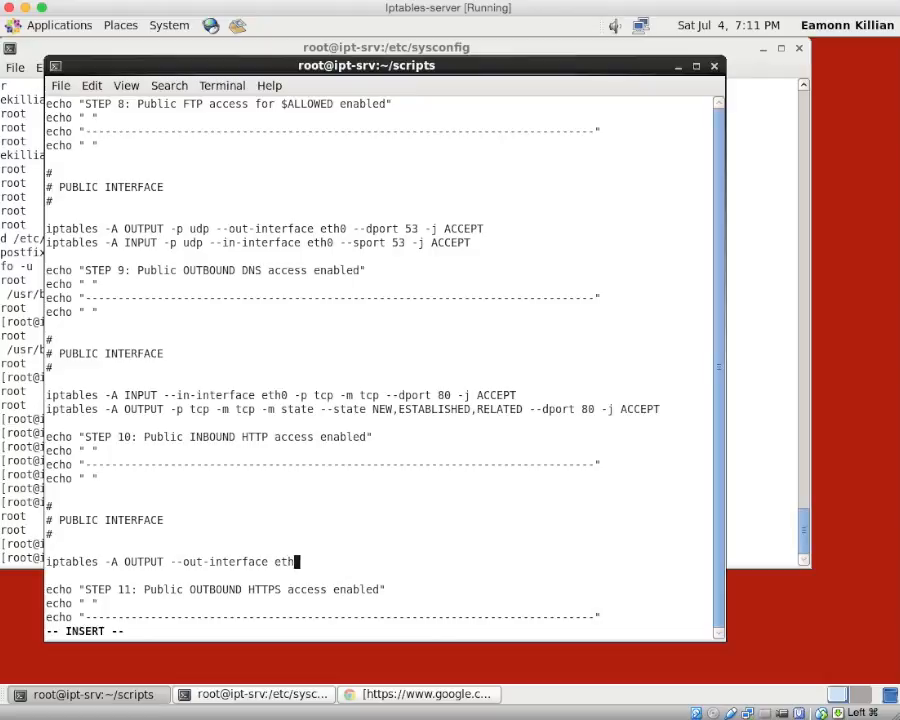
{"action": "type", "text": "0"}
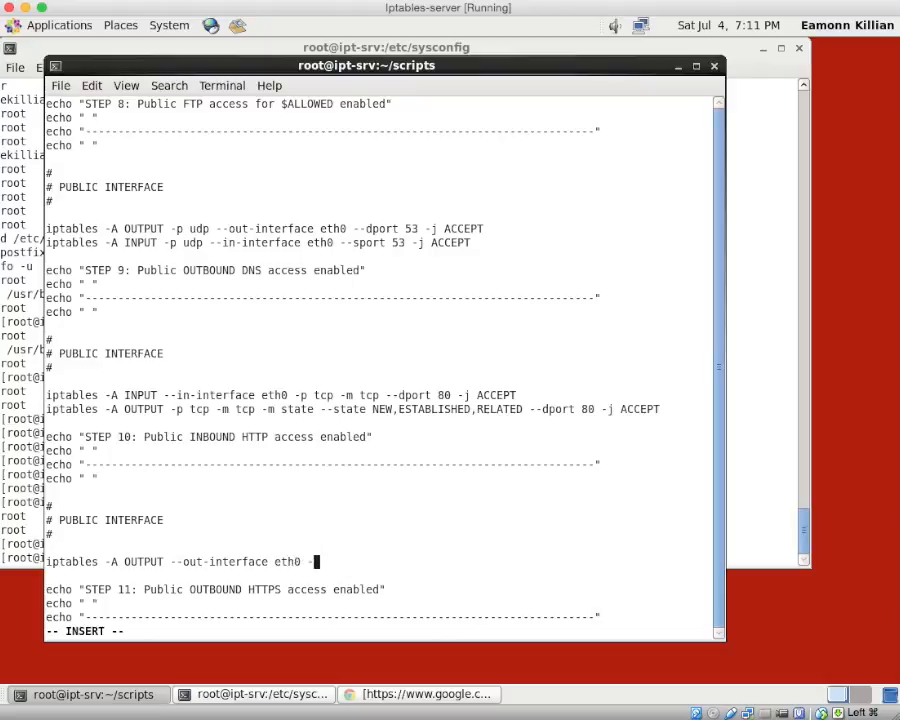
{"action": "type", "text": "-p tcp"}
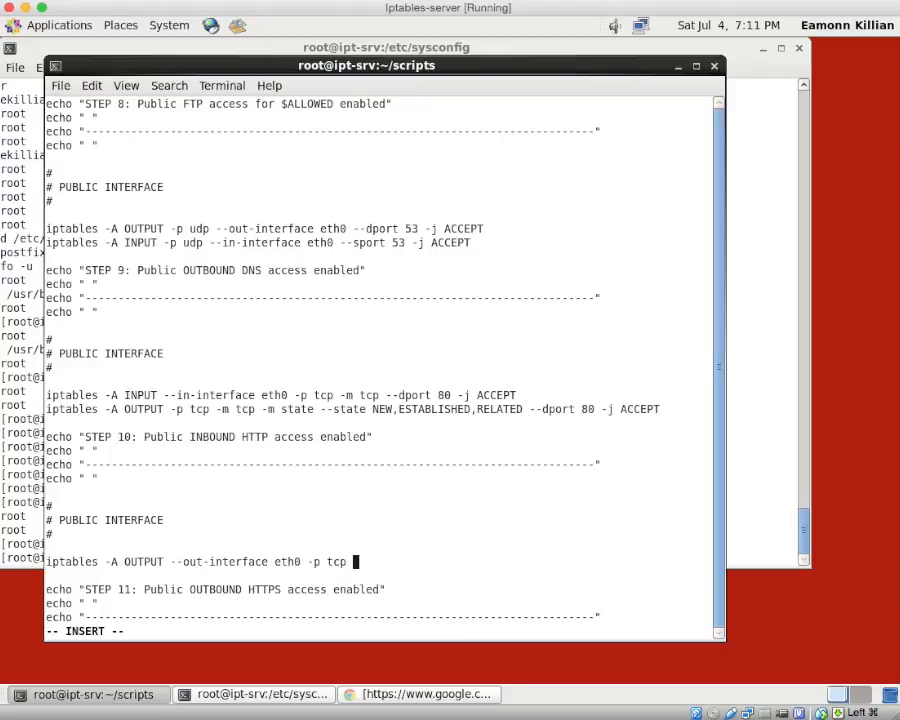
Complete it with --dport 443, state NEW,ESTABLISHED,RELATED and -j ACCEPT.
{"action": "type", "text": "--dport 443 -m state"}
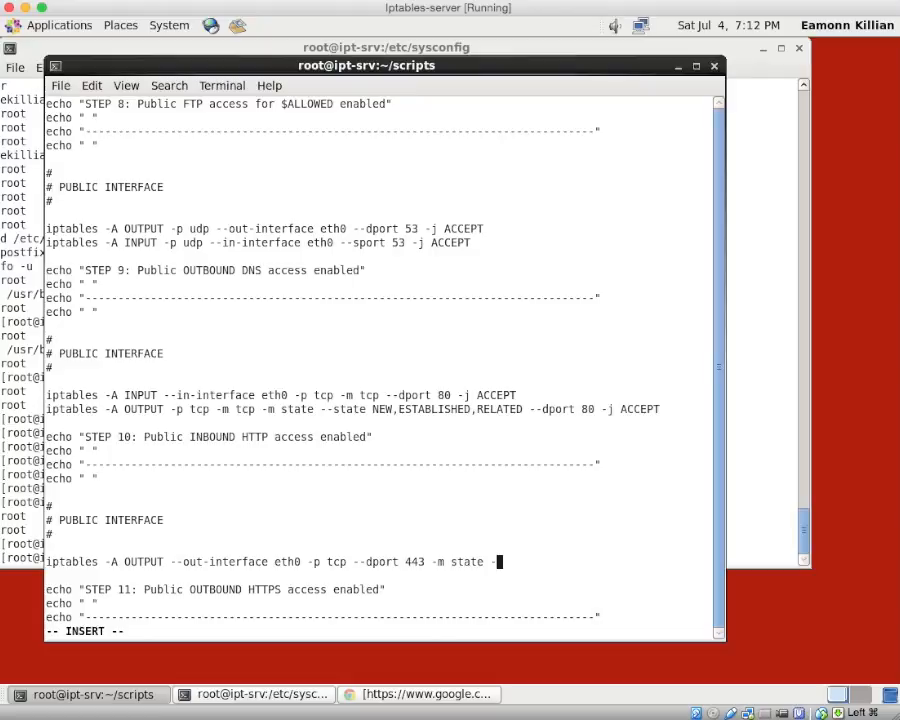
{"action": "type", "text": "-state NE"}
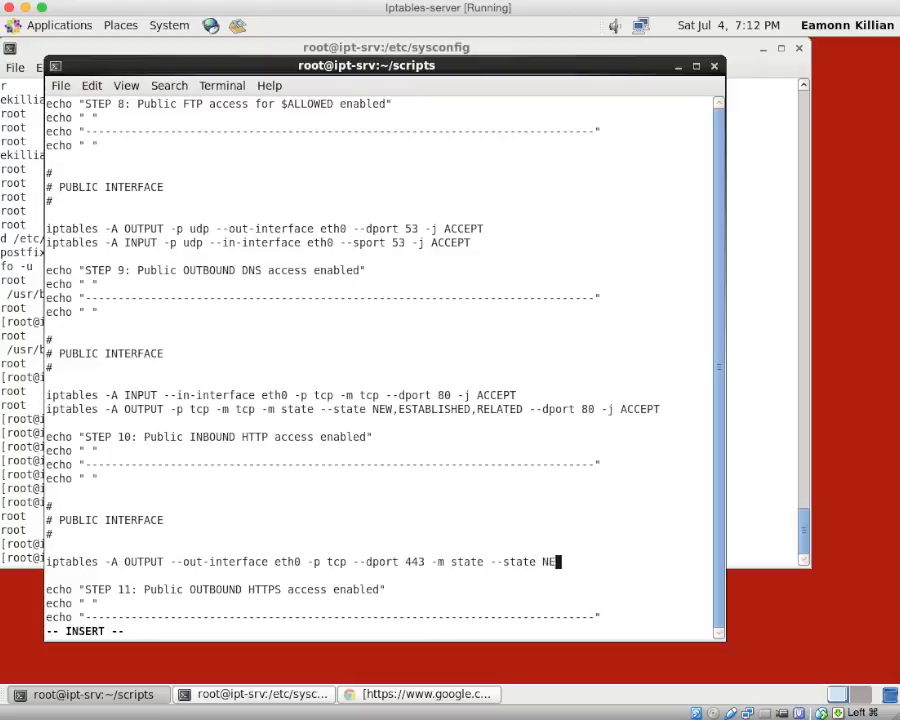
{"action": "type", "text": "W,EX"}
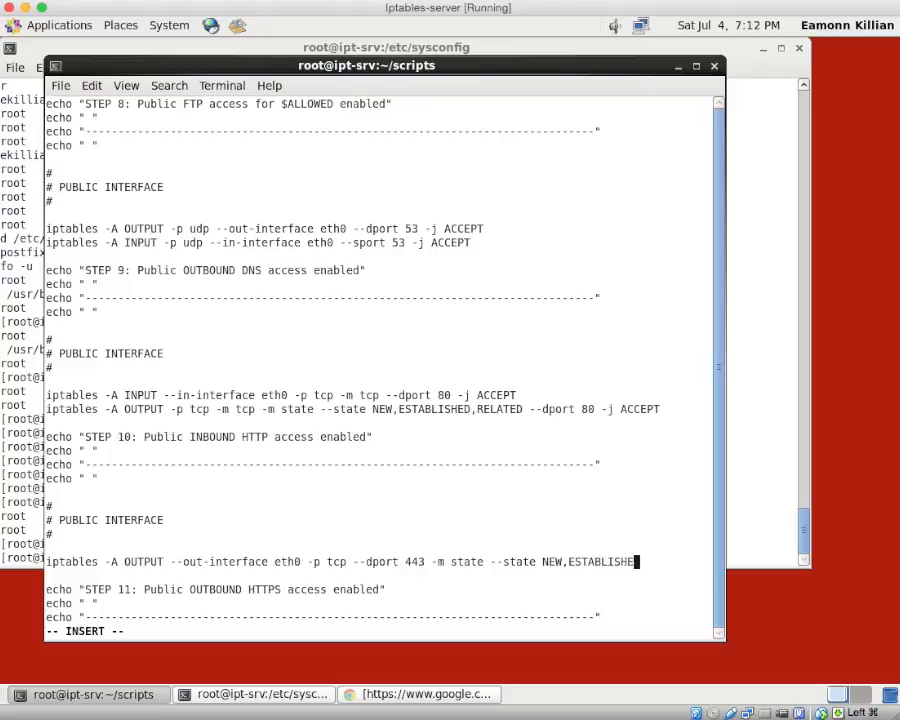
{"action": "type", "text": "D,RELATED -j"}
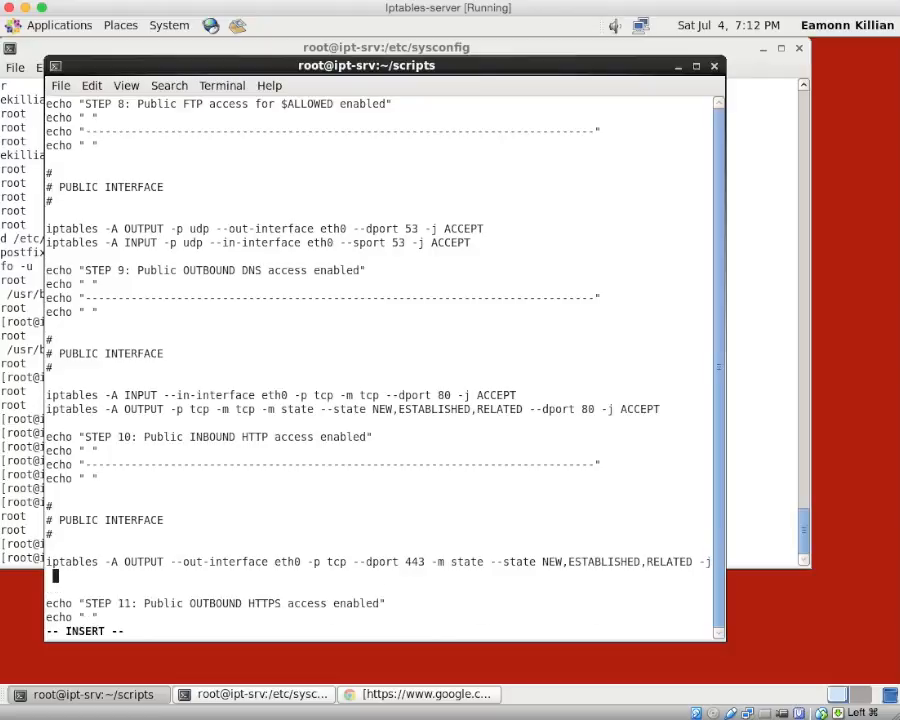
{"action": "type", "text": "ACCEPT"}
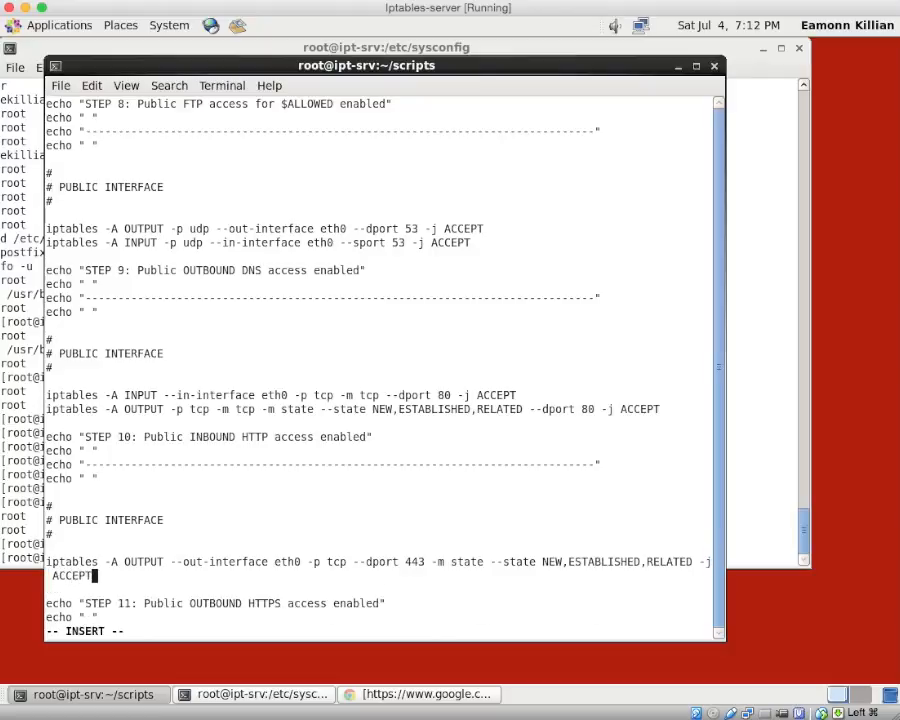
{"action": "key", "text": "Return"}
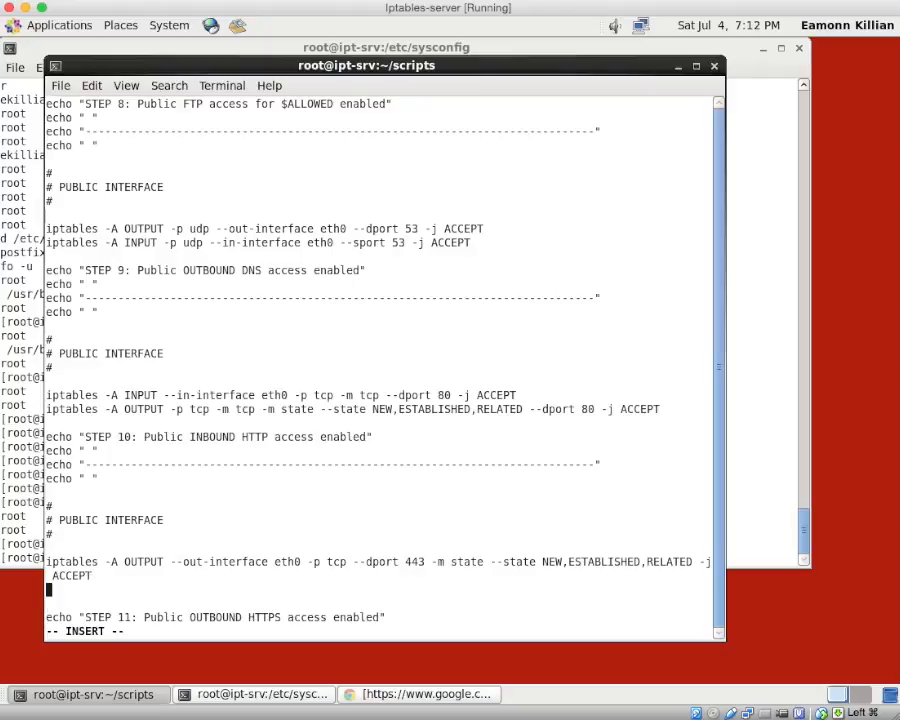
Begin the inbound rule: iptables -A INPUT --in-interface eth0 -p tcp --sport.
{"action": "type", "text": "ip"}
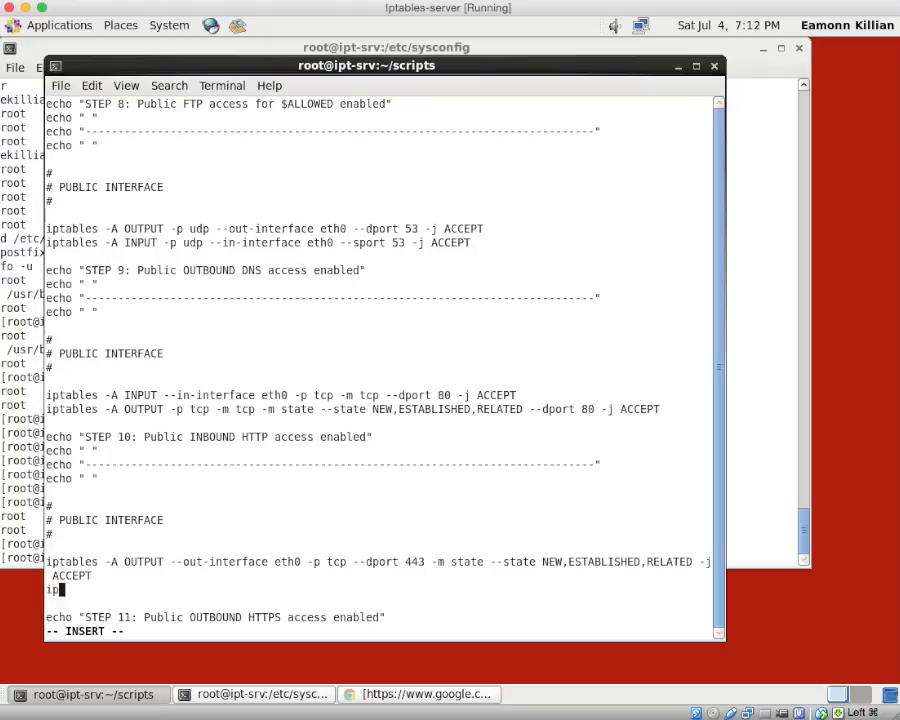
{"action": "type", "text": "tables"}
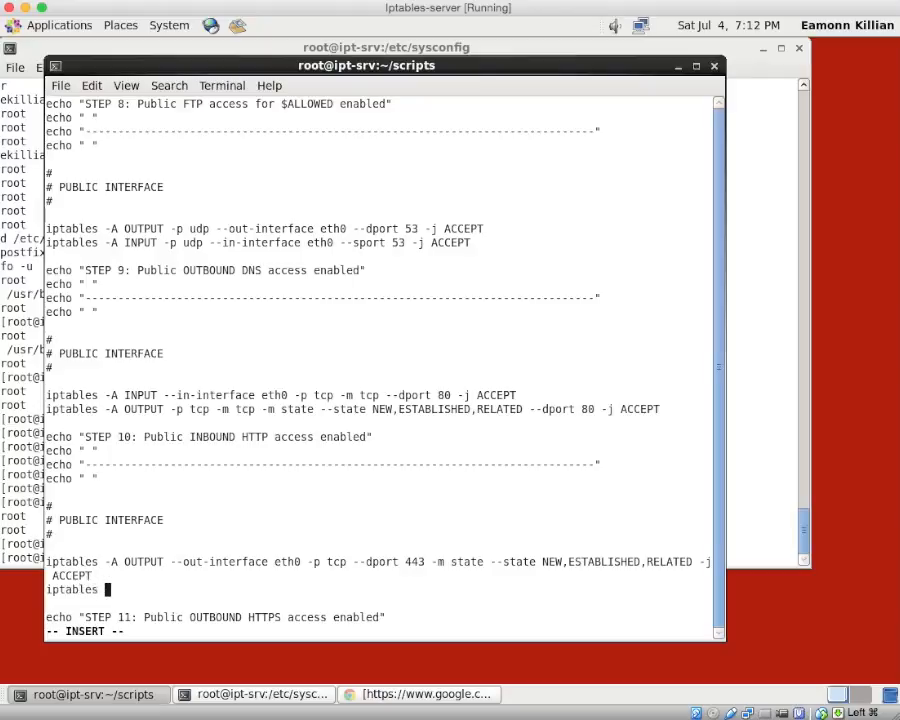
{"action": "type", "text": "-A"}
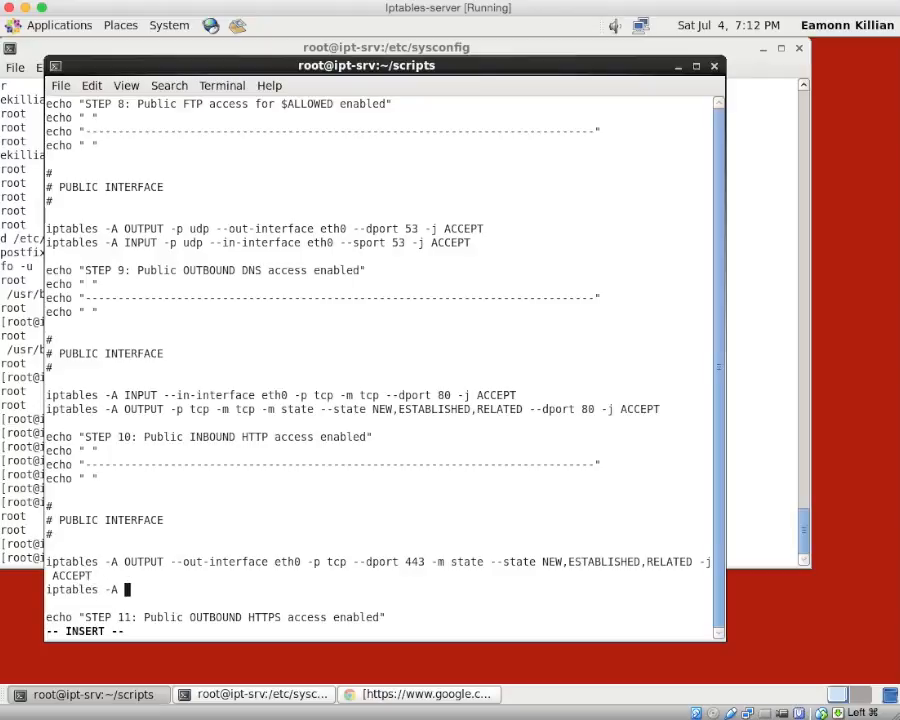
{"action": "type", "text": "INPUT"}
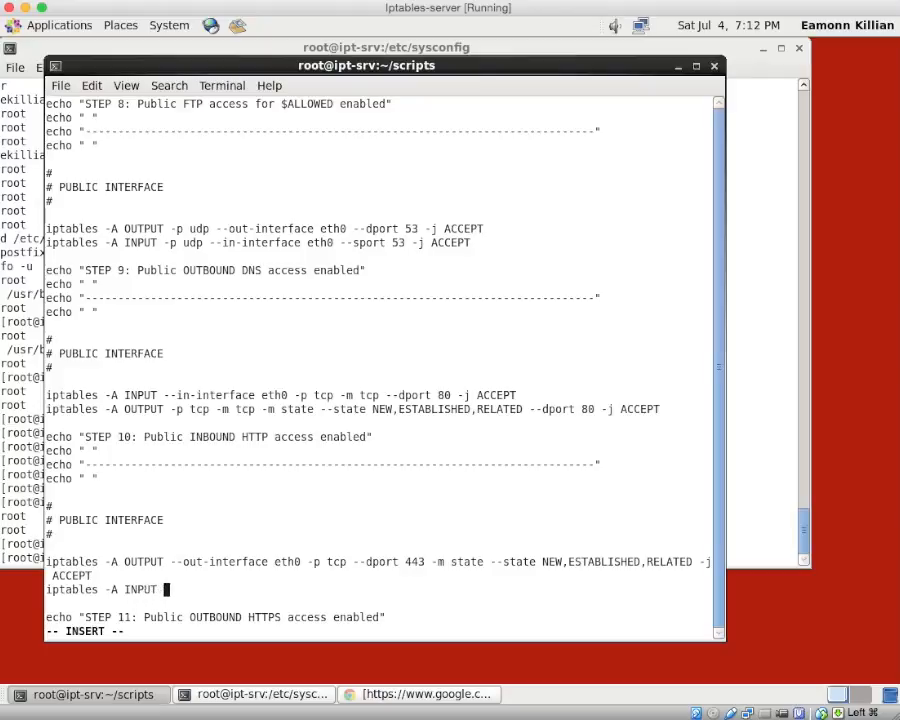
{"action": "type", "text": "--in-interface eth0"}
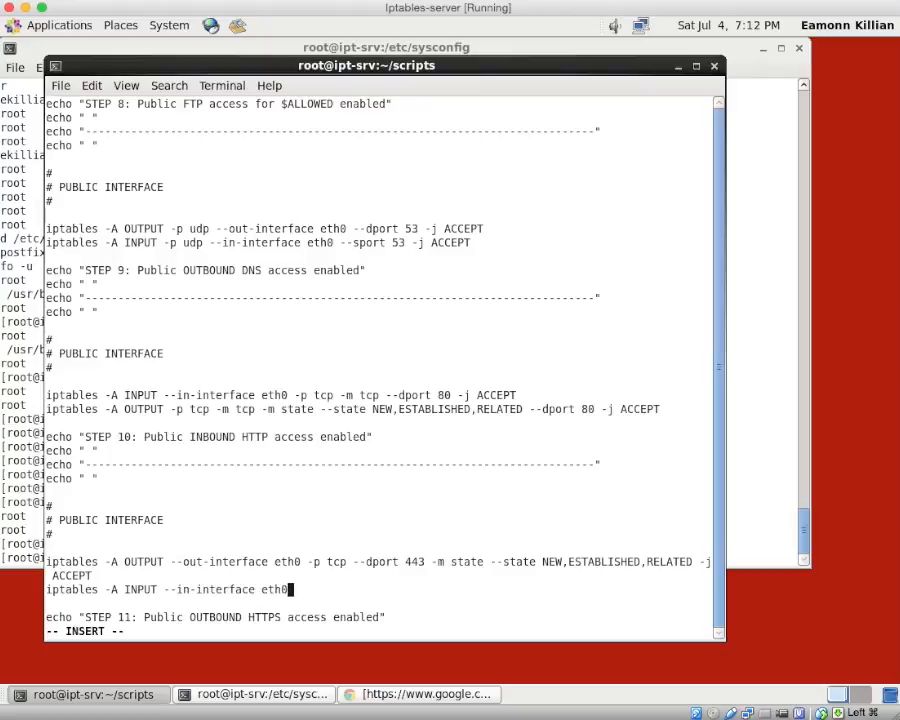
{"action": "type", "text": "-p"}
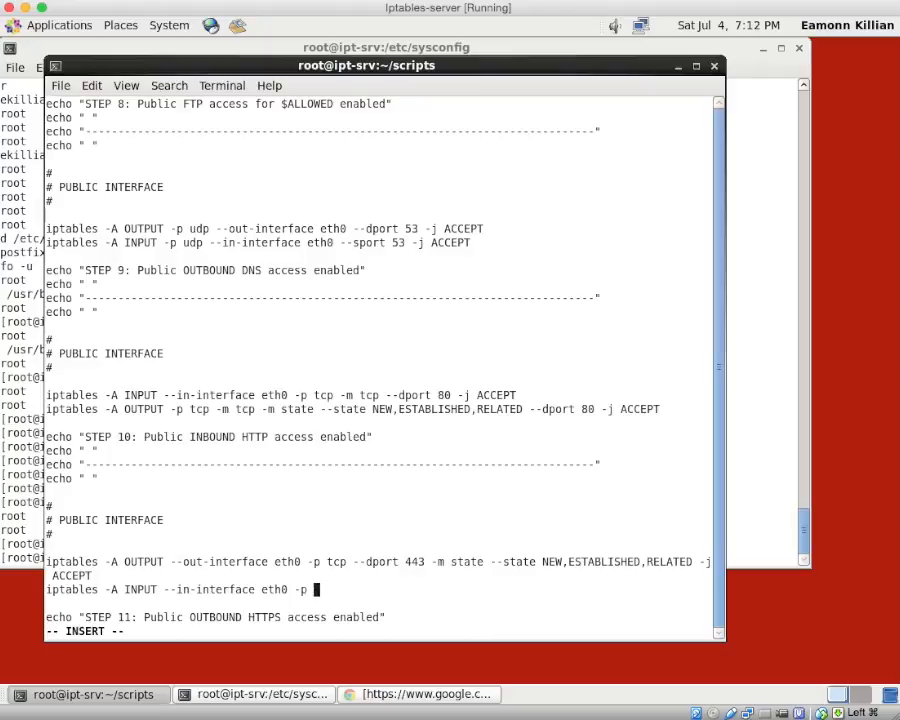
{"action": "type", "text": "tcp --"}
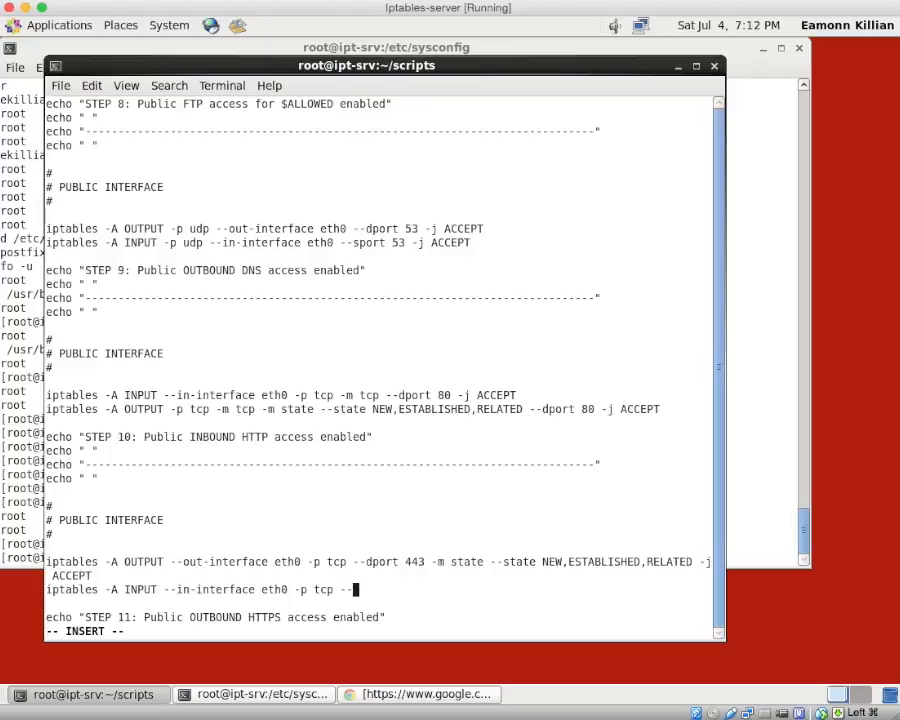
{"action": "type", "text": "d"}
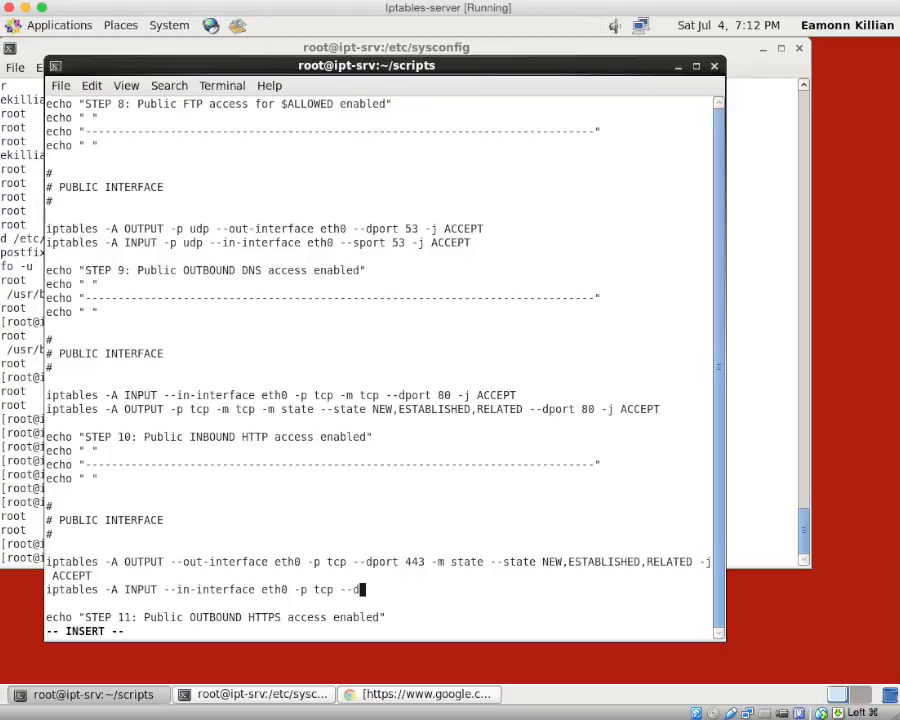
{"action": "type", "text": "sport"}
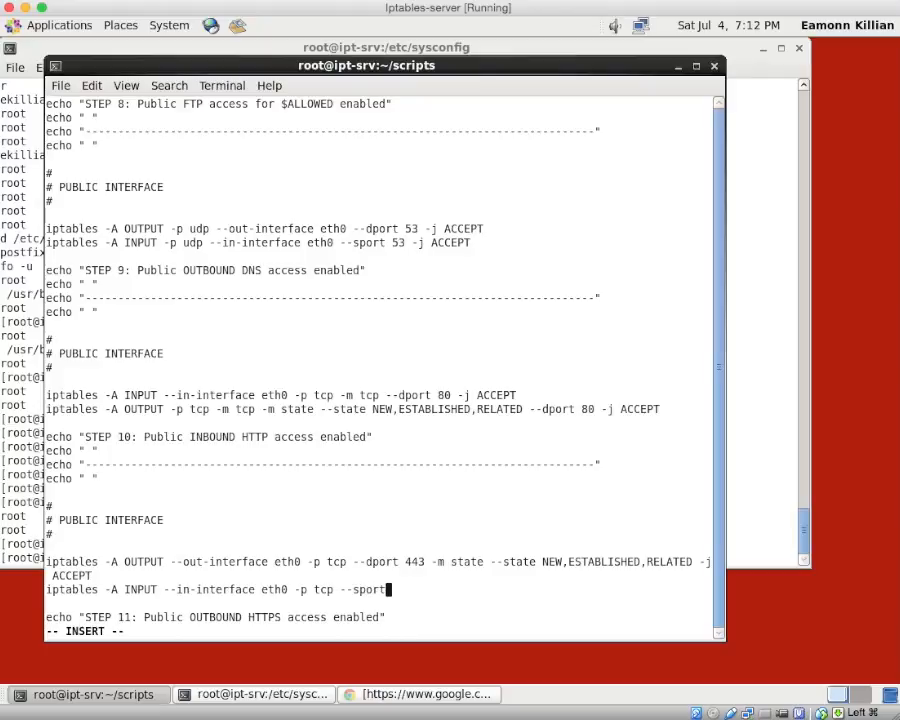
Finish with port 443, state ESTABLISHED,RELATED, -j ACCEPT, and save with :wq!
{"action": "type", "text": "44"}
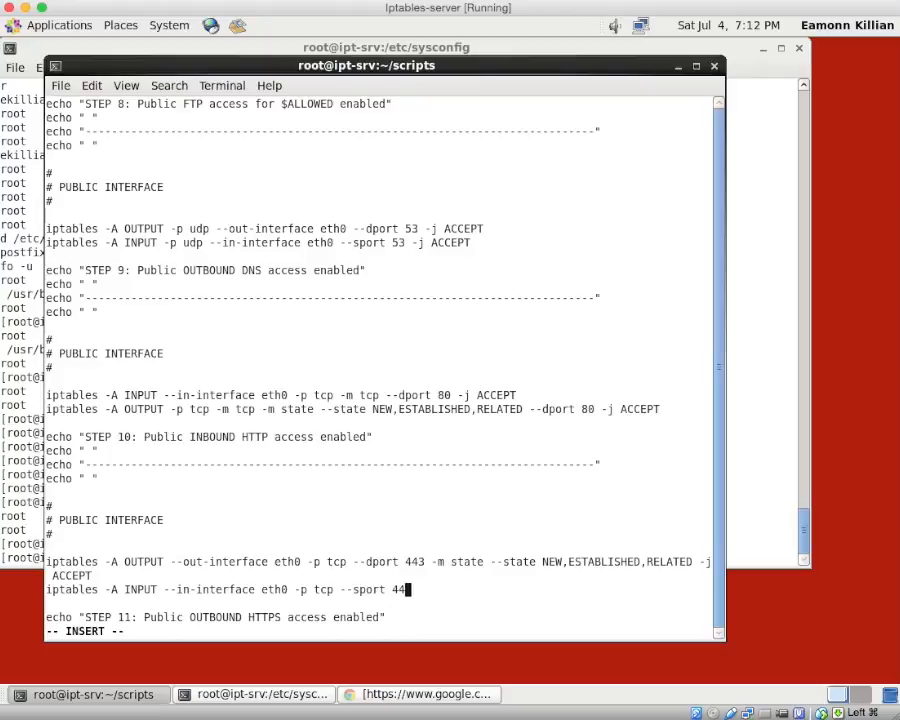
{"action": "type", "text": "3 -m stat"}
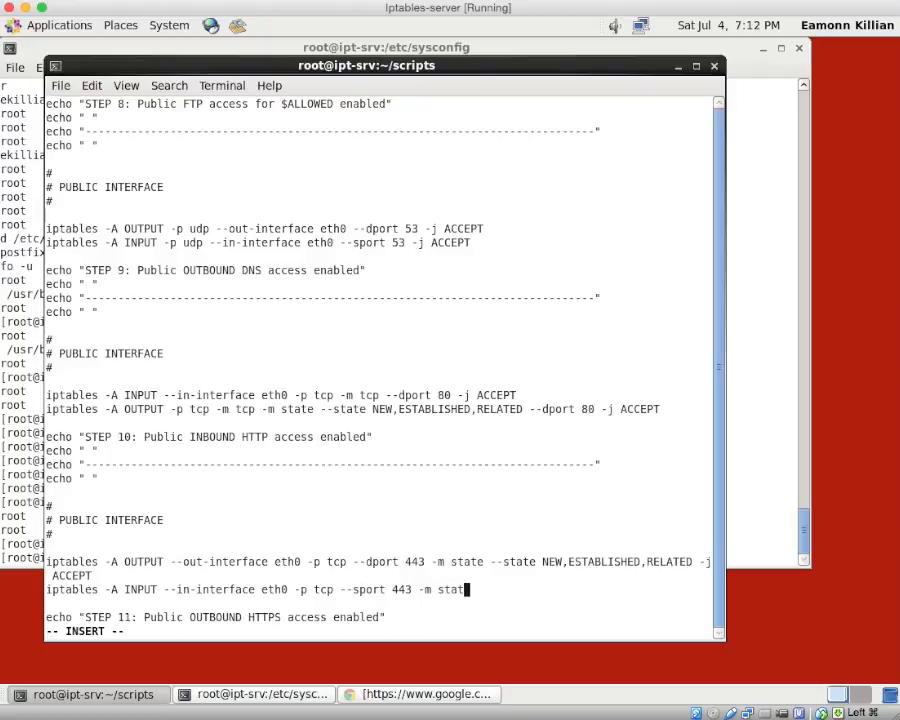
{"action": "type", "text": "--state ESTABLISHED"}
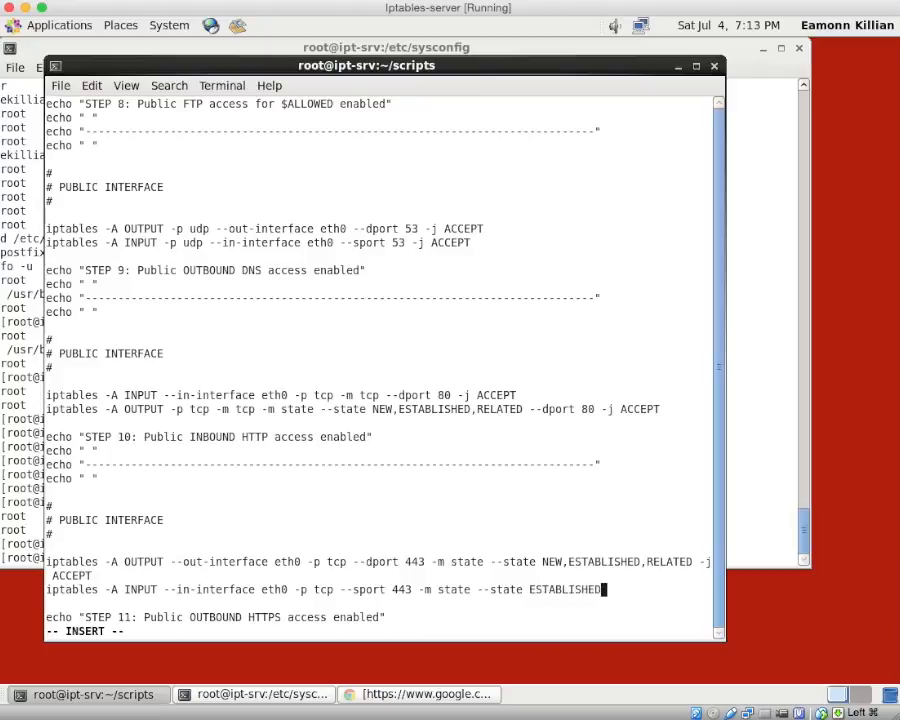
{"action": "type", "text": ",RELATED"}
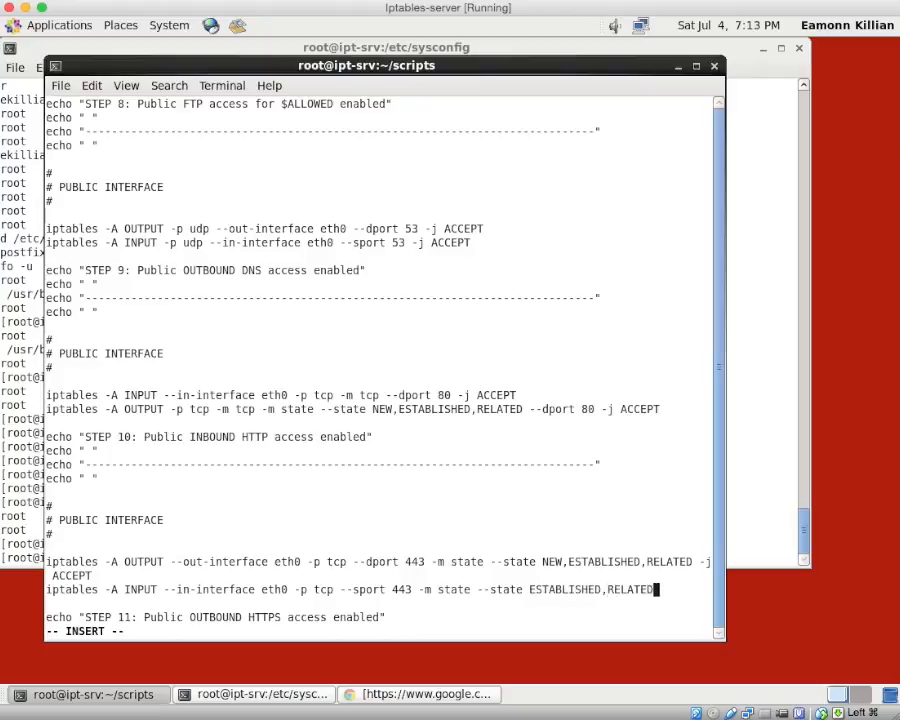
{"action": "type", "text": "-j"}
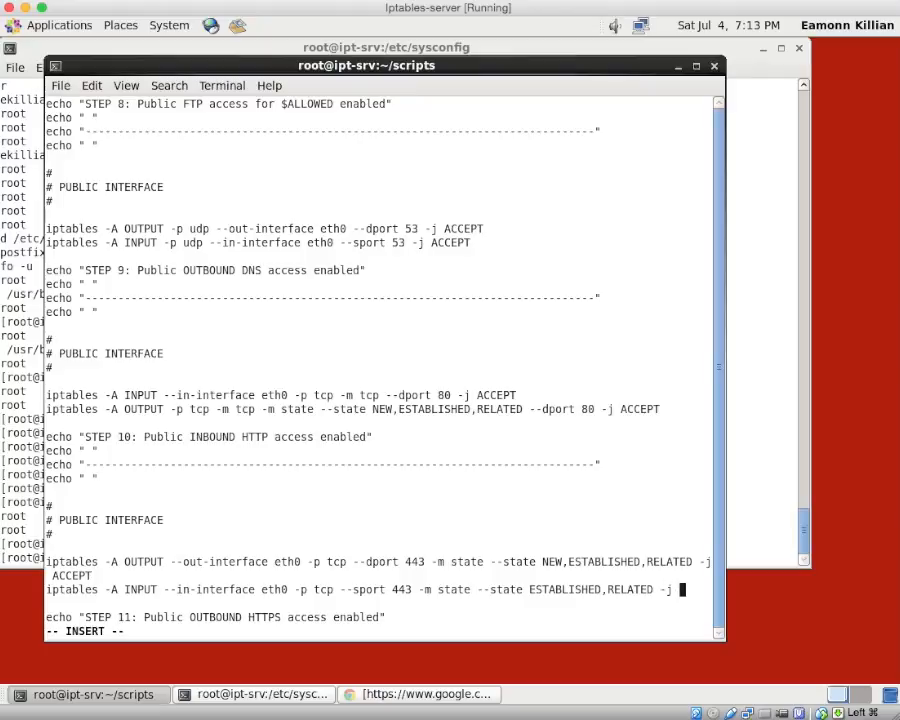
{"action": "type", "text": "ACCEPT"}
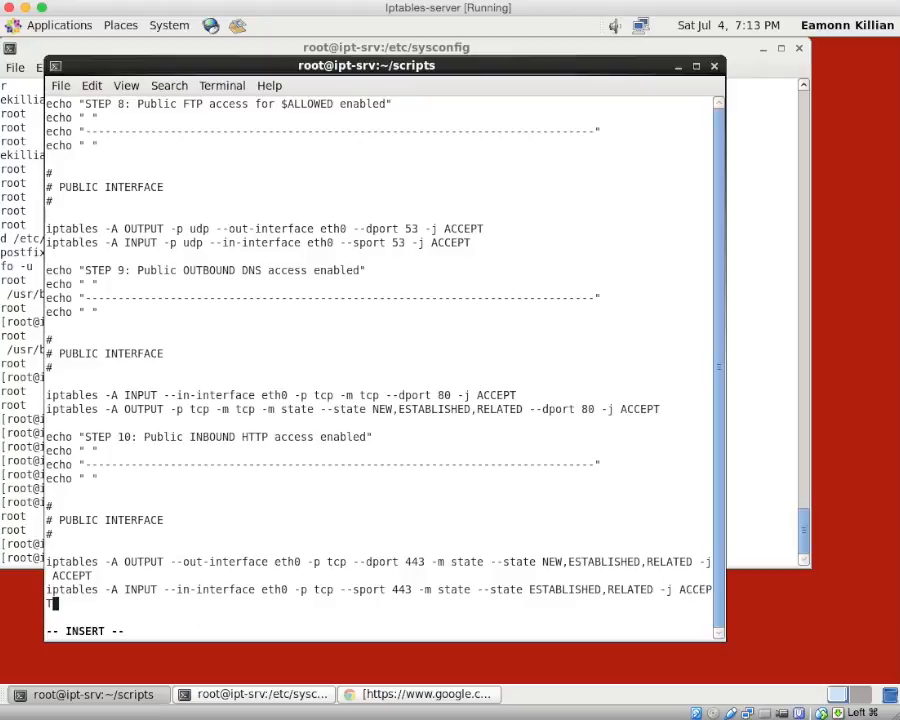
{"action": "type", "text": ":wq"}
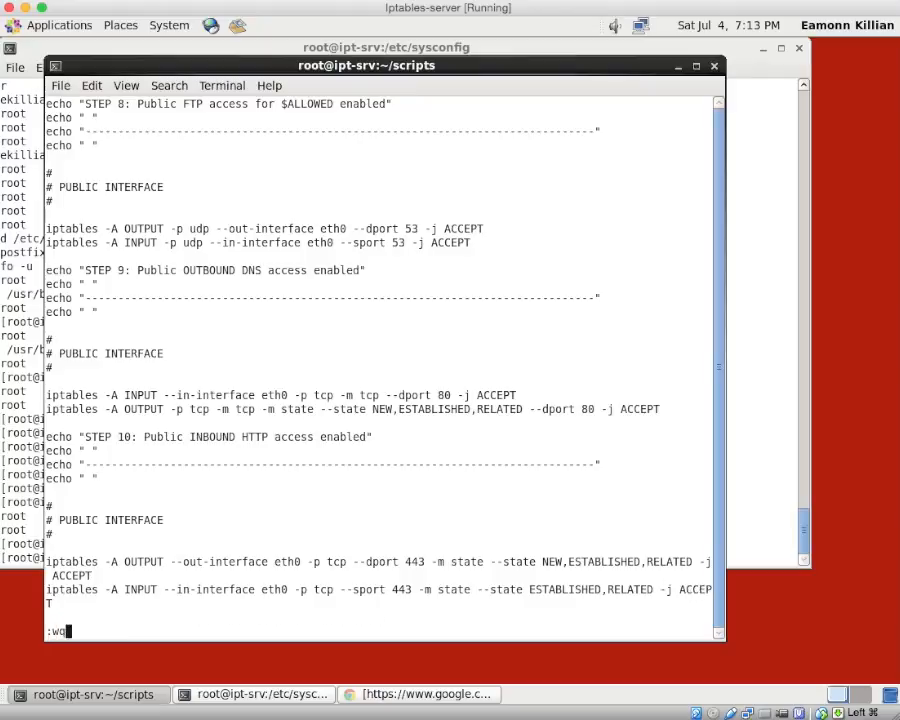
{"action": "type", "text": "!"}
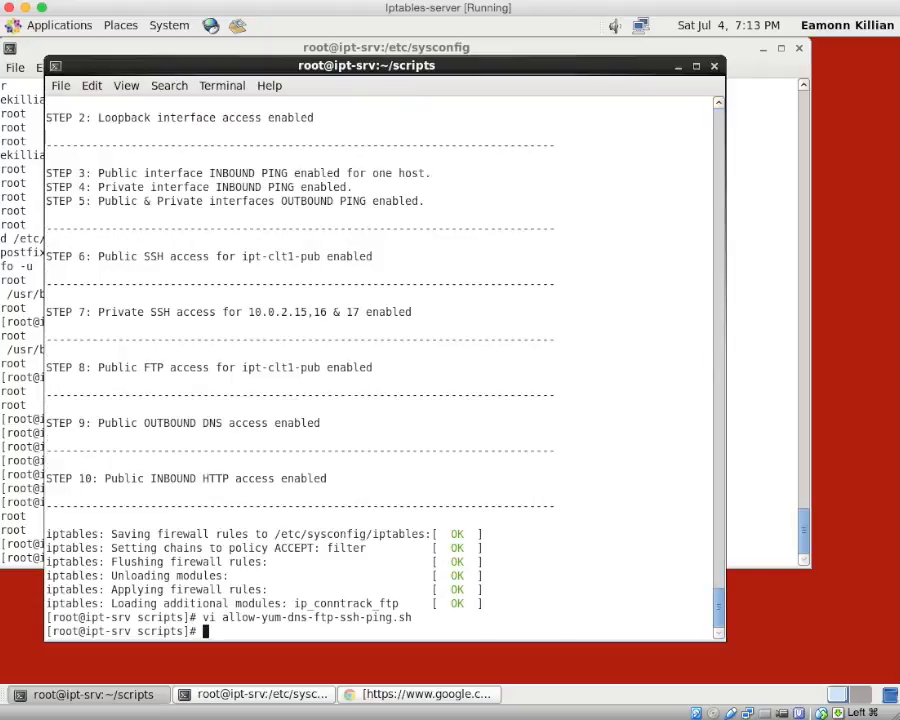
Copy the script to allow-https-yum-dns-ftp-ssh-ping.sh, then reopen allow-yum-dns-ftp-ssh-ping.sh in vi.
{"action": "type", "text": "cp"}
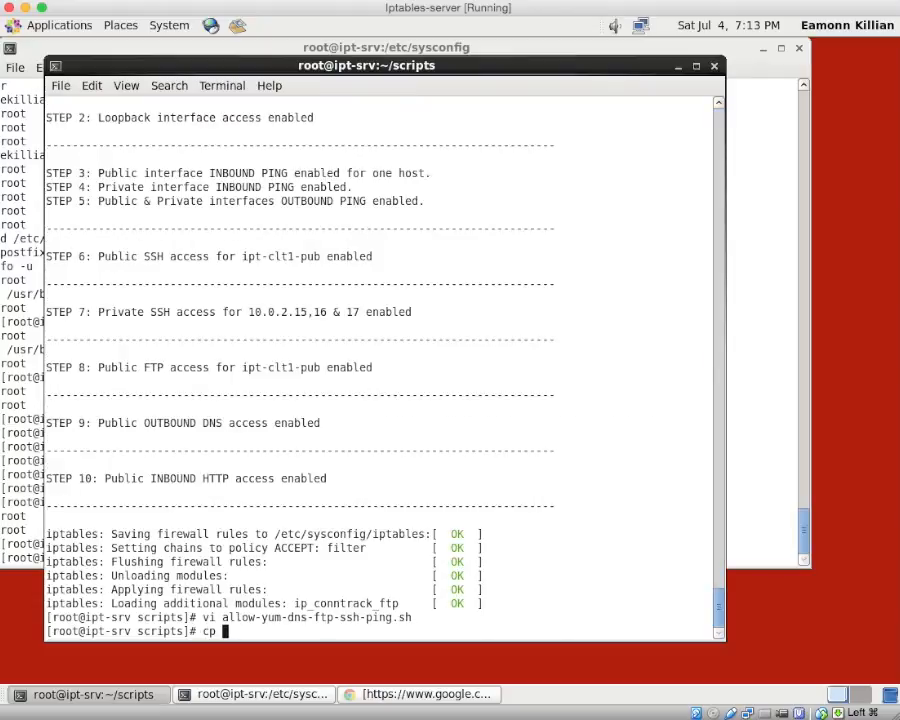
{"action": "type", "text": "allow-yum-dns-ftp-ssh-ping.sh"}
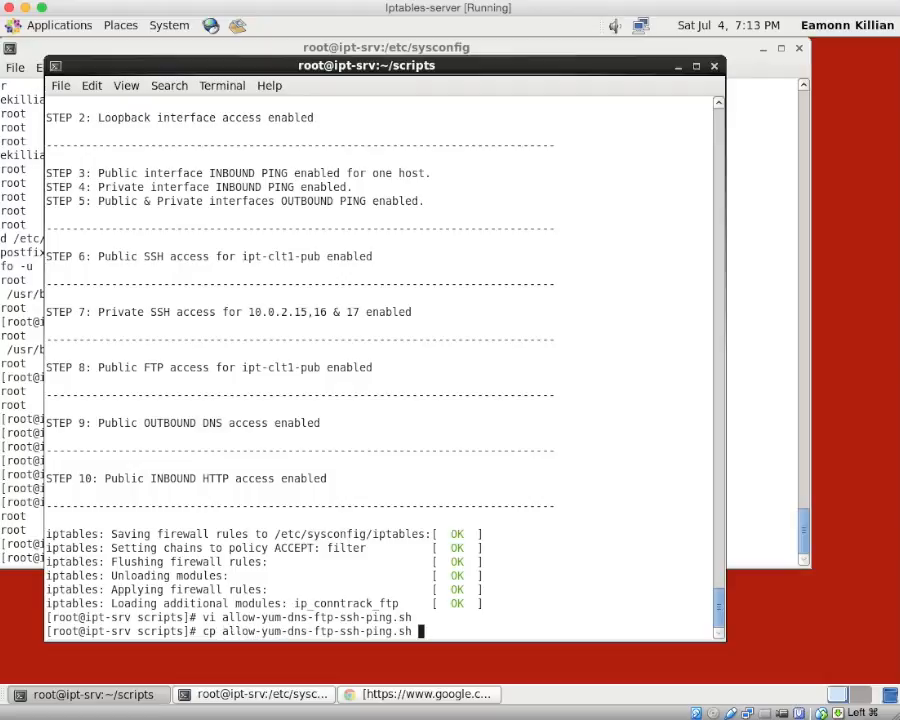
{"action": "type", "text": "allow-"}
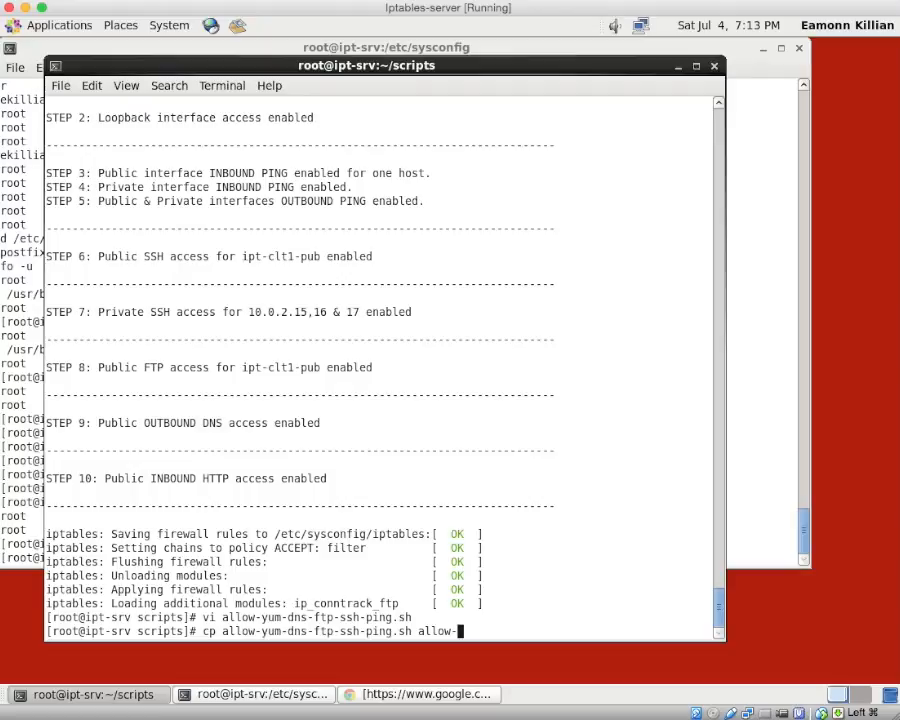
{"action": "type", "text": "https"}
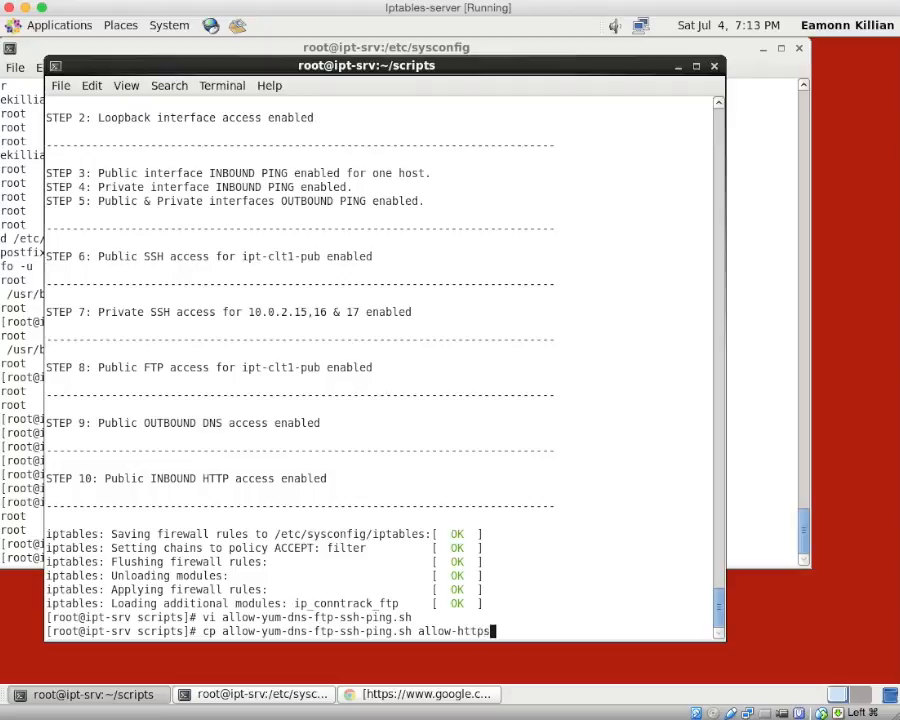
{"action": "type", "text": "-"}
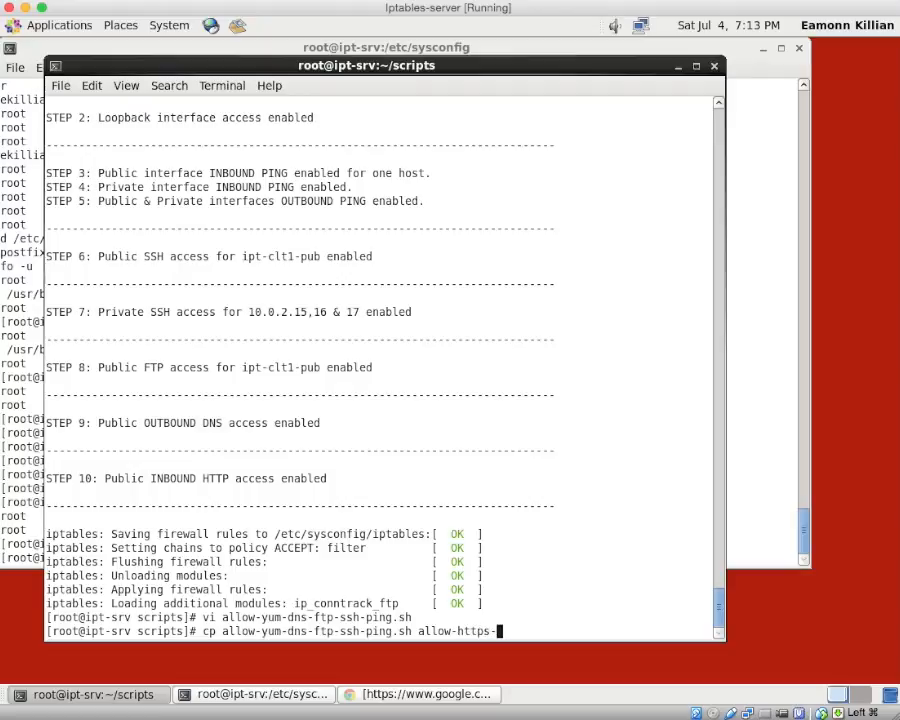
{"action": "type", "text": "yum-dns-"}
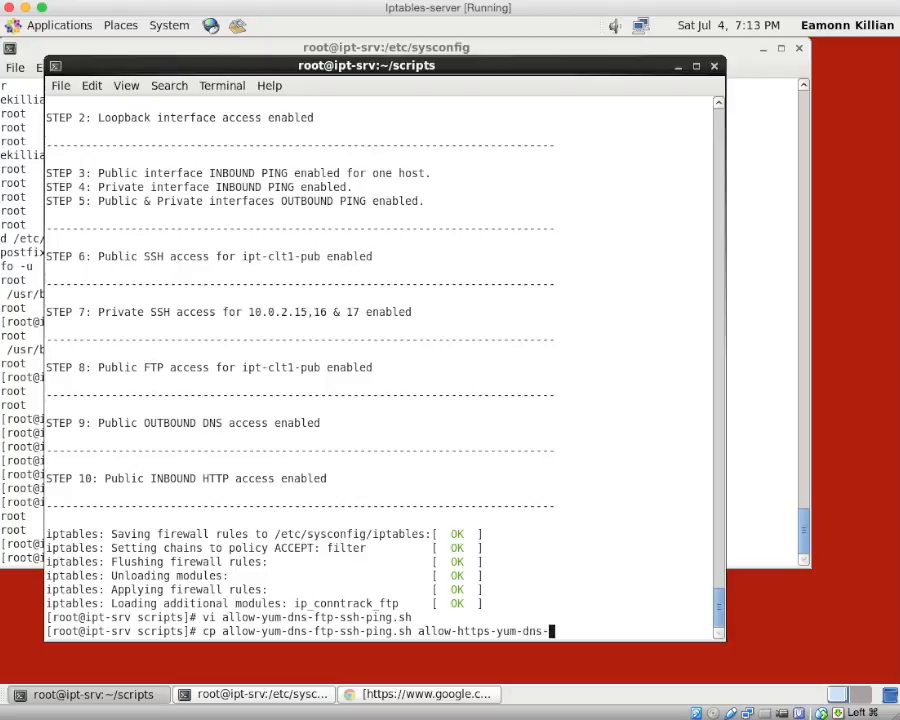
{"action": "type", "text": "ftp-ssh-ping.c"}
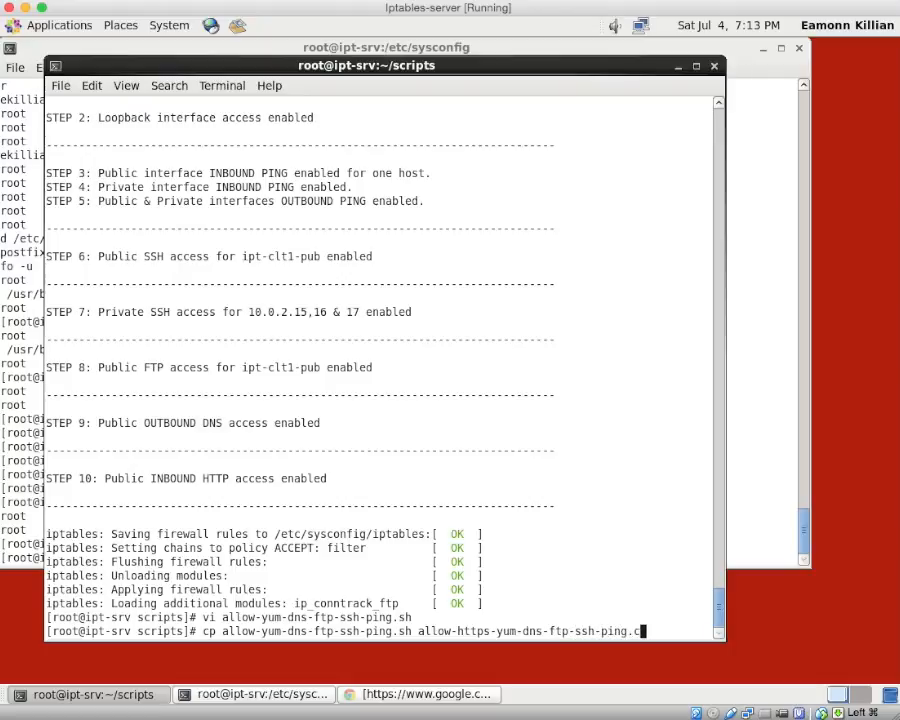
{"action": "type", "text": "h"}
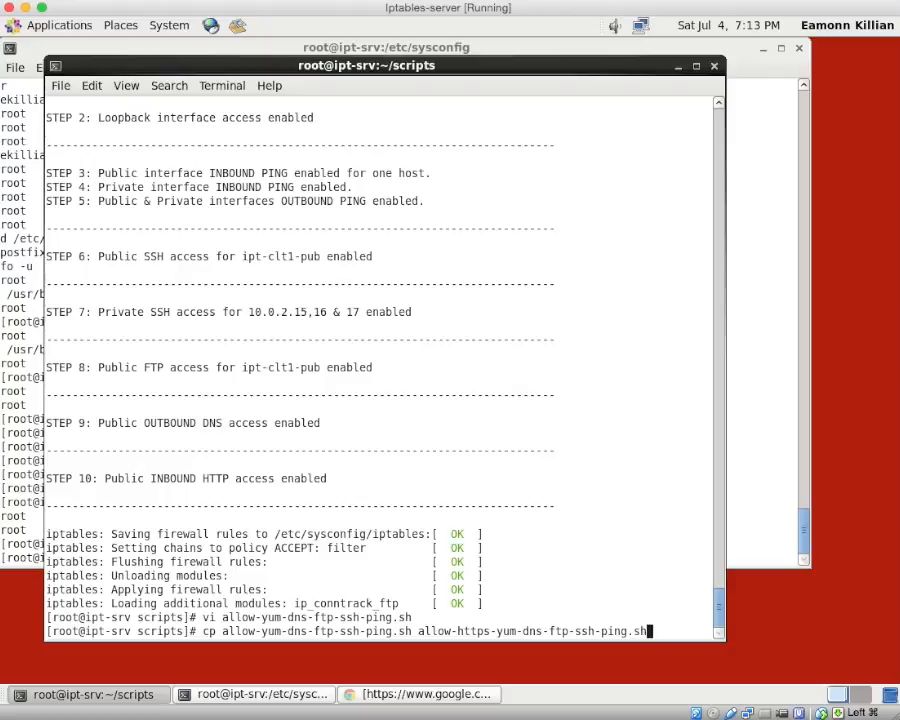
{"action": "key", "text": "Return"}
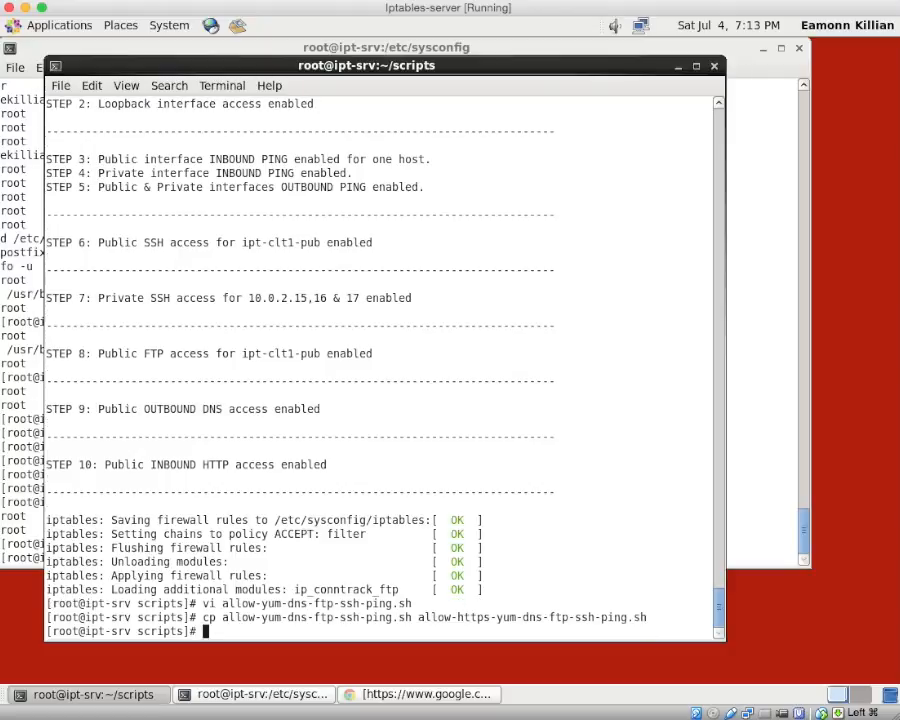
{"action": "type", "text": "vi allow-yum-dns-ftp-ssh-ping.sh"}
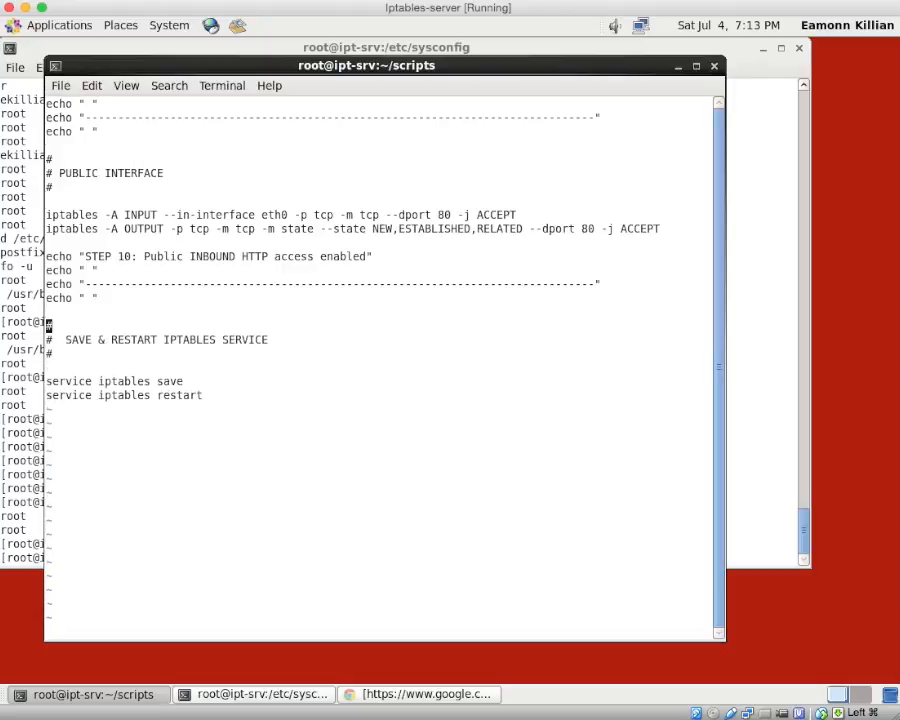
Quit the original with :wq! and inspect the new HTTPS script's STEP 11 port 443 rules.
{"action": "type", "text": ":wq!"}
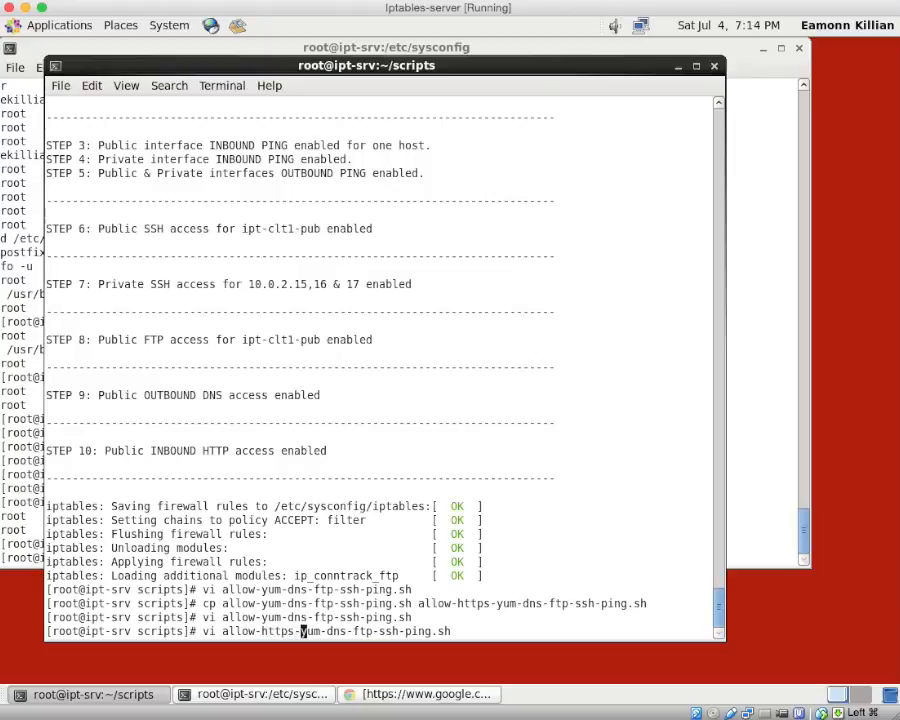
{"action": "key", "text": "Return"}
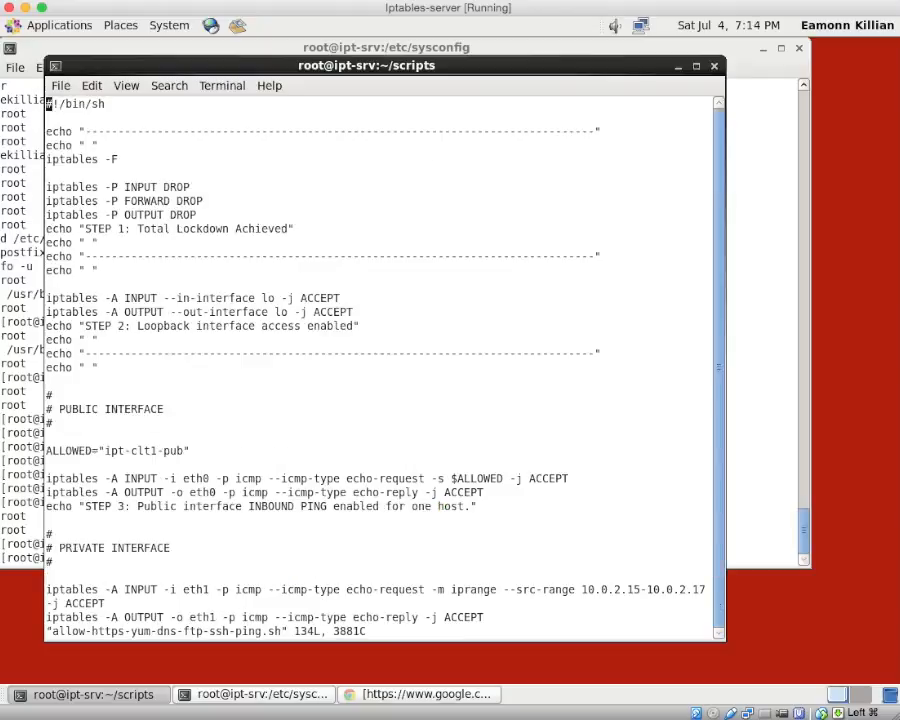
{"action": "scroll", "scroll_direction": "down", "scroll_amount": 3}
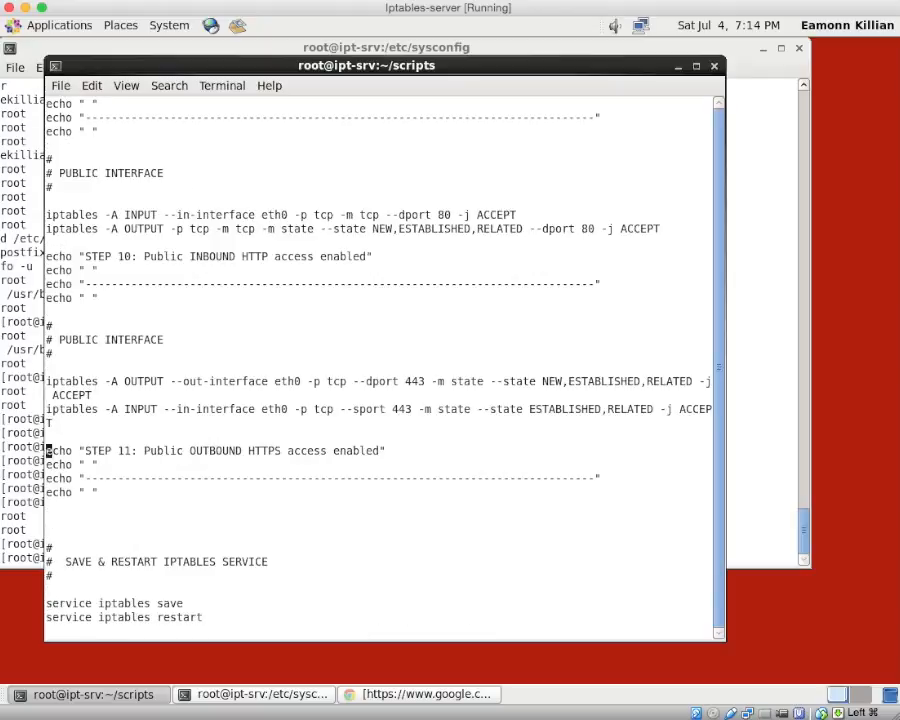
{"action": "key", "text": "Return"}
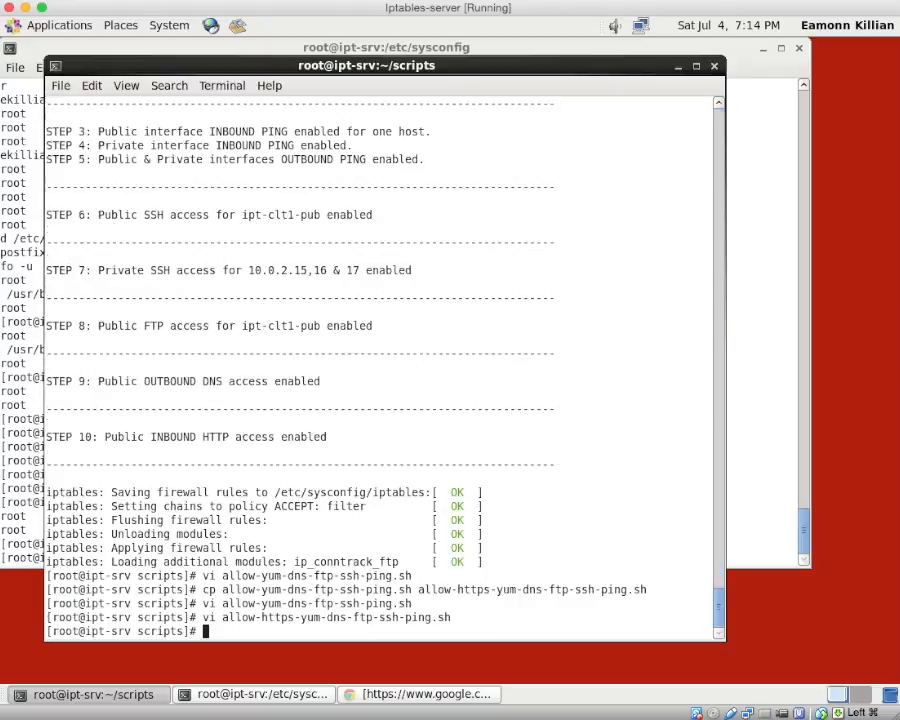
{"action": "type", "text": "vi allow-https-yum-dns-ftp-ssh-ping.sh"}
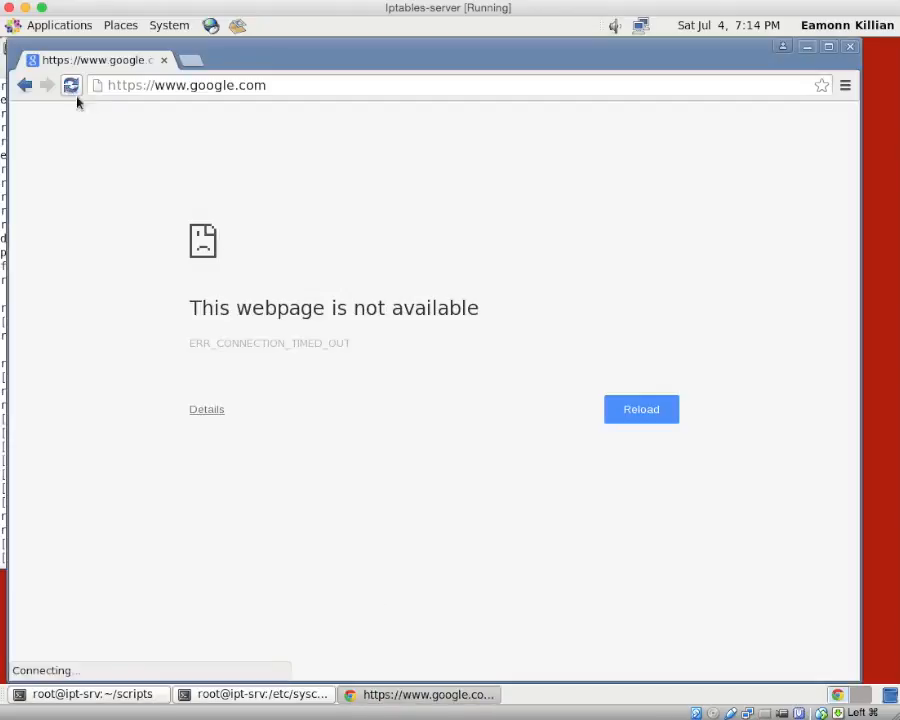
Reload the timed-out Google page and run ./allow-https-yum-dns-ftp-ssh-ping.sh on the server.
{"action": "left_click", "coordinate": [71, 85]}
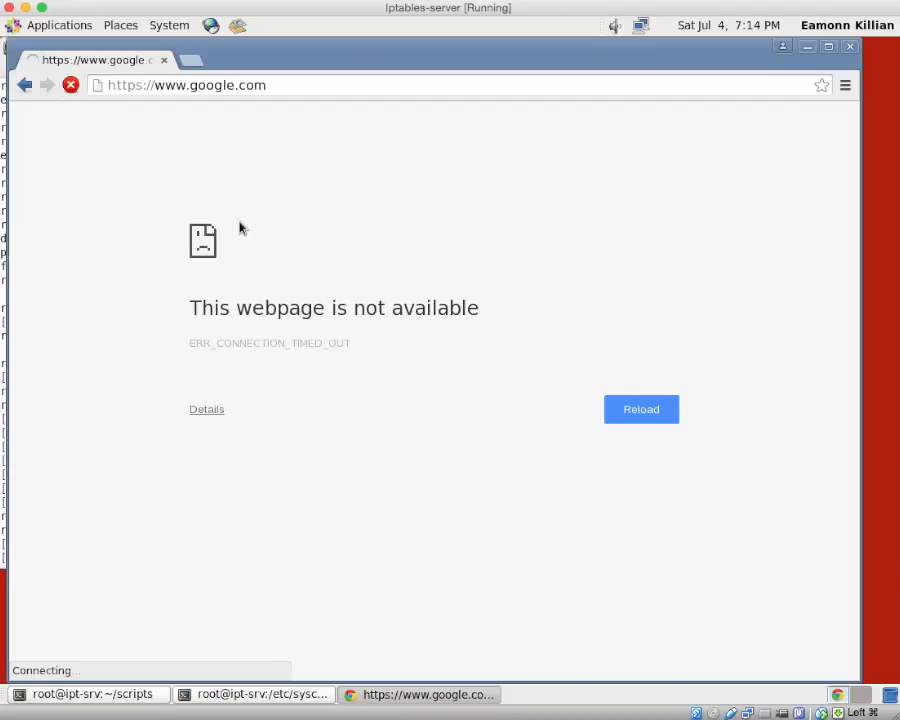
{"action": "left_click", "coordinate": [253, 694]}
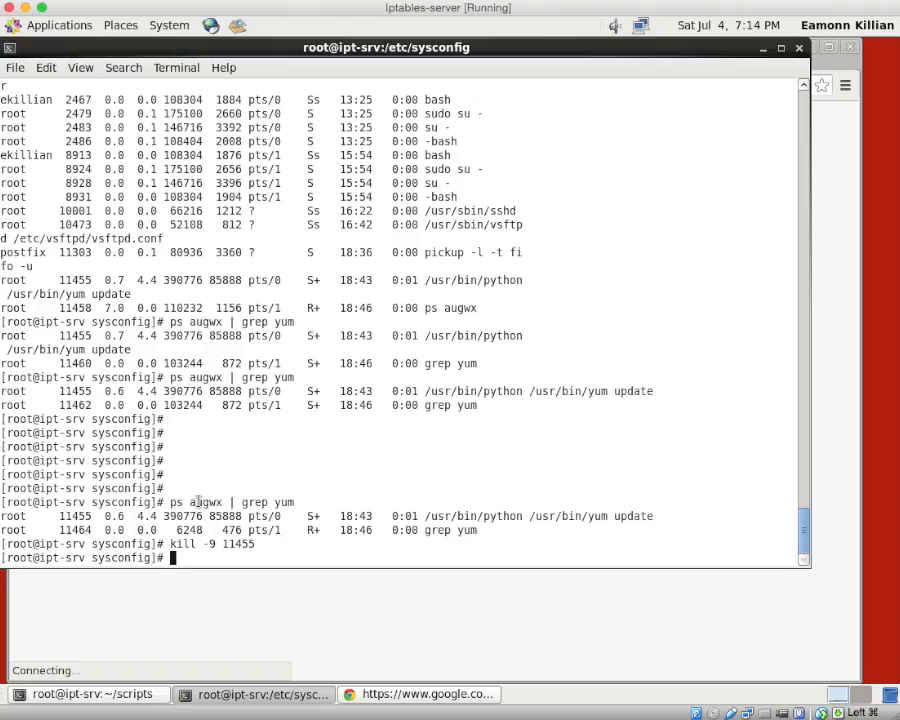
{"action": "left_click", "coordinate": [799, 47]}
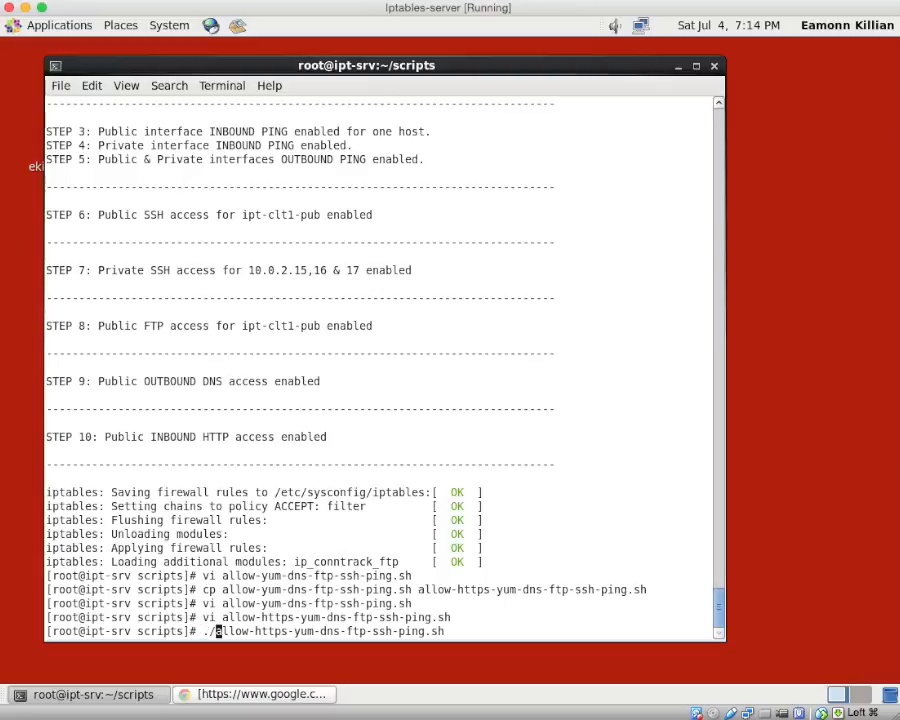
{"action": "key", "text": "Return"}
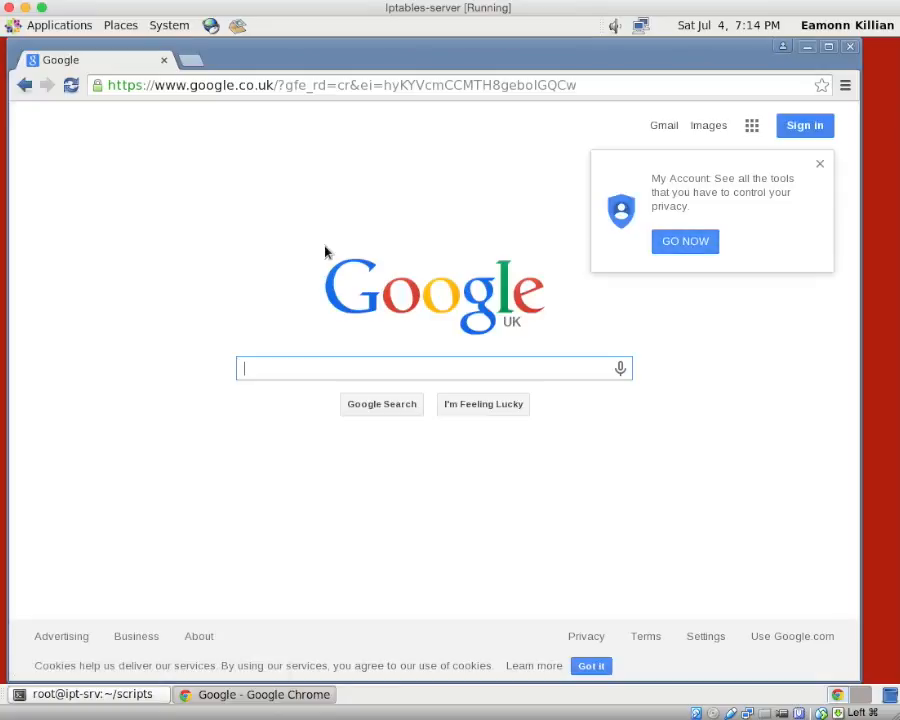
{"action": "mouse_move", "coordinate": [228, 55]}
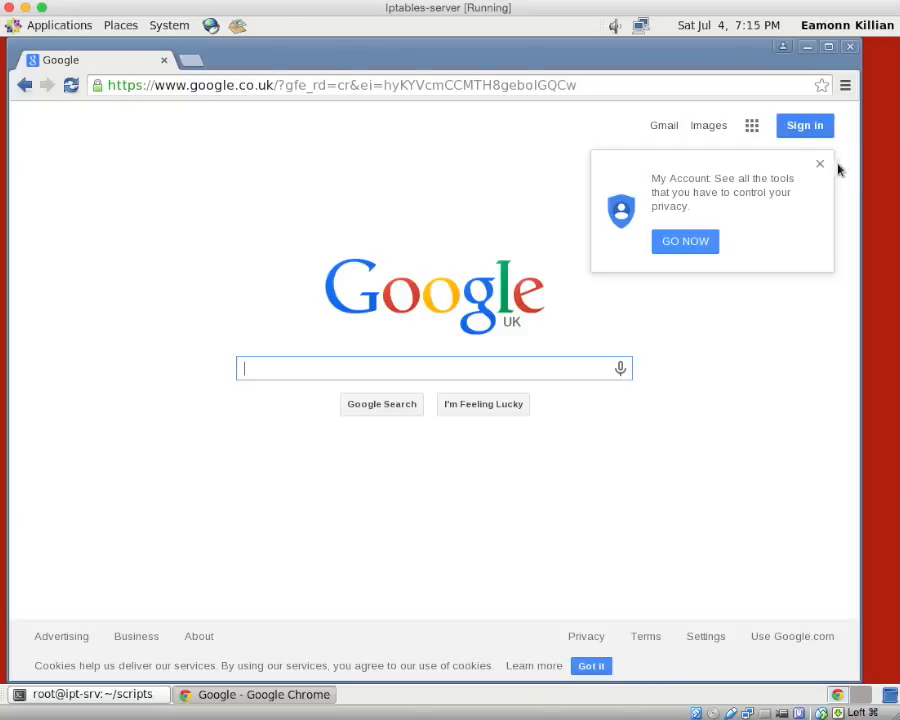
Dismiss the My Account notice on Google UK and move to the iptables-client1 desktop.
{"action": "left_click", "coordinate": [819, 163]}
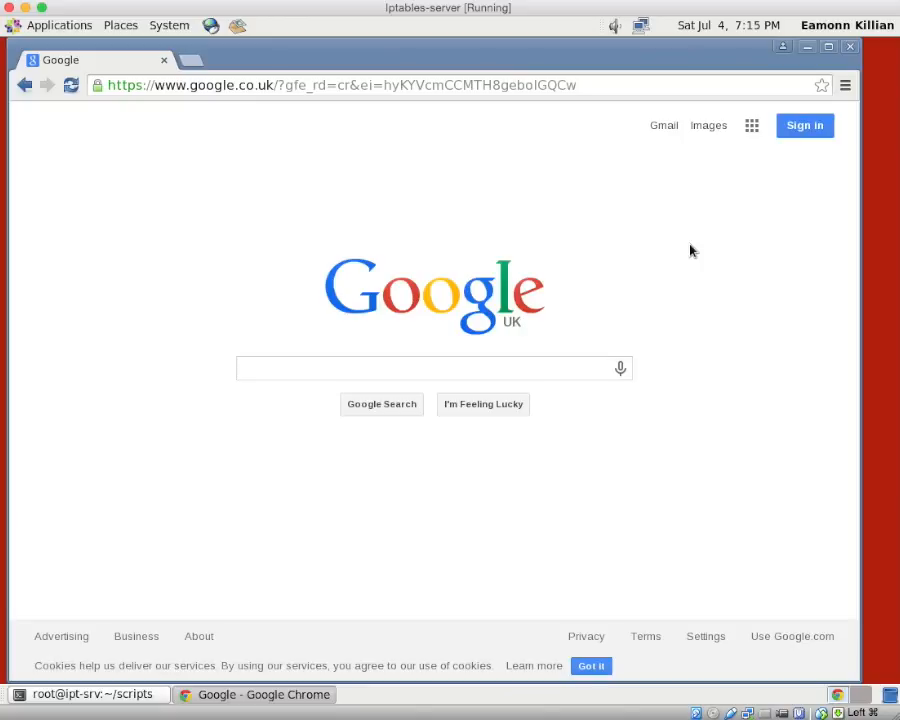
{"action": "mouse_move", "coordinate": [725, 247]}
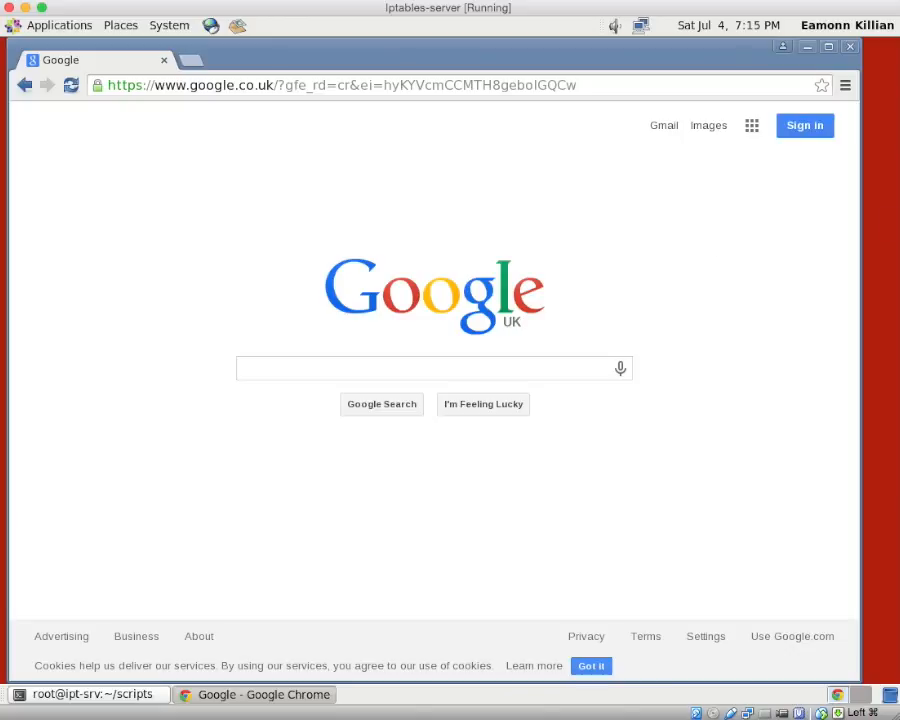
{"action": "left_click", "coordinate": [85, 693]}
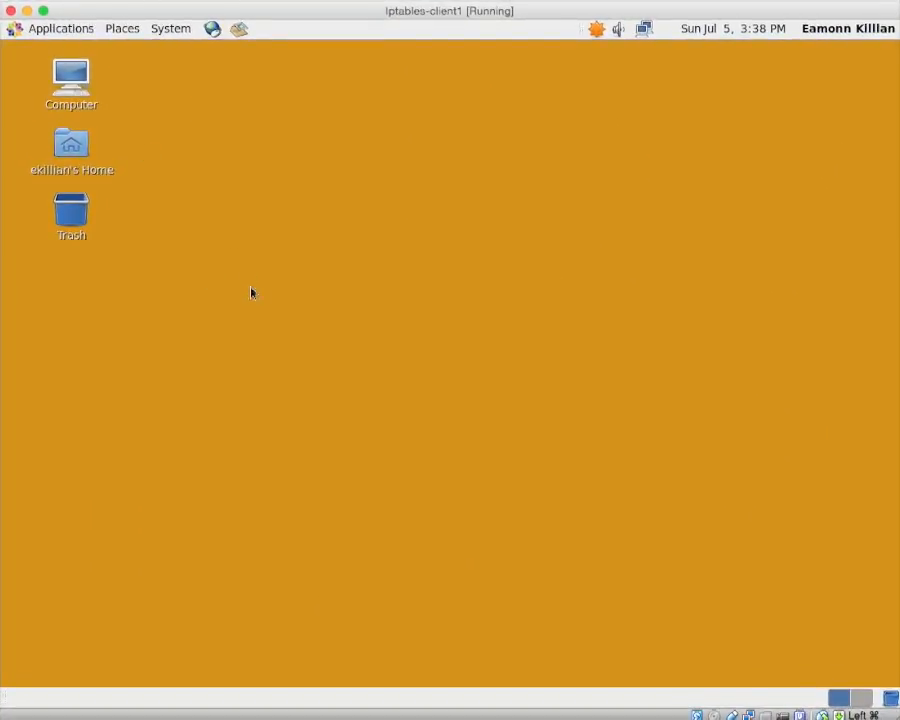
Launch Chrome on iptables-client1 and enter the server address 192.168.0.118.
{"action": "left_click", "coordinate": [61, 28]}
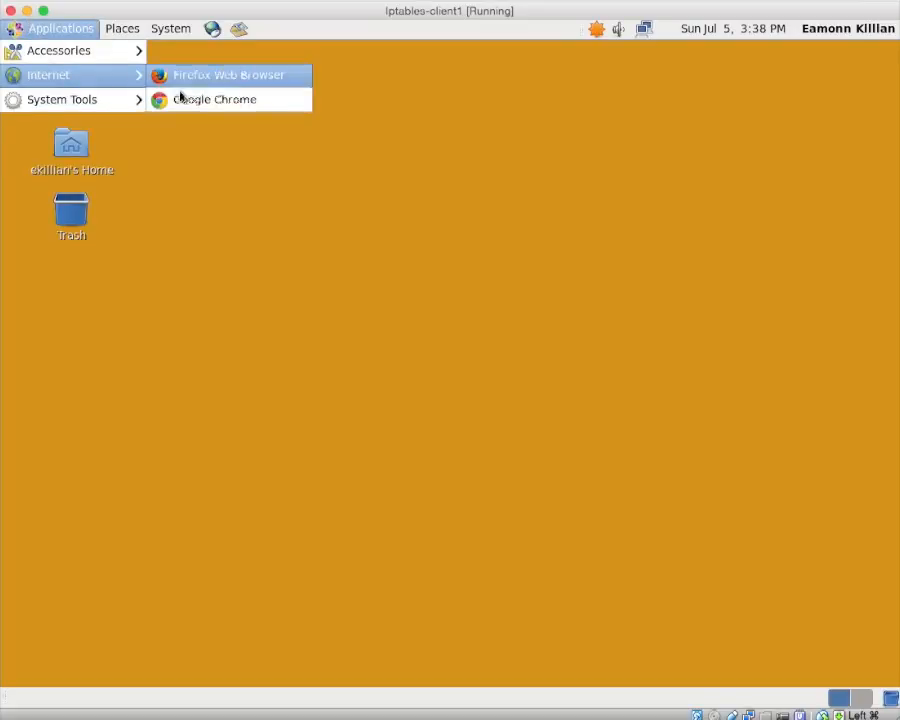
{"action": "left_click", "coordinate": [214, 99]}
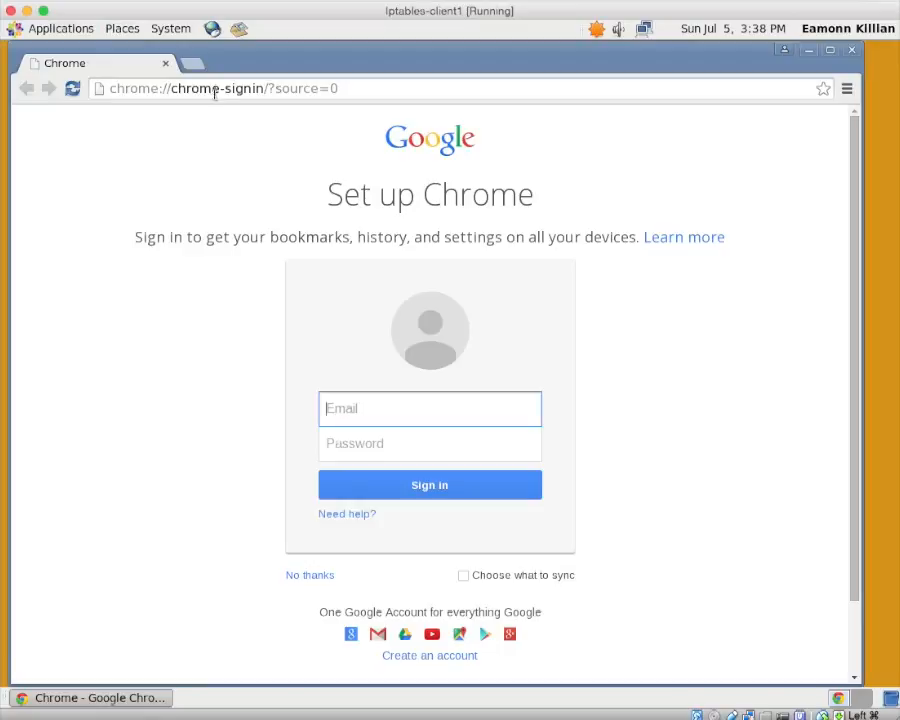
{"action": "type", "text": "192.168.0.118"}
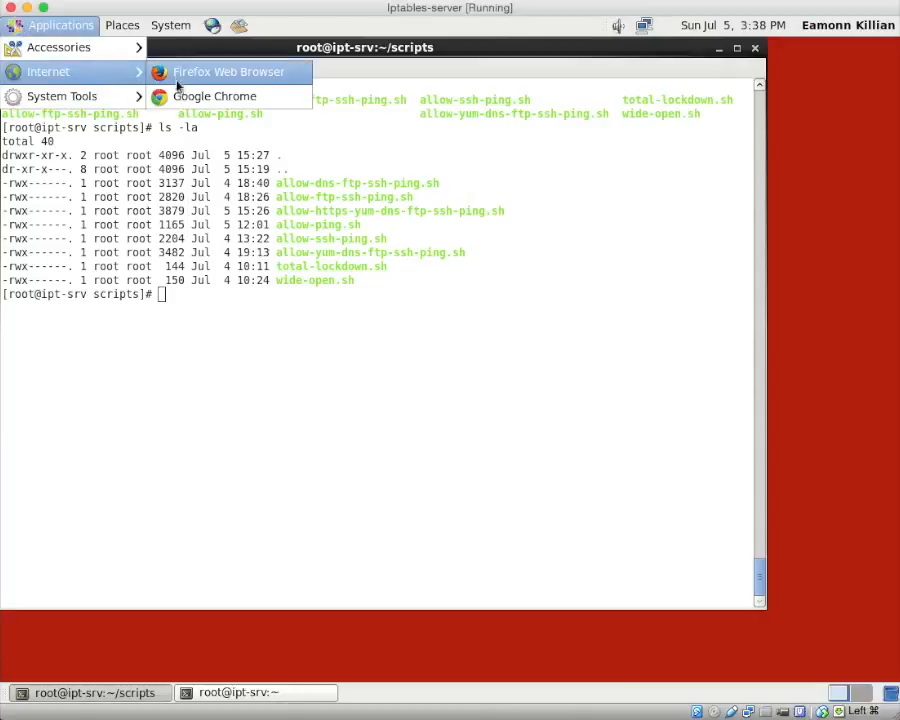
Test 192.168.0.118 and localhost in the server's Chrome, then return to the scripts terminal.
{"action": "left_click", "coordinate": [215, 96]}
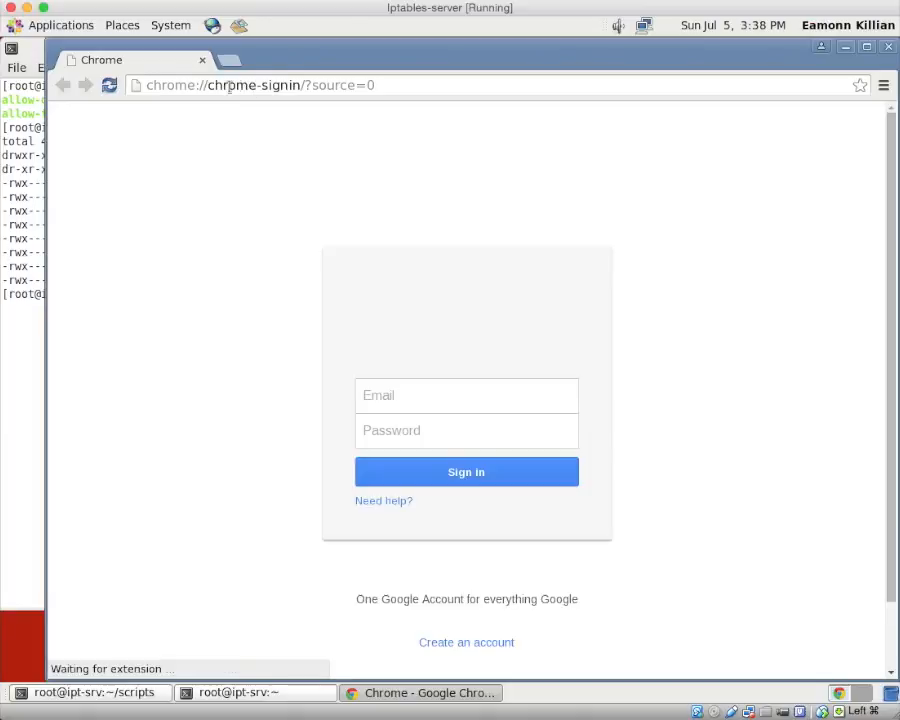
{"action": "type", "text": "192.168.0.118"}
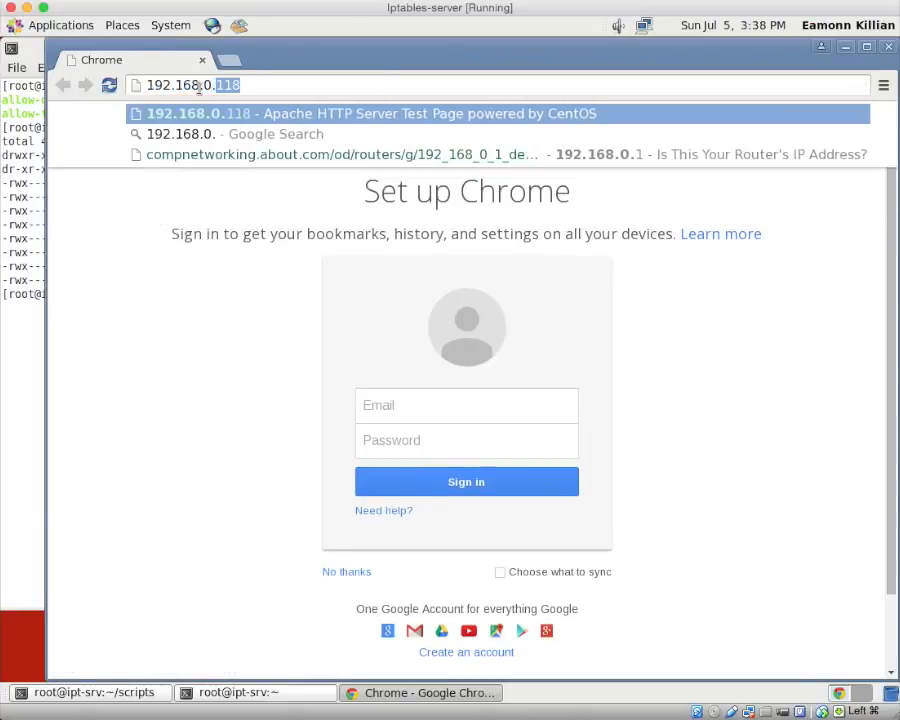
{"action": "left_click", "coordinate": [367, 113]}
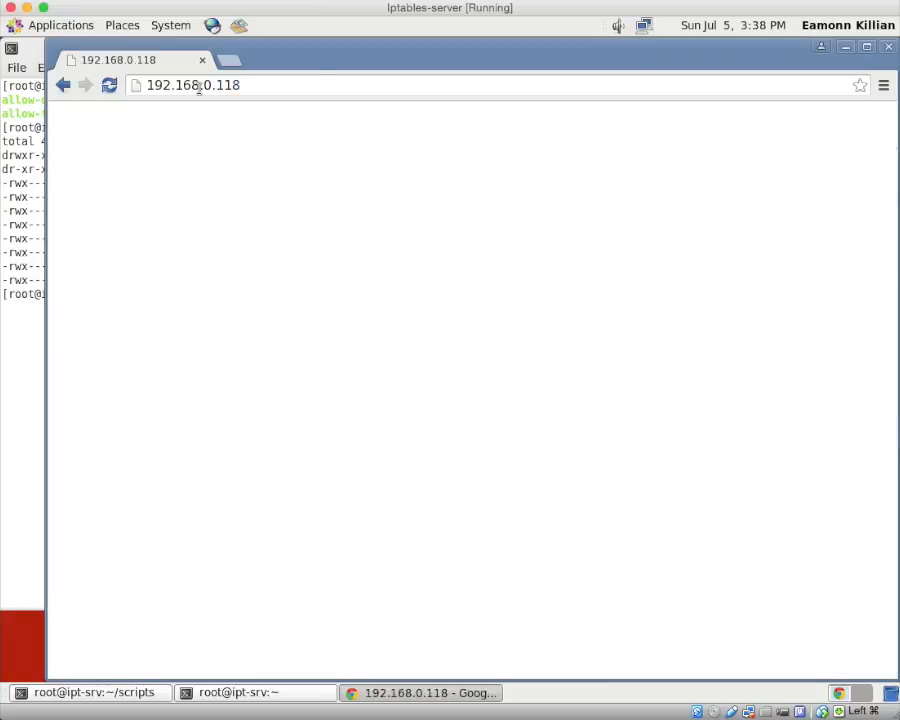
{"action": "key", "text": "Return"}
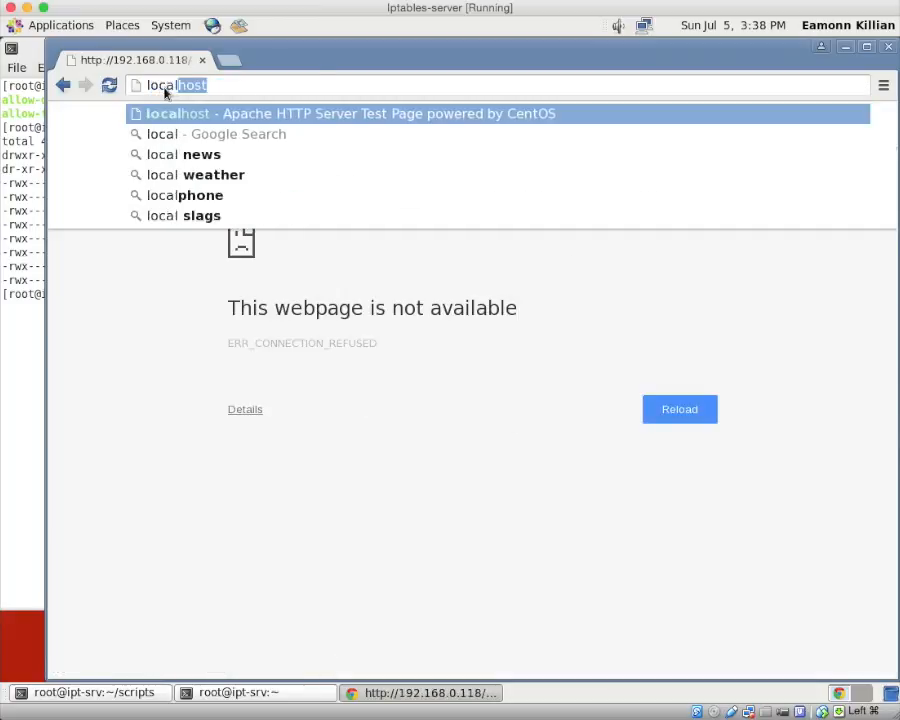
{"action": "key", "text": "Return"}
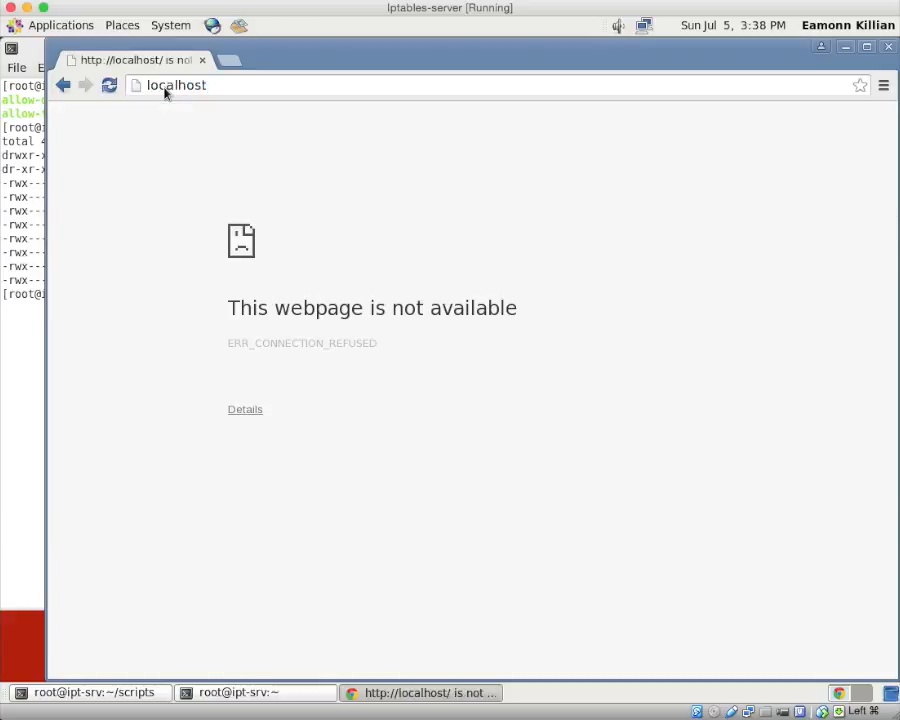
{"action": "left_click", "coordinate": [87, 692]}
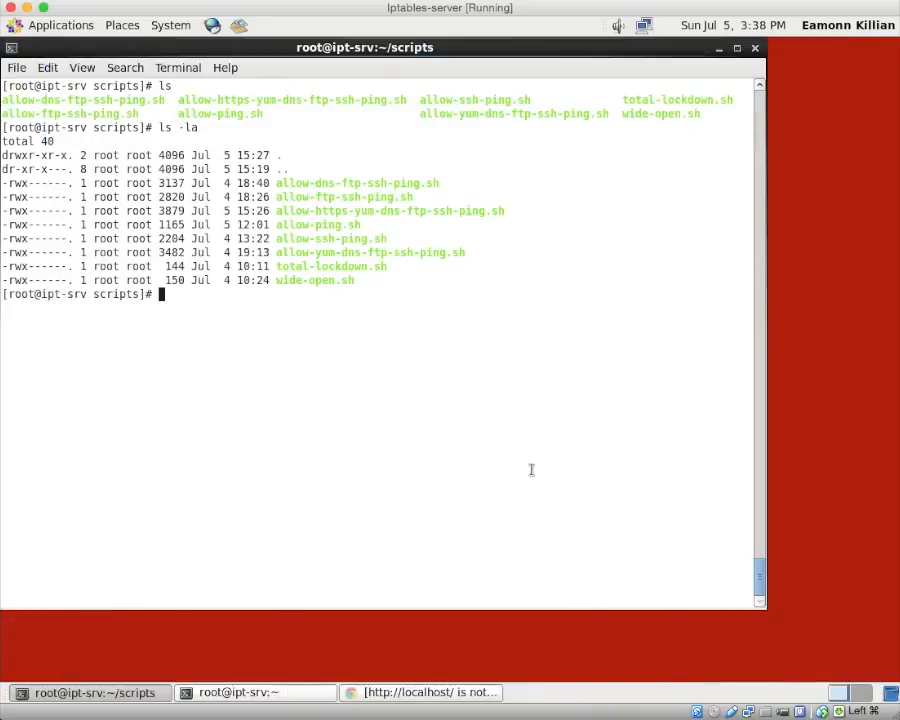
{"action": "mouse_move", "coordinate": [268, 415]}
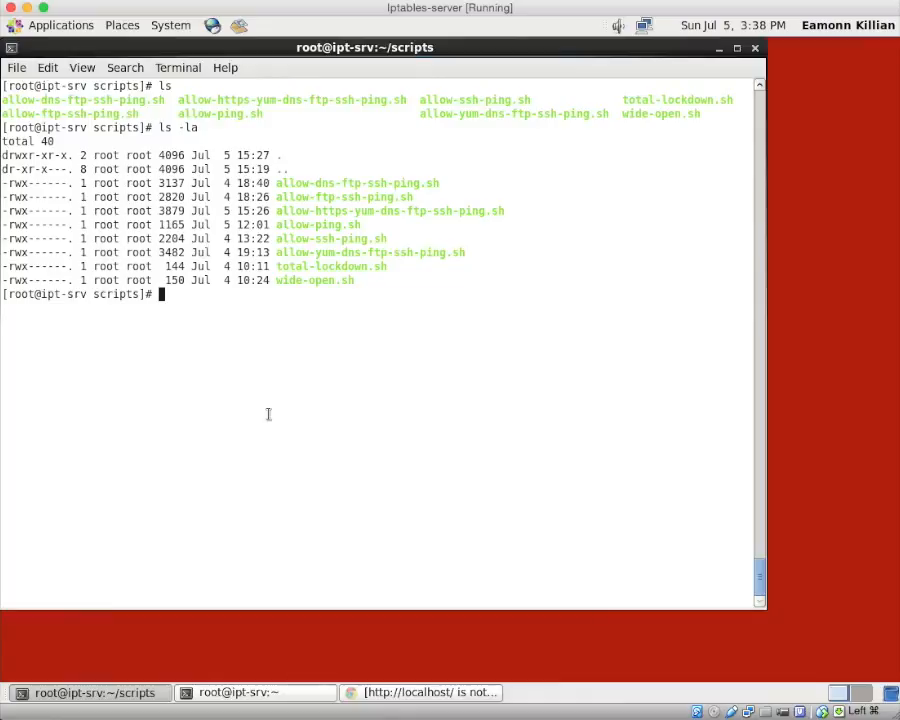
Run ./allow-https-yum-dns-ftp-ssh-ping.sh from /scripts using Tab completion.
{"action": "type", "text": "./"}
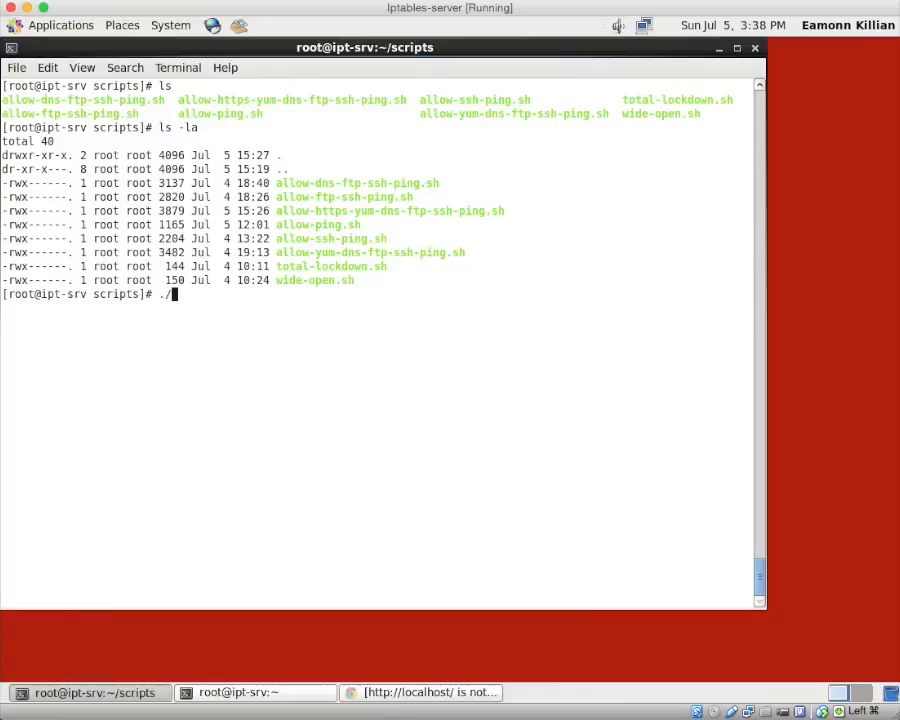
{"action": "type", "text": "allow"}
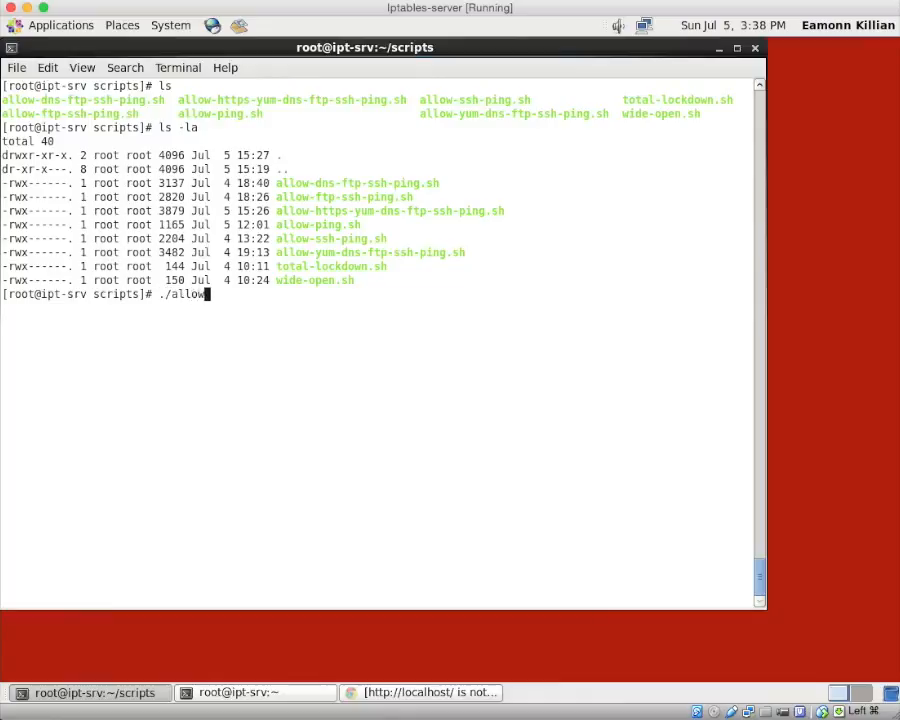
{"action": "type", "text": "-ht"}
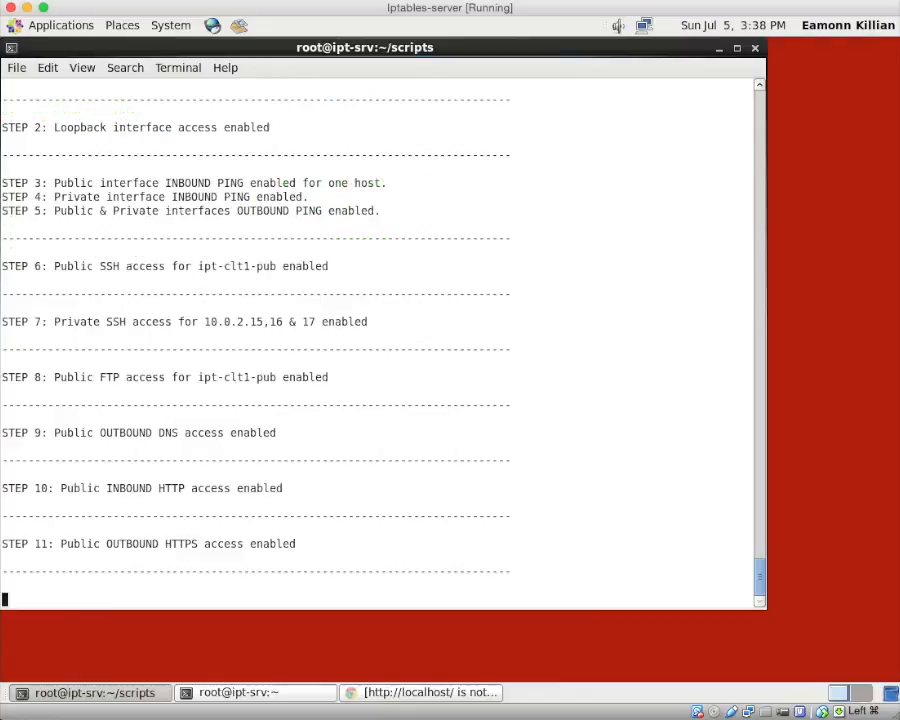
{"action": "key", "text": "Return"}
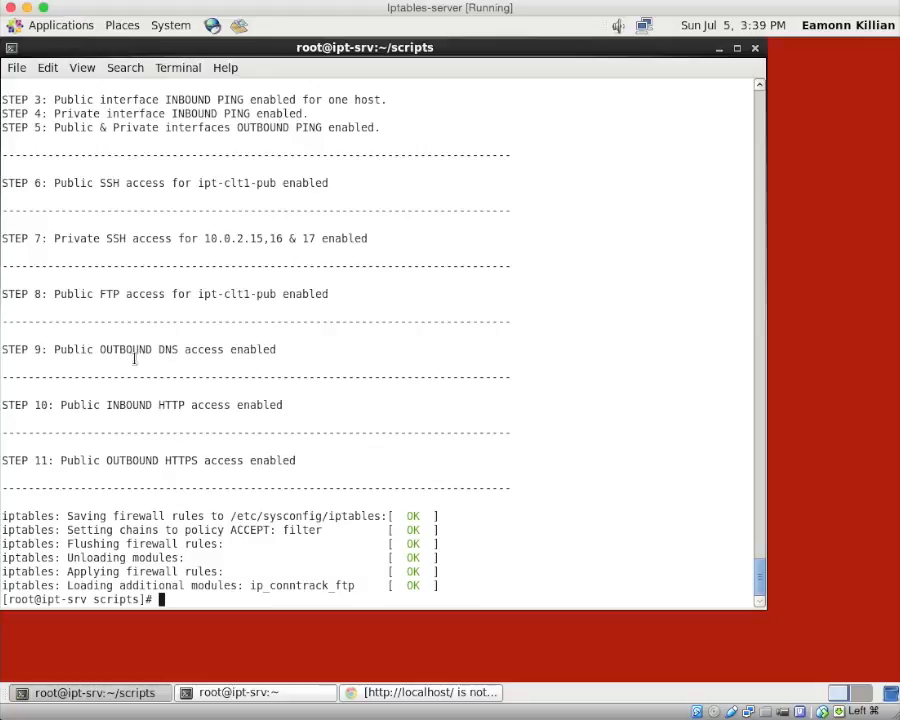
{"action": "mouse_move", "coordinate": [553, 447]}
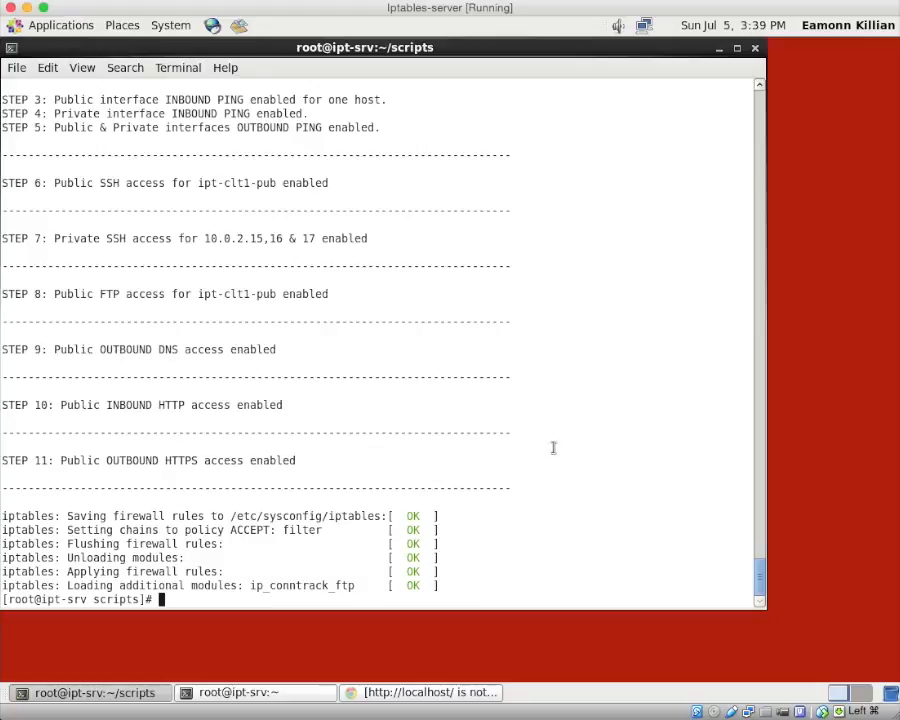
Install the httpd package with 'yum install httpd', then bring up Chrome on localhost.
{"action": "type", "text": "yum"}
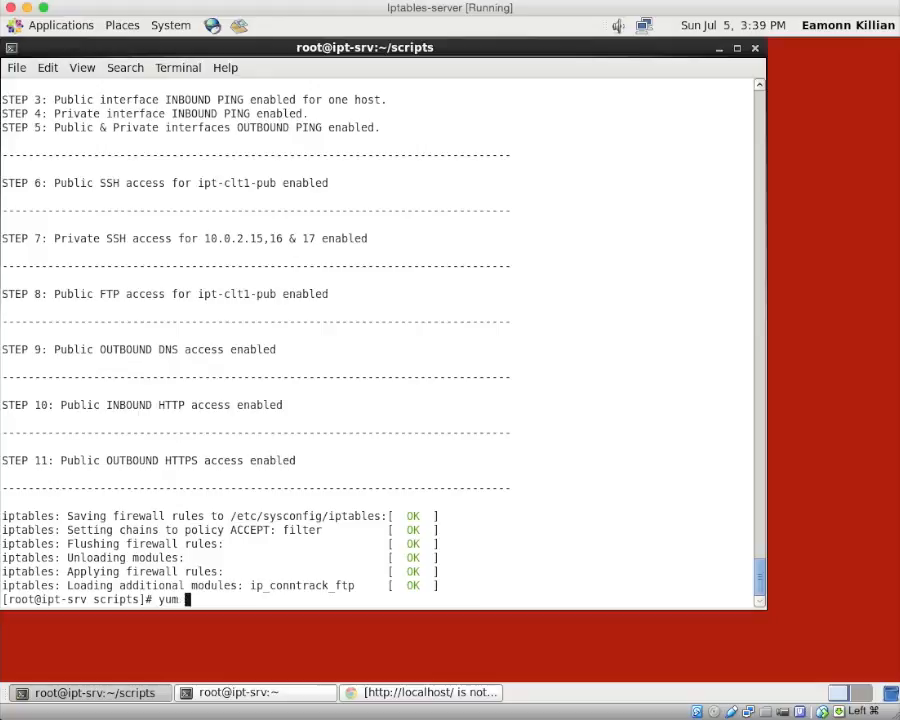
{"action": "type", "text": "install"}
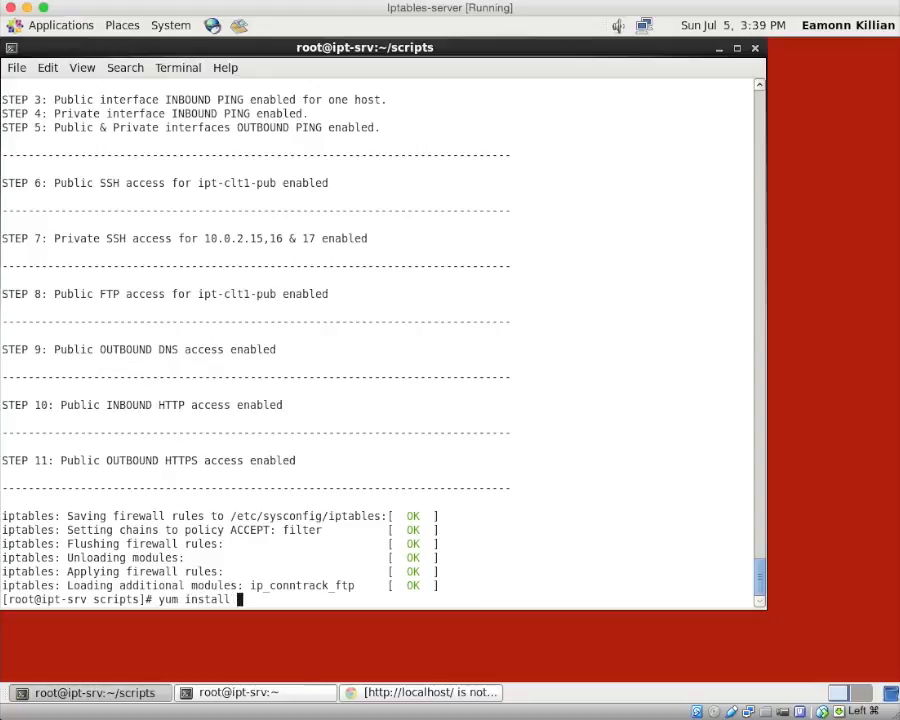
{"action": "type", "text": "http"}
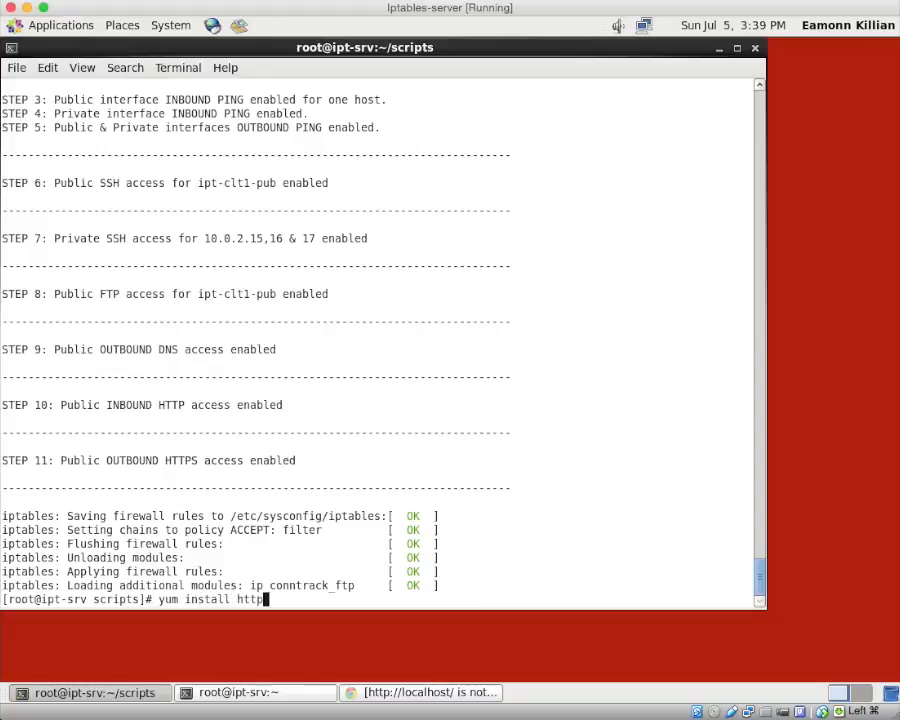
{"action": "key", "text": "Return"}
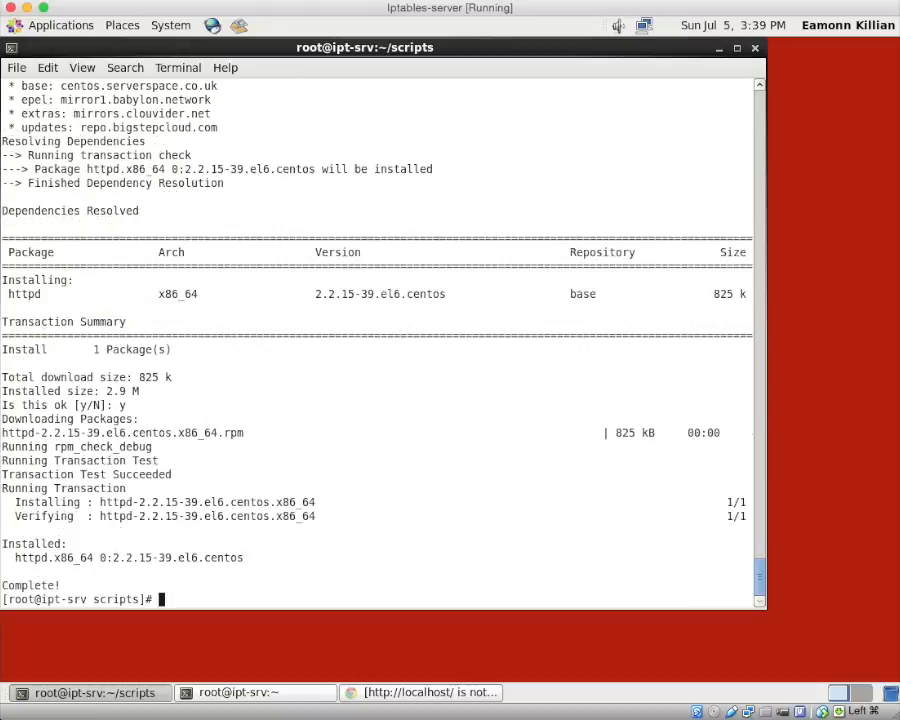
{"action": "left_click", "coordinate": [420, 692]}
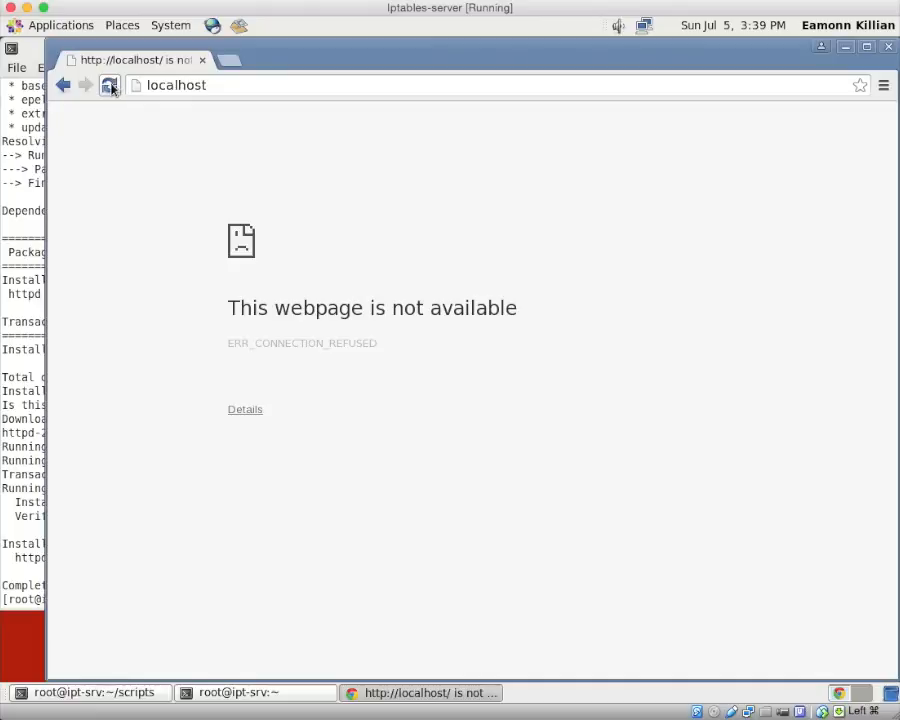
Reload localhost in the server's Chrome and start the service with 'service httpd start'.
{"action": "left_click", "coordinate": [88, 692]}
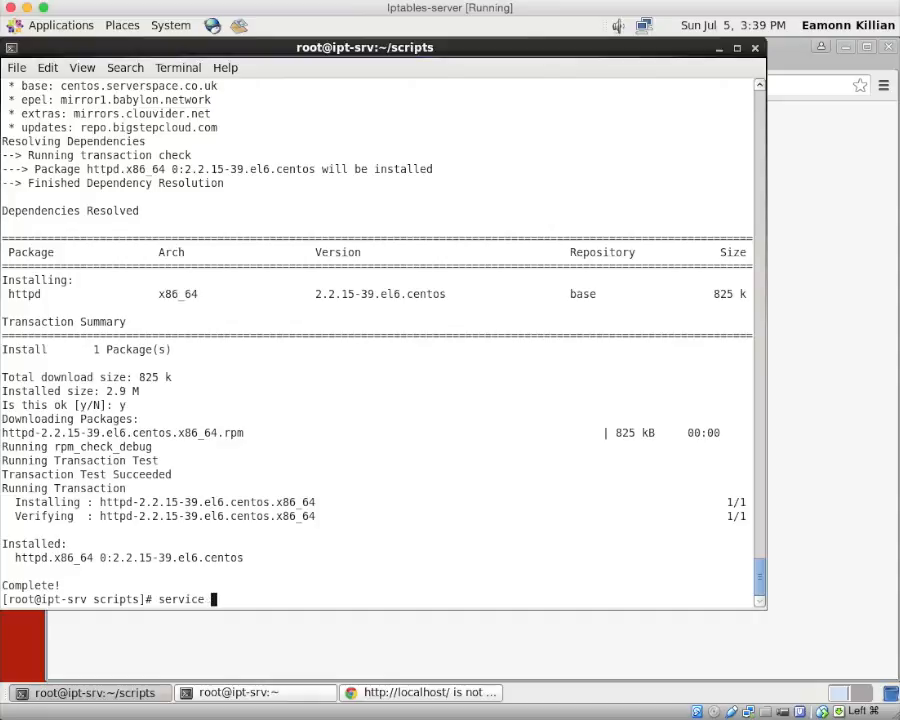
{"action": "type", "text": "httpd"}
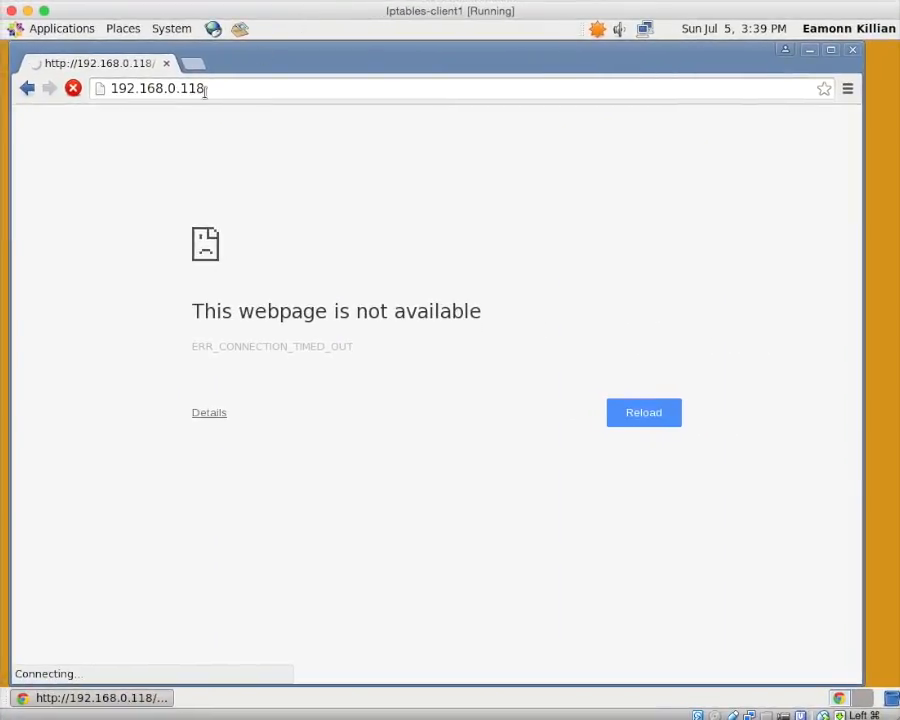
{"action": "left_click", "coordinate": [73, 88]}
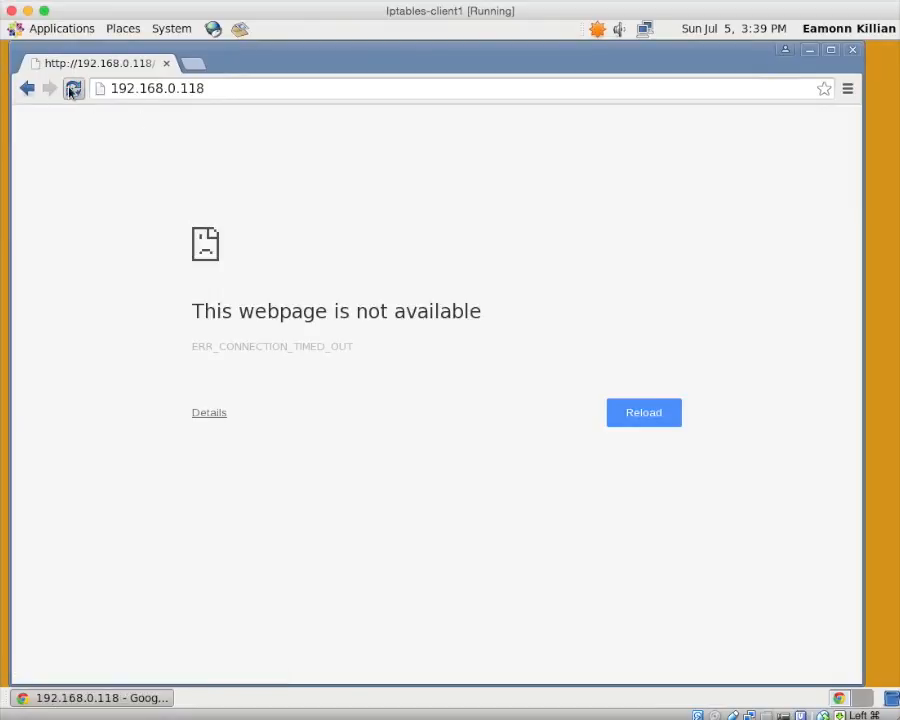
{"action": "left_click", "coordinate": [73, 88]}
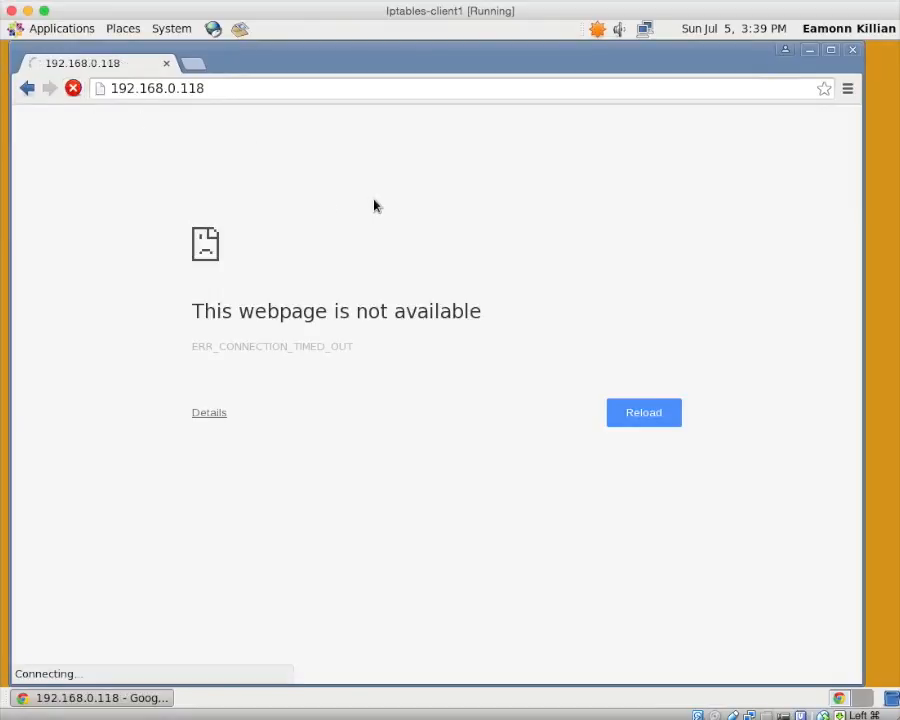
{"action": "mouse_move", "coordinate": [120, 13]}
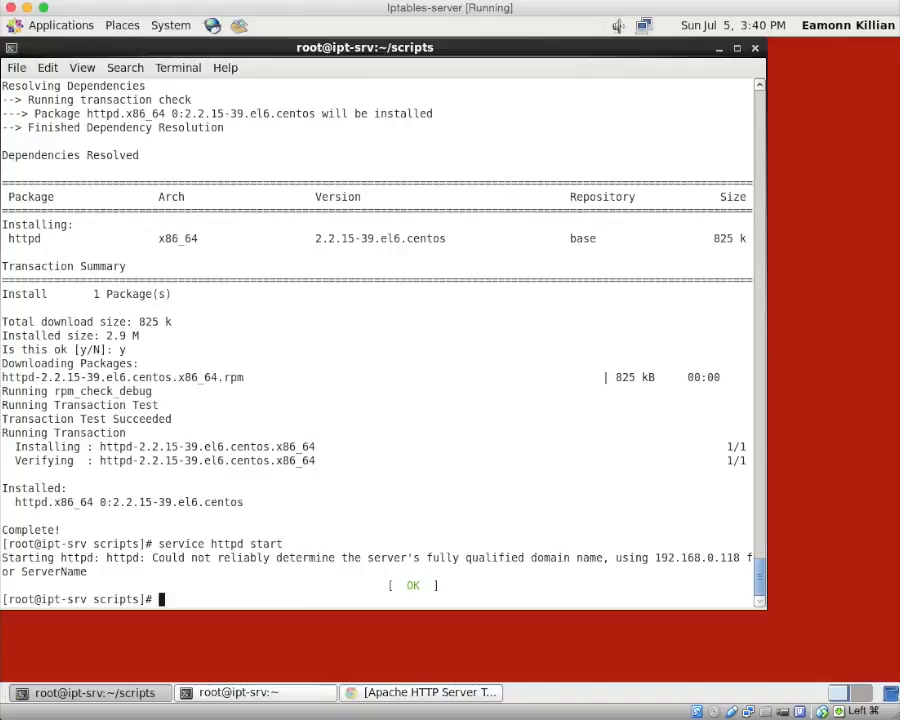
List /scripts and copy the HTTPS script to allow-httpsrv-https-yum-dns-ftp-ssh-ping.sh.
{"action": "type", "text": "ls"}
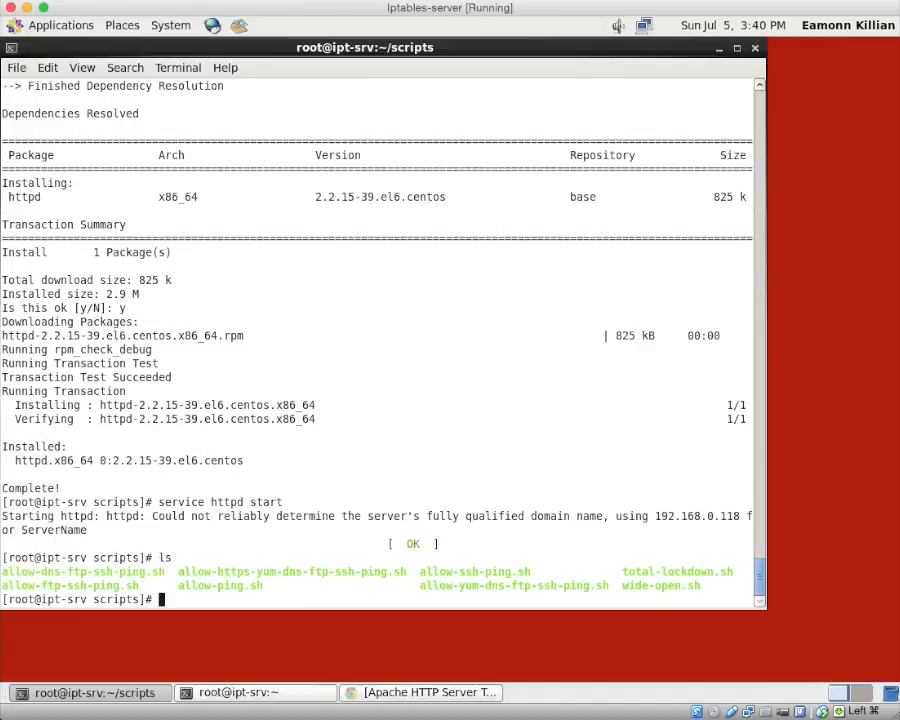
{"action": "type", "text": "cp allow-htt"}
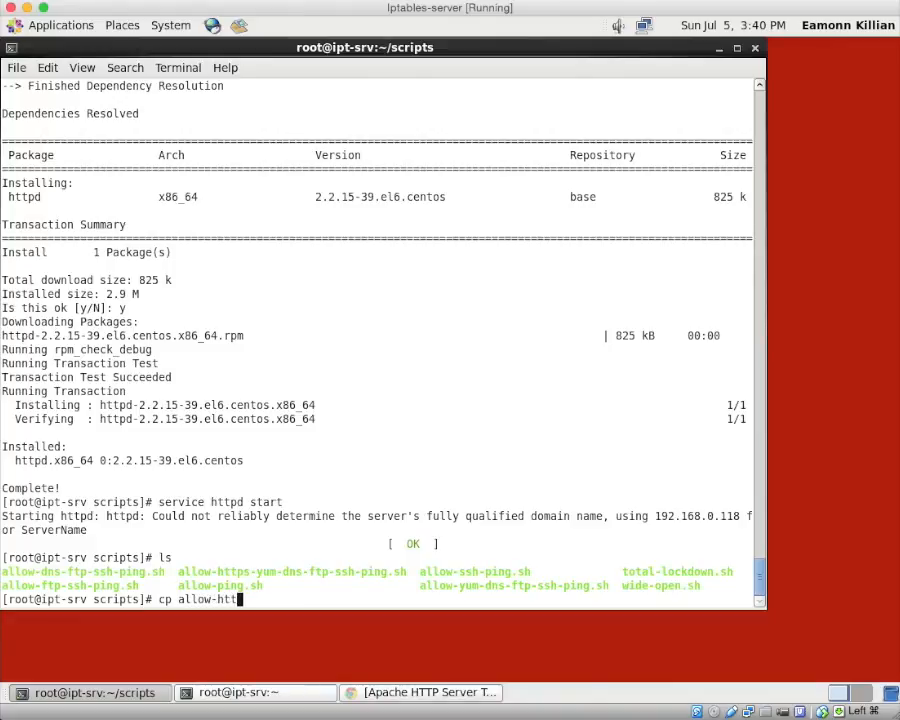
{"action": "key", "text": "Tab"}
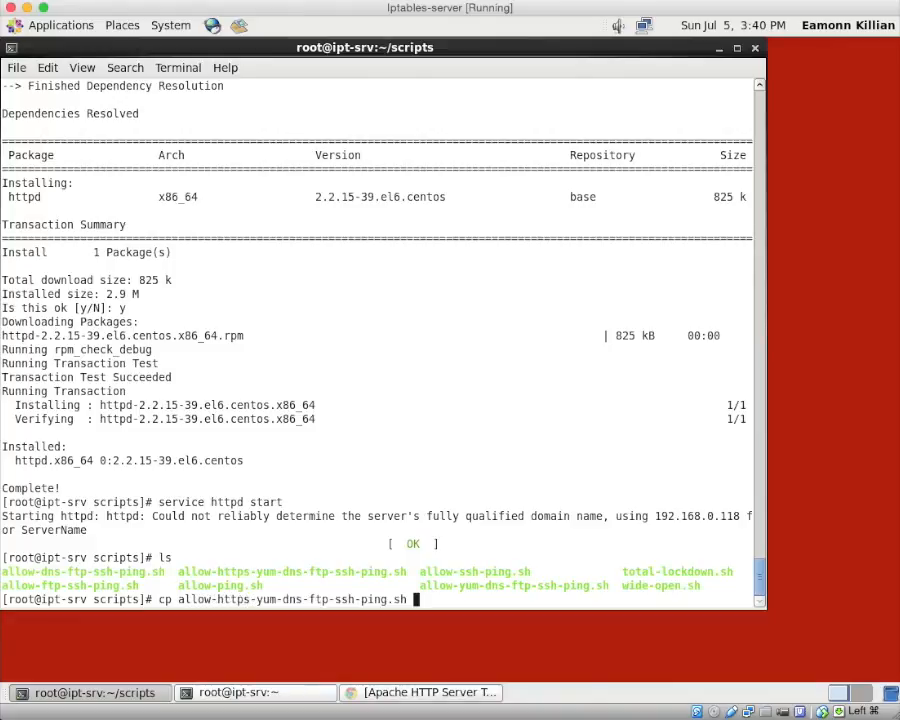
{"action": "type", "text": "allow"}
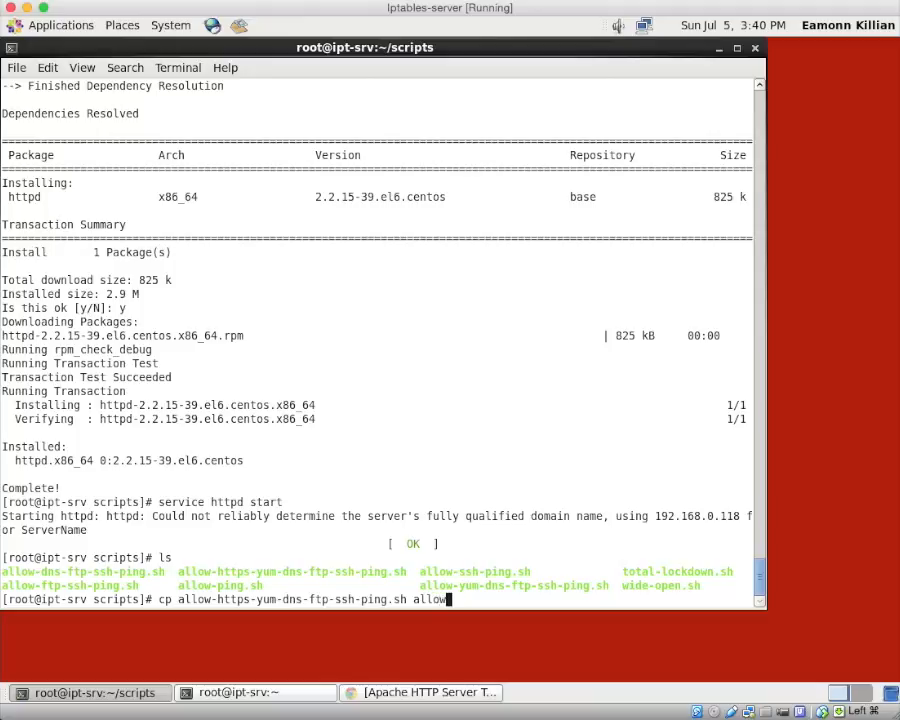
{"action": "type", "text": "http"}
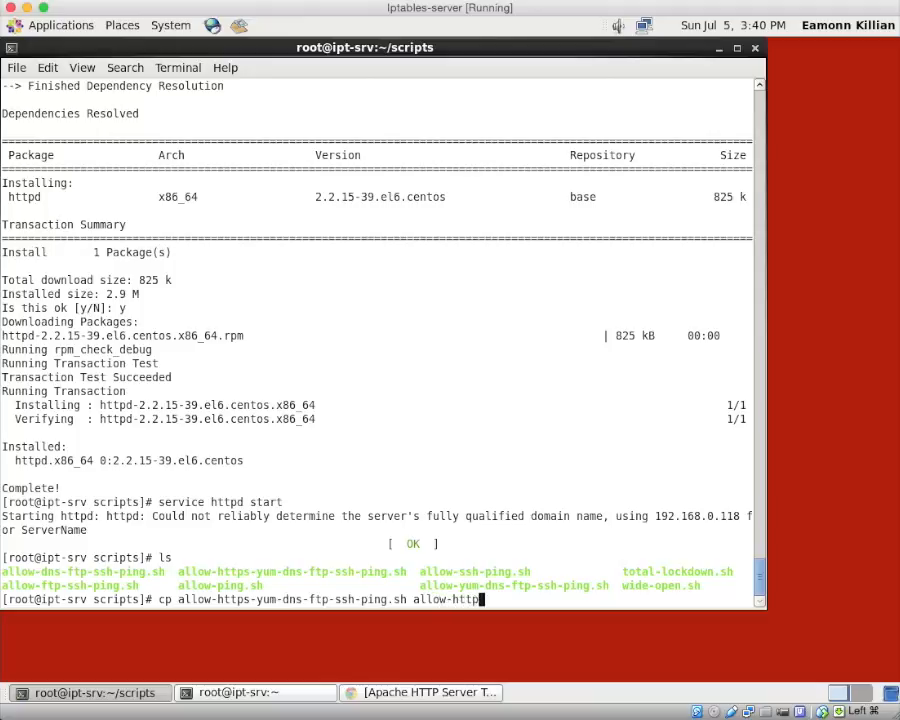
{"action": "type", "text": "srv-"}
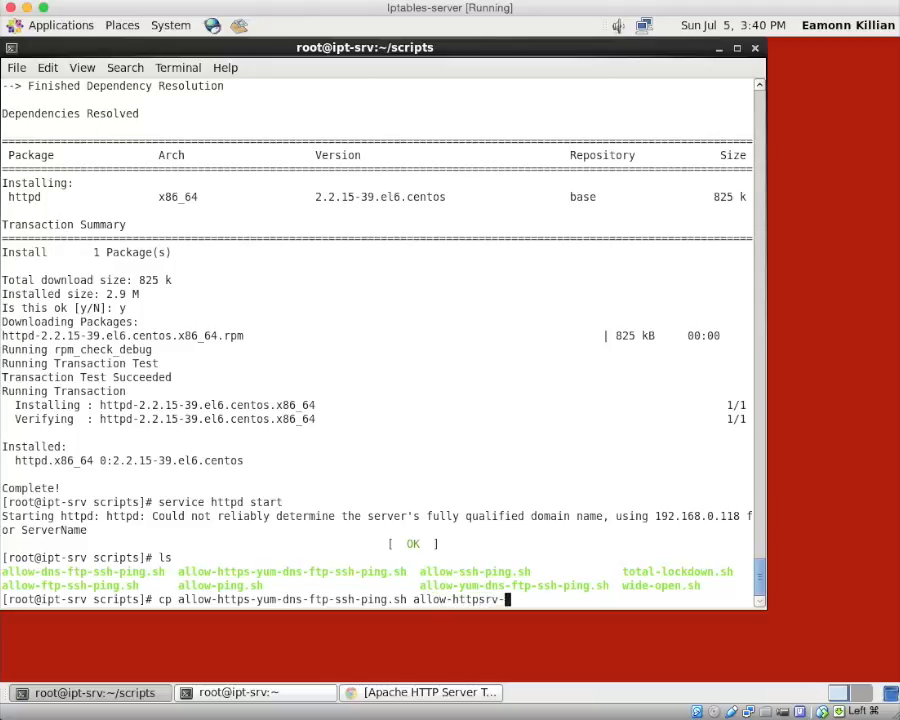
{"action": "type", "text": "https-"}
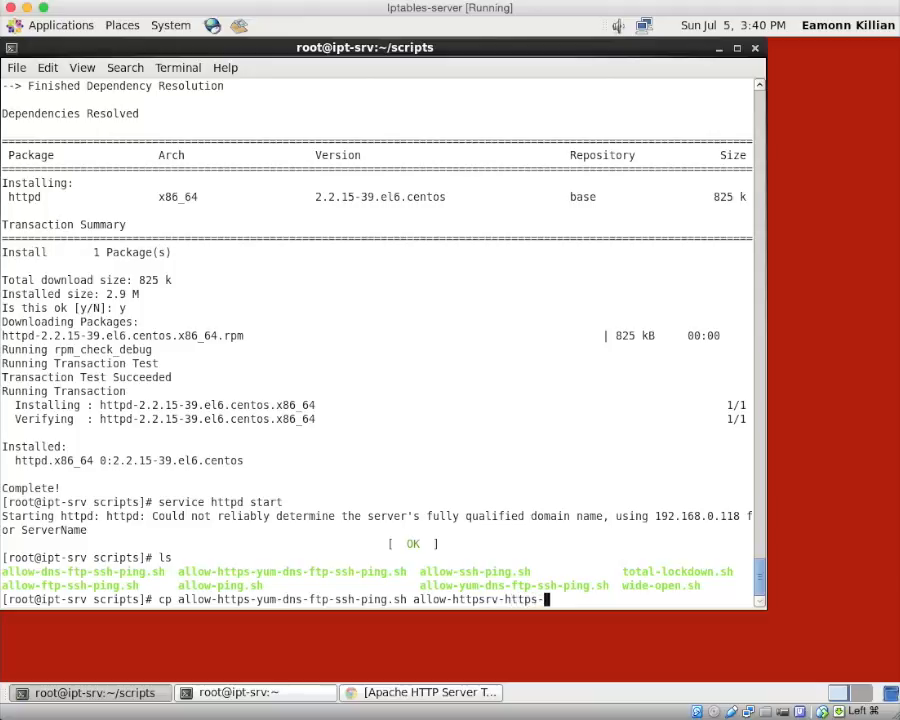
{"action": "type", "text": "yum-"}
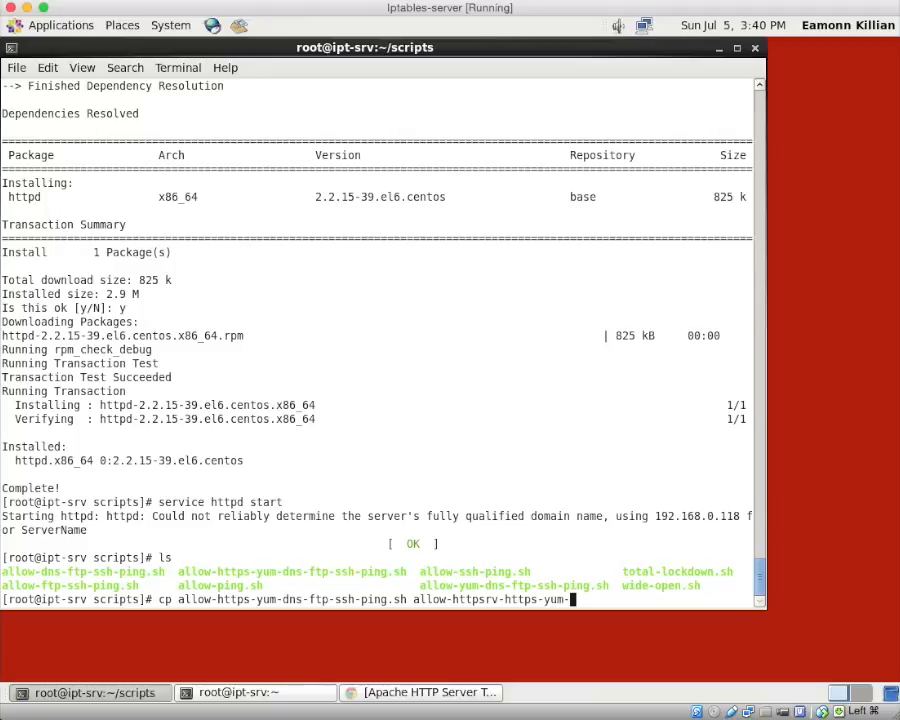
{"action": "type", "text": "dns-"}
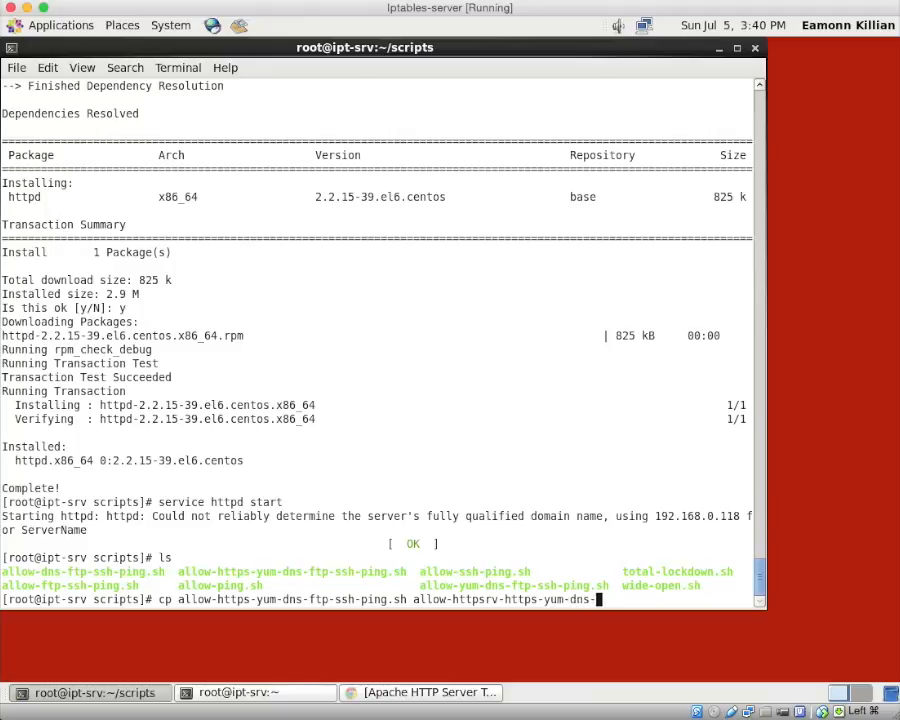
{"action": "type", "text": "ftp"}
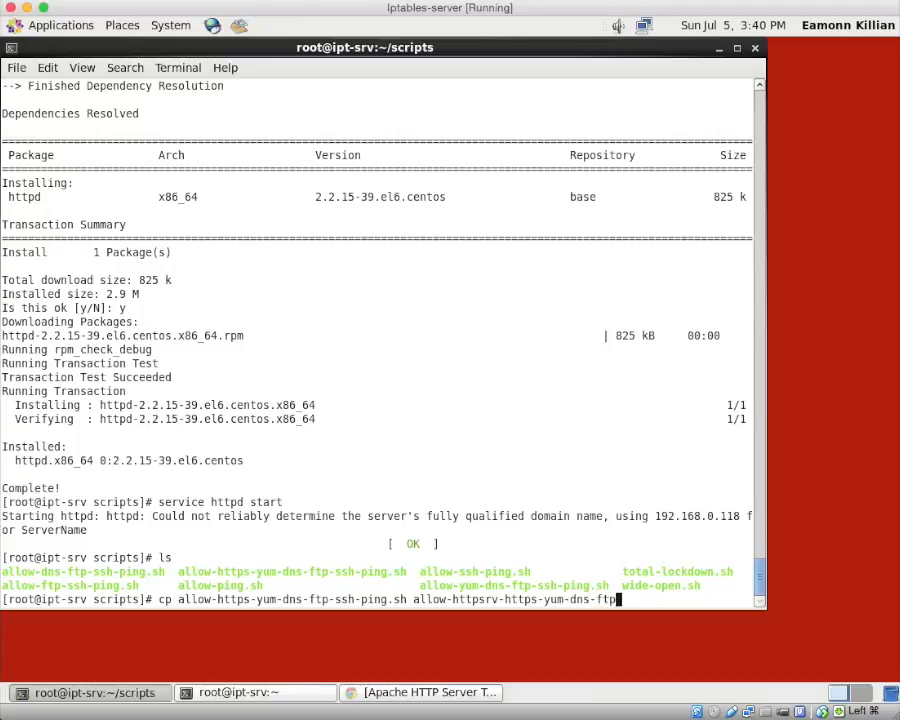
{"action": "type", "text": "-ssh"}
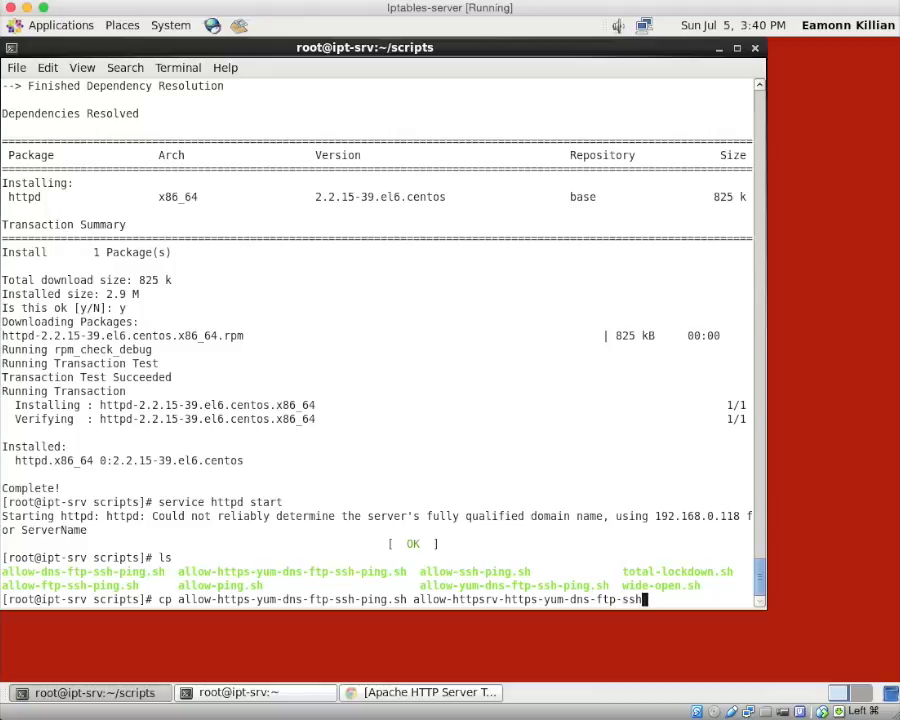
{"action": "type", "text": "ping"}
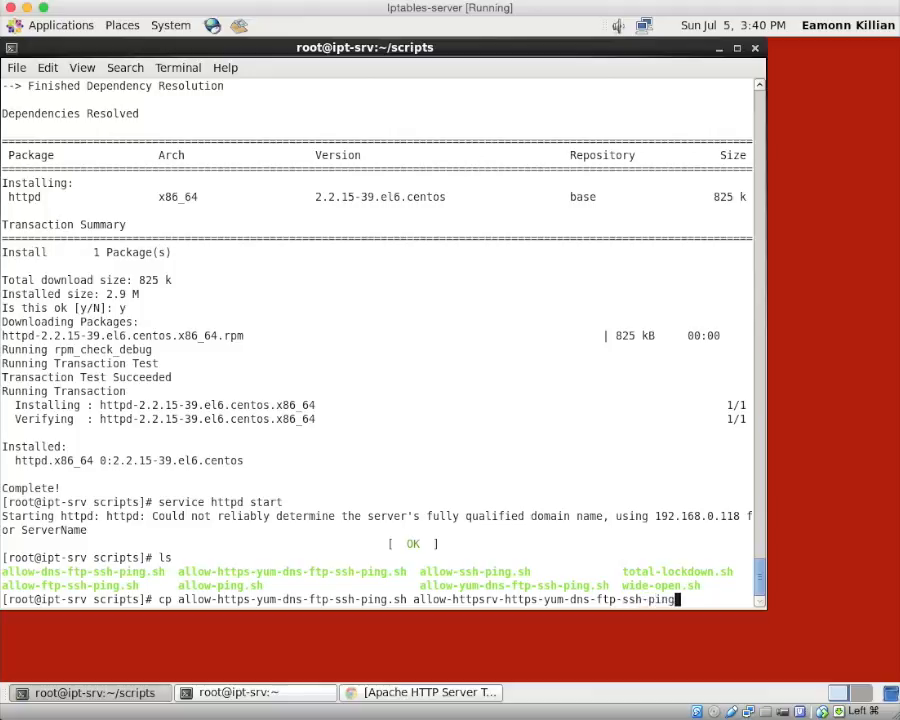
{"action": "type", "text": "sh"}
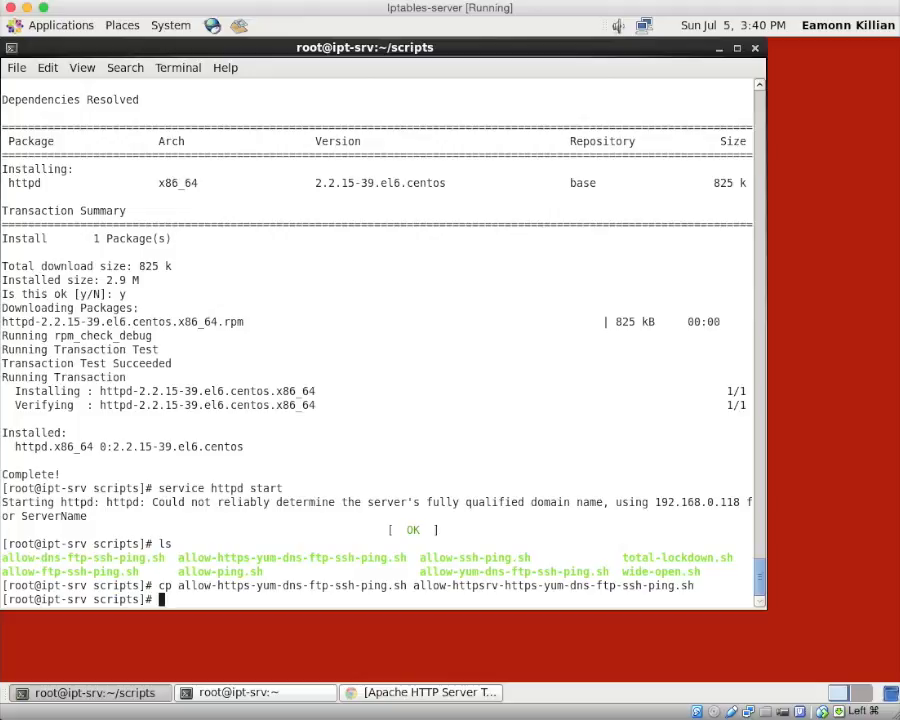
{"action": "type", "text": "vi"}
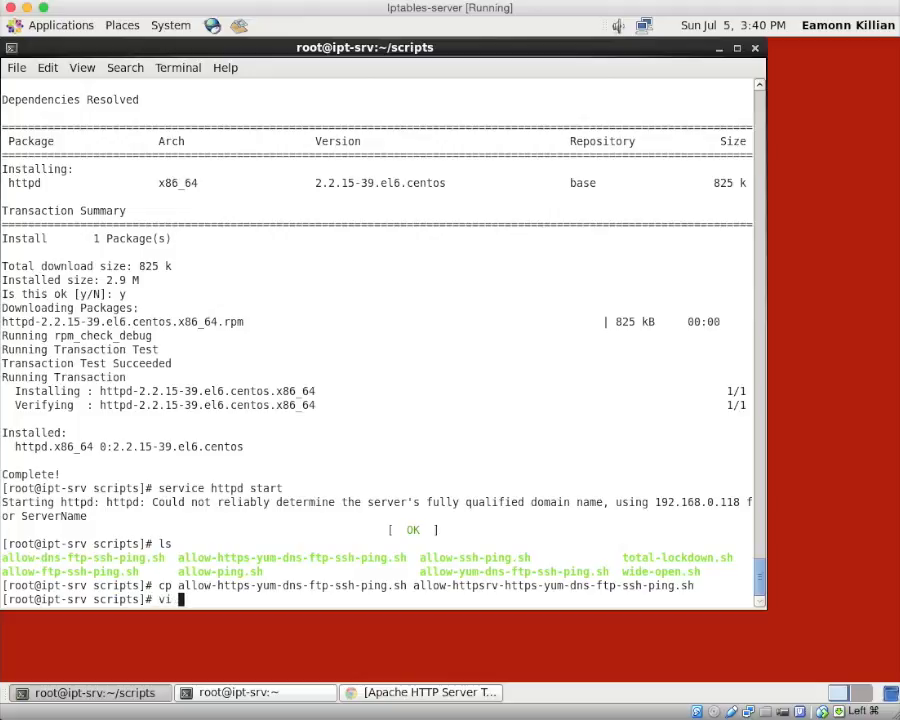
Open allow-httpsrv-https-yum-dns-ftp-ssh-ping.sh in vi and scroll to its end.
{"action": "type", "text": "allow-"}
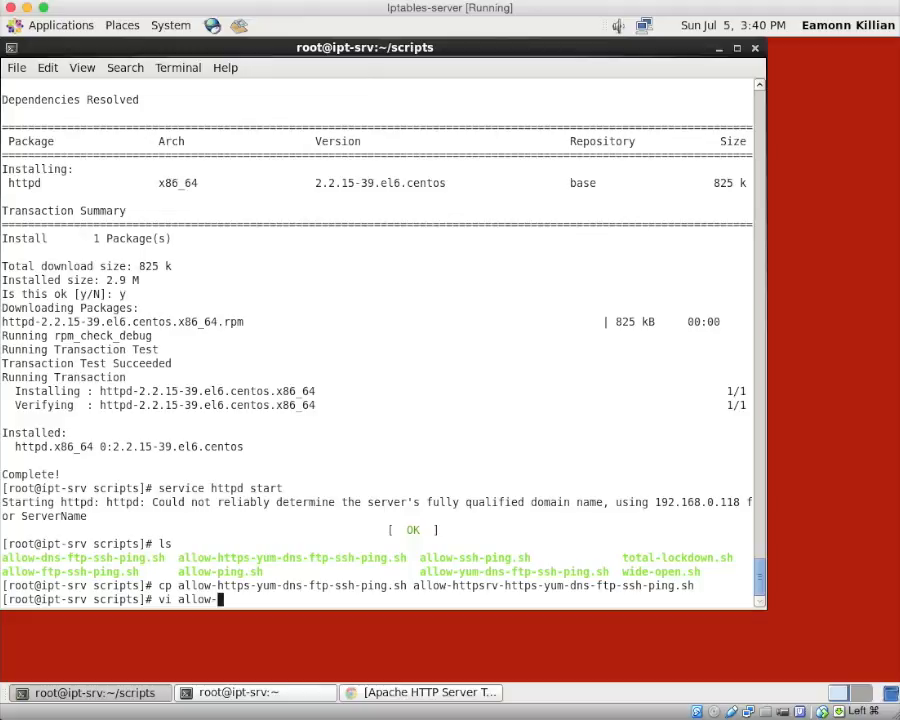
{"action": "type", "text": "httpsr"}
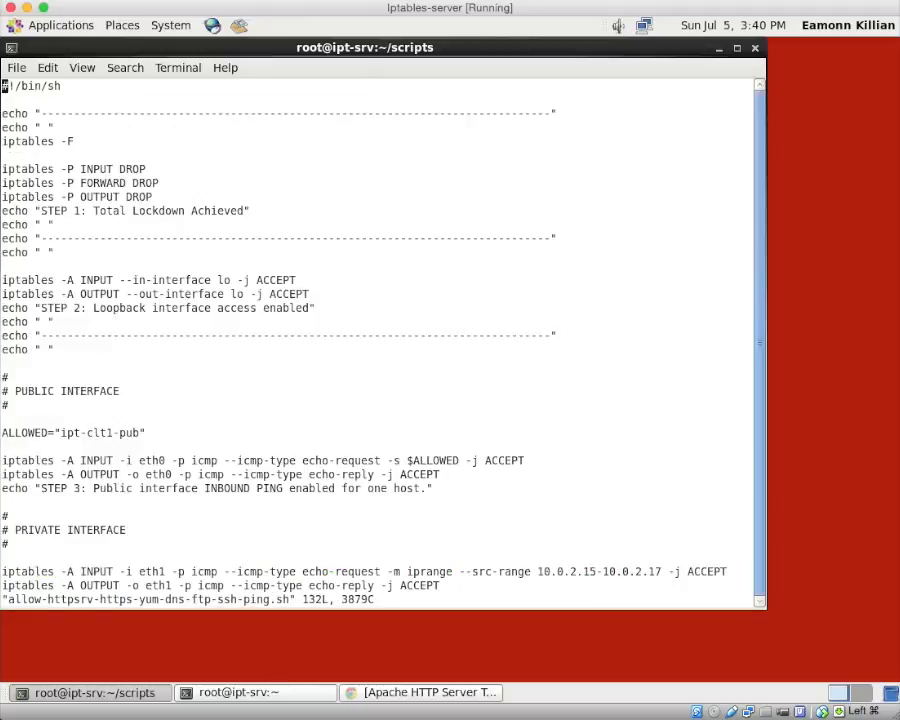
{"action": "scroll", "scroll_direction": "down", "scroll_amount": 3}
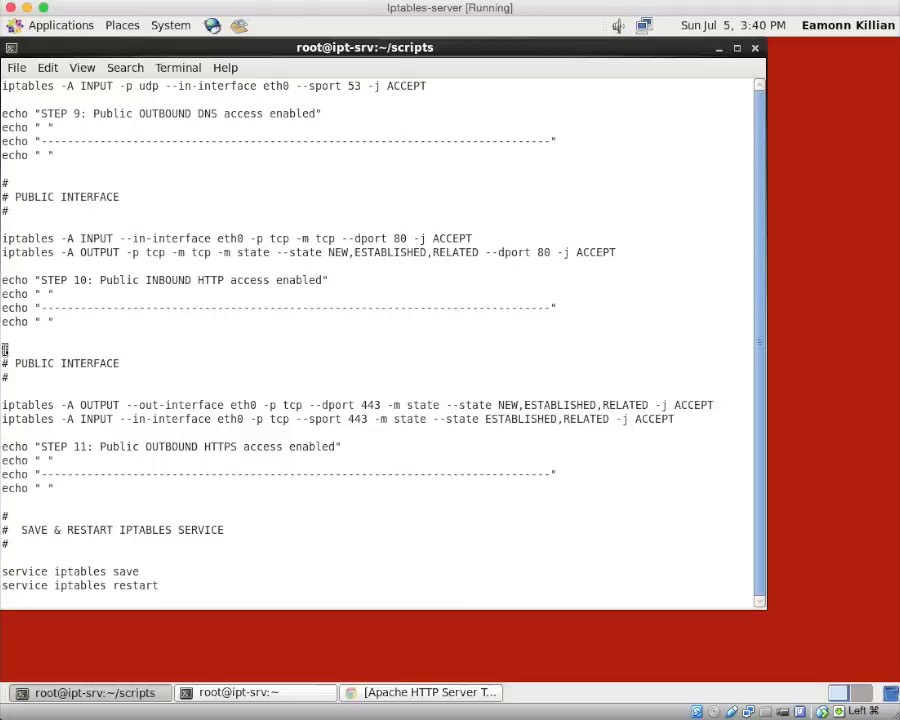
Copy the STEP 11 outbound HTTPS section and paste a duplicate below it.
{"action": "left_click_drag", "start_coordinate": [5, 350], "coordinate": [70, 487]}
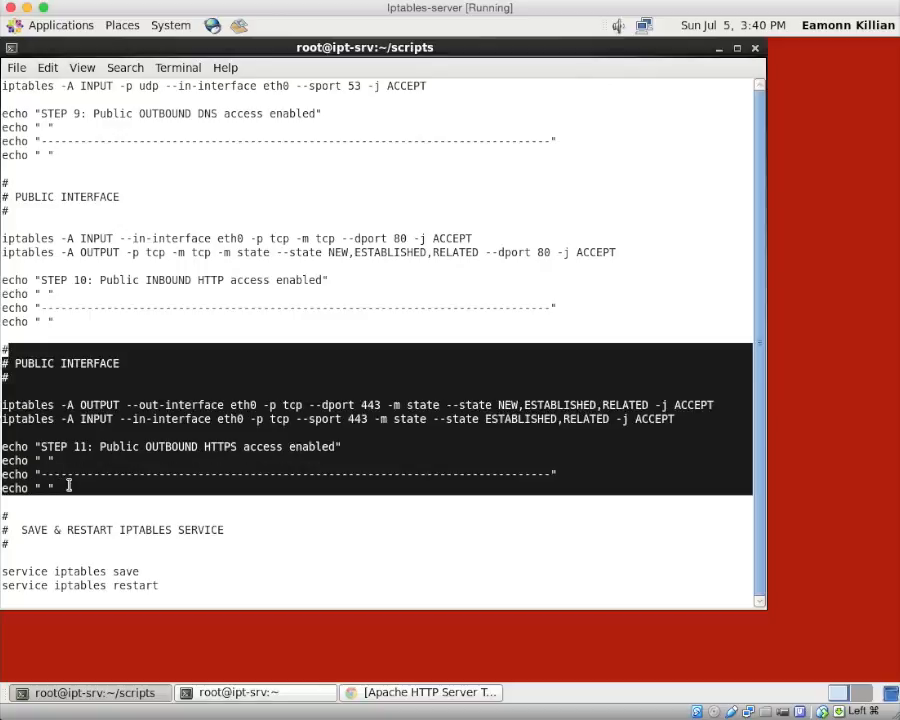
{"action": "right_click", "coordinate": [68, 487]}
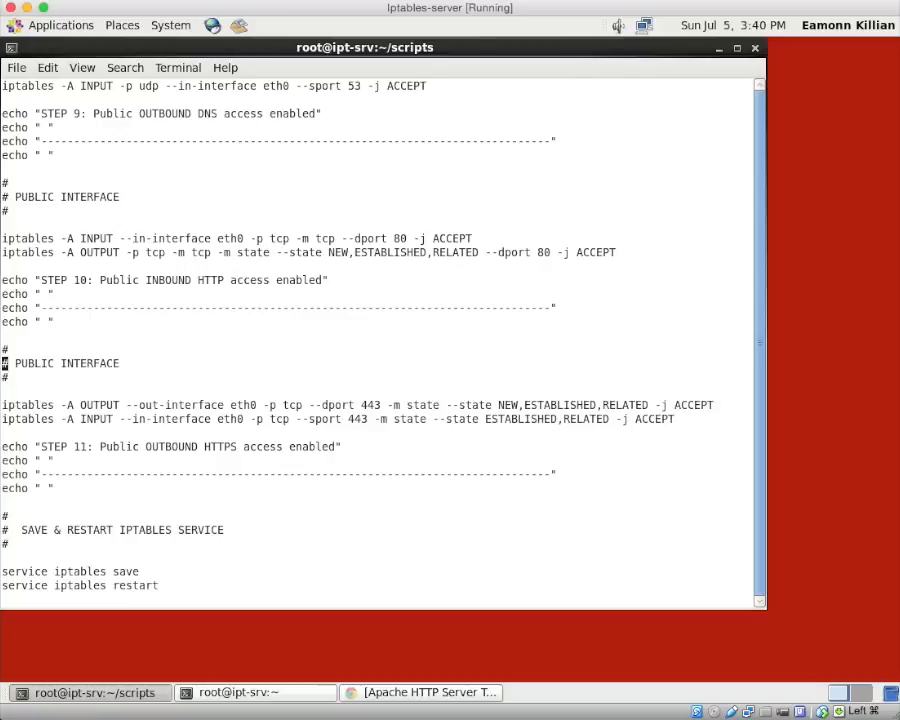
{"action": "key", "text": "i"}
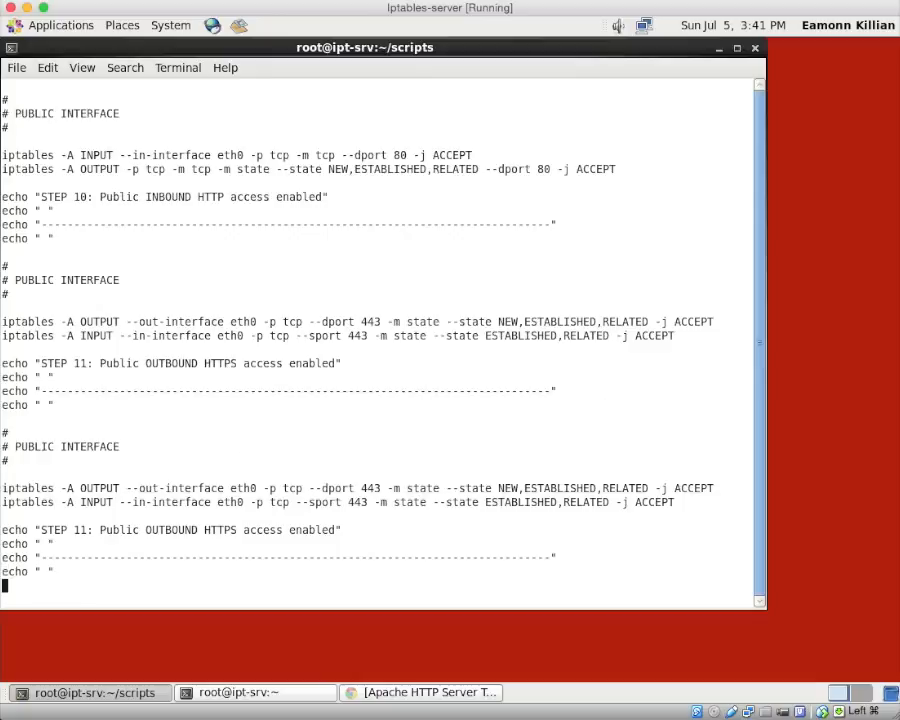
Reword the duplicated section's echo to 'STEP 12: Public HTTP/HTTPS server enabled'.
{"action": "scroll", "scroll_direction": "down", "scroll_amount": 3}
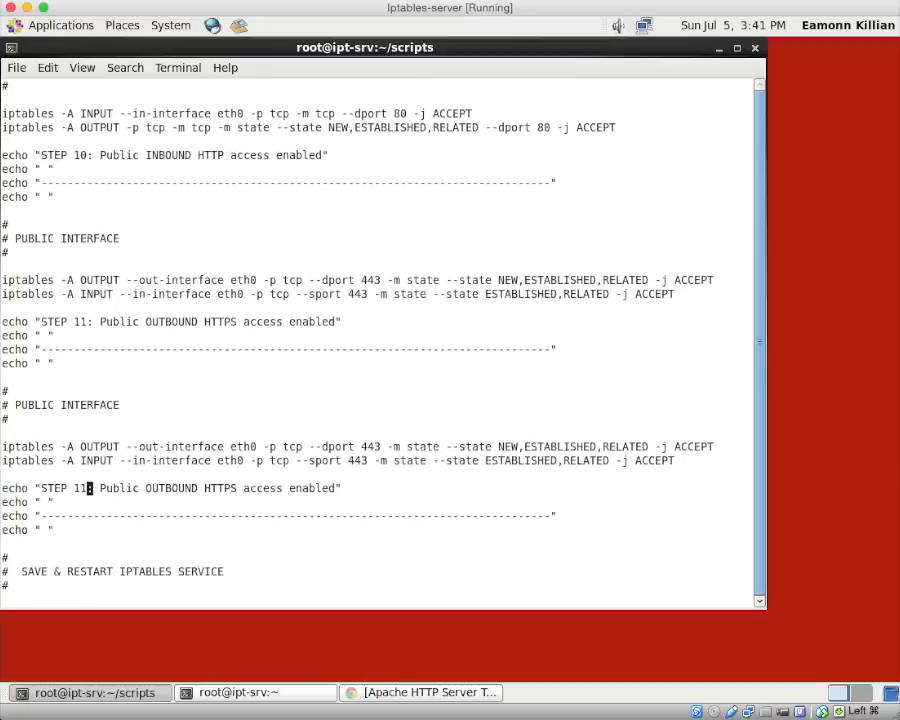
{"action": "key", "text": "i"}
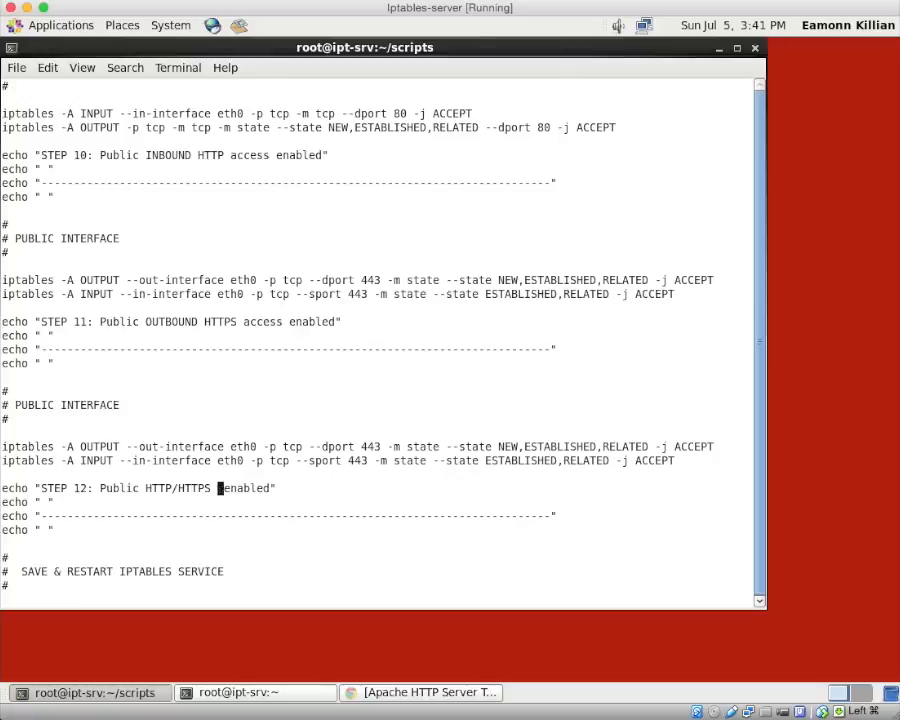
{"action": "type", "text": "server"}
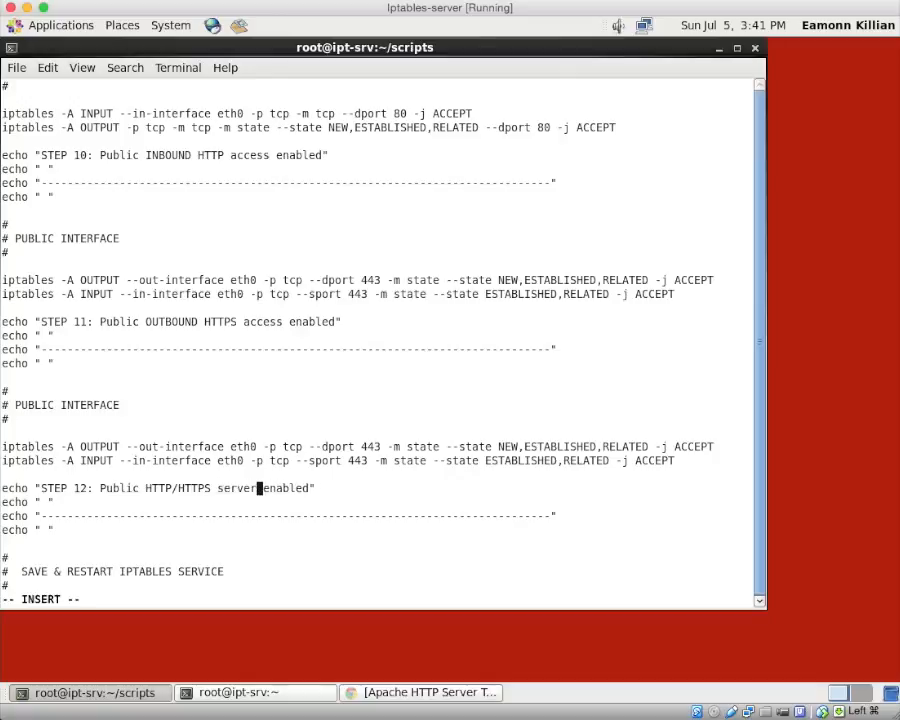
{"action": "key", "text": "Escape"}
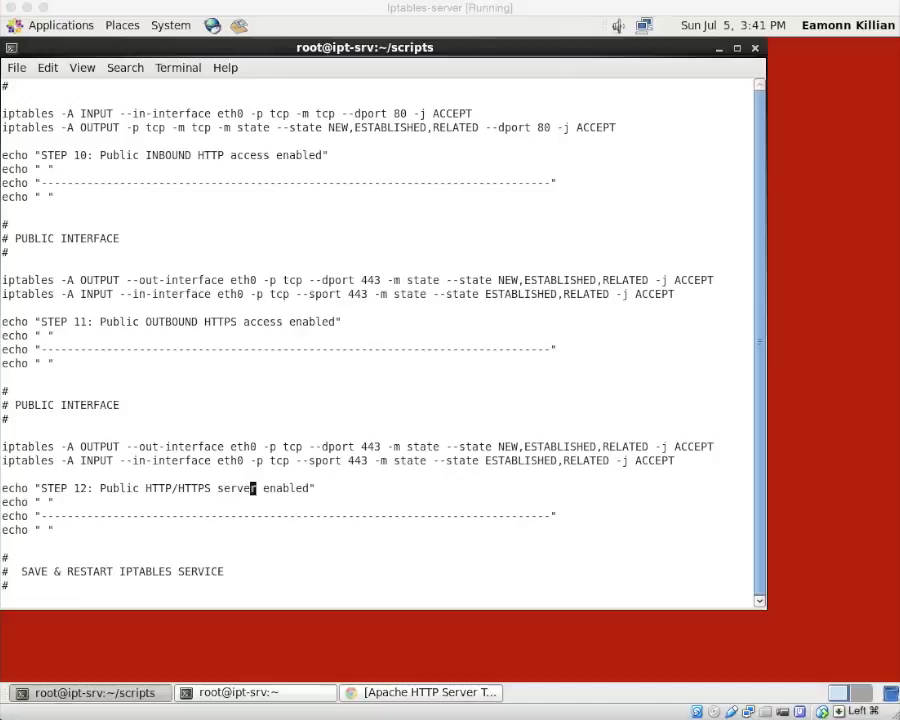
{"action": "mouse_move", "coordinate": [400, 539]}
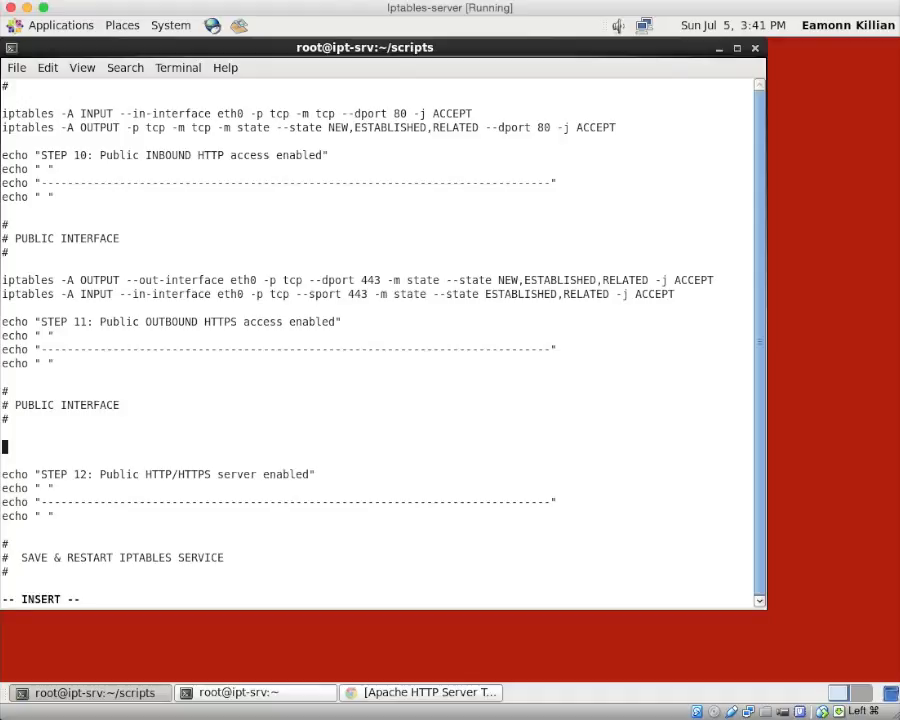
Type 'iptables -A INPUT -i eth0 -p tcp --dport 80 -m state --state NEW,ESTABLISHED -j ACCEPT'.
{"action": "type", "text": "iptables"}
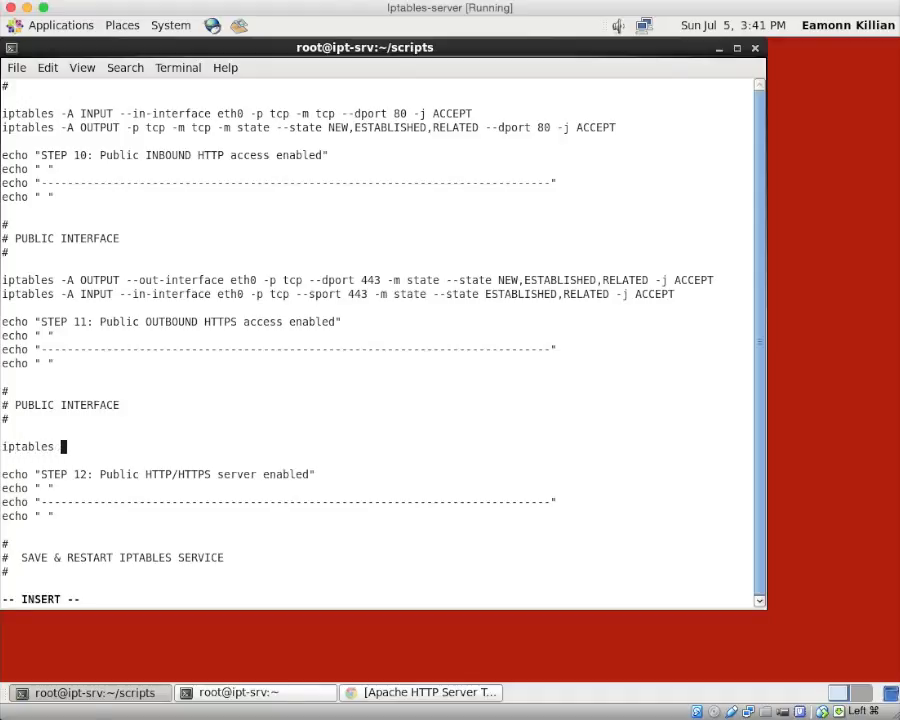
{"action": "type", "text": "-A"}
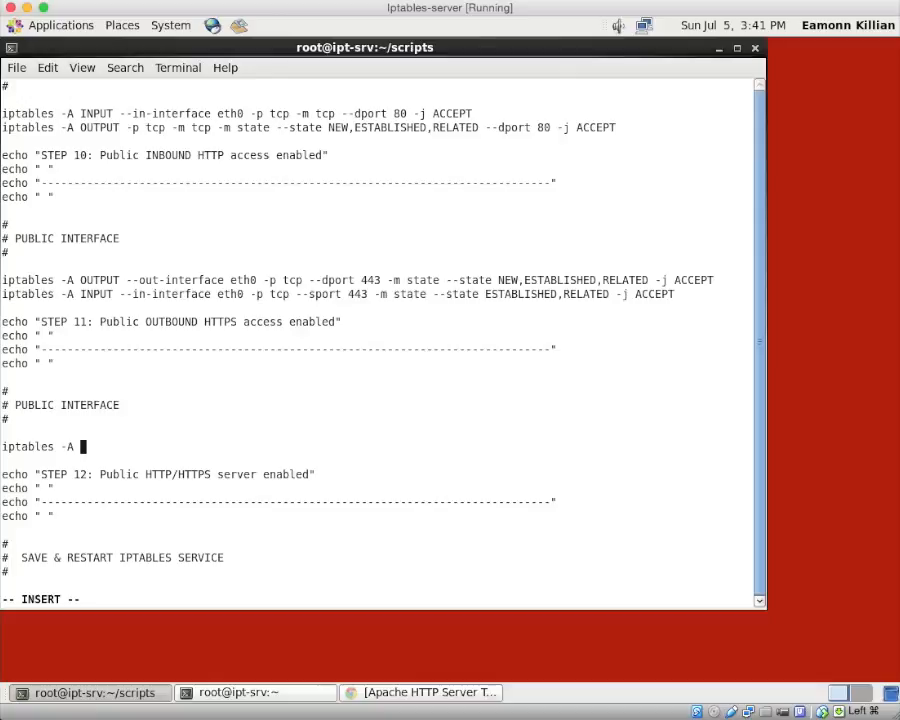
{"action": "mouse_move", "coordinate": [347, 100]}
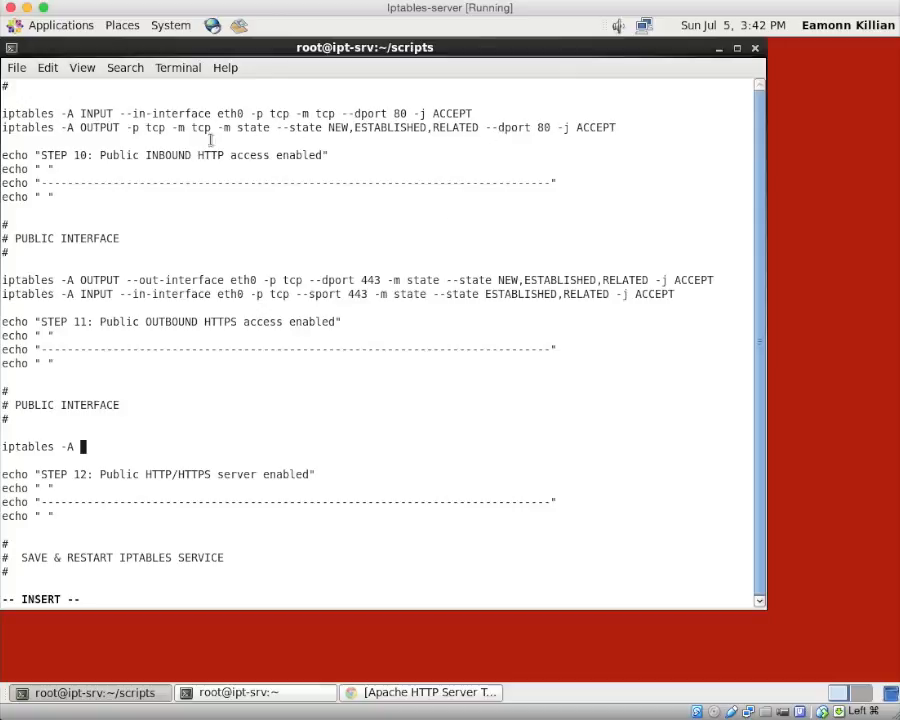
{"action": "mouse_move", "coordinate": [397, 232]}
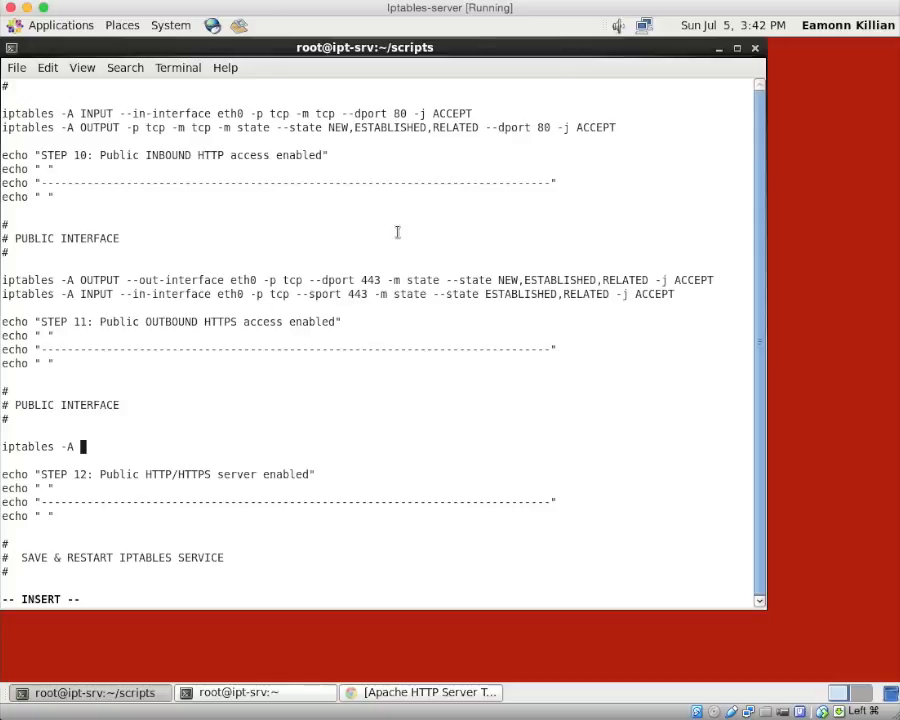
{"action": "mouse_move", "coordinate": [271, 448]}
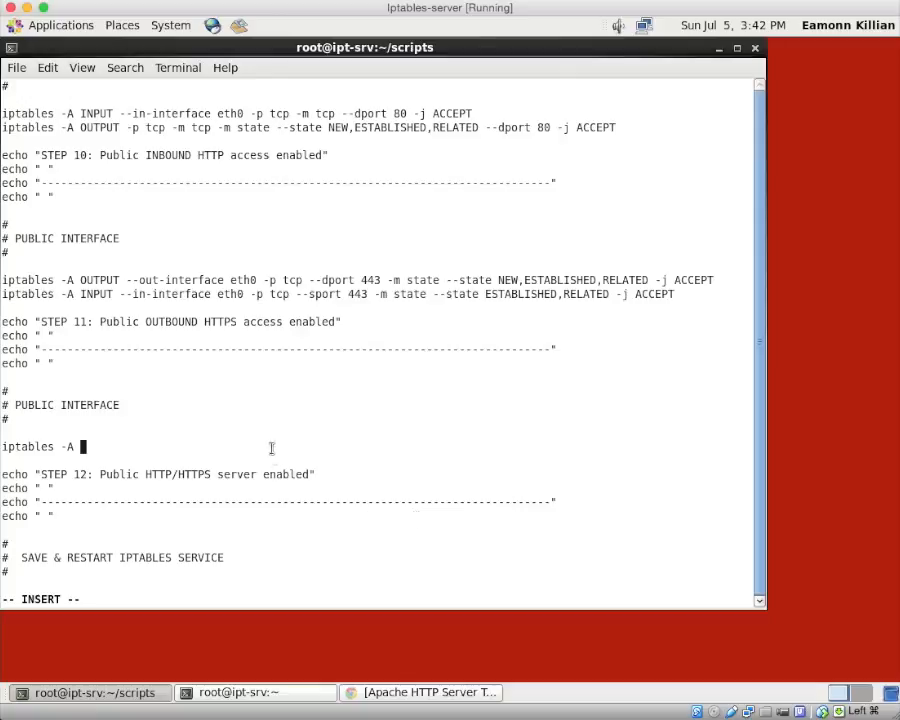
{"action": "mouse_move", "coordinate": [260, 421]}
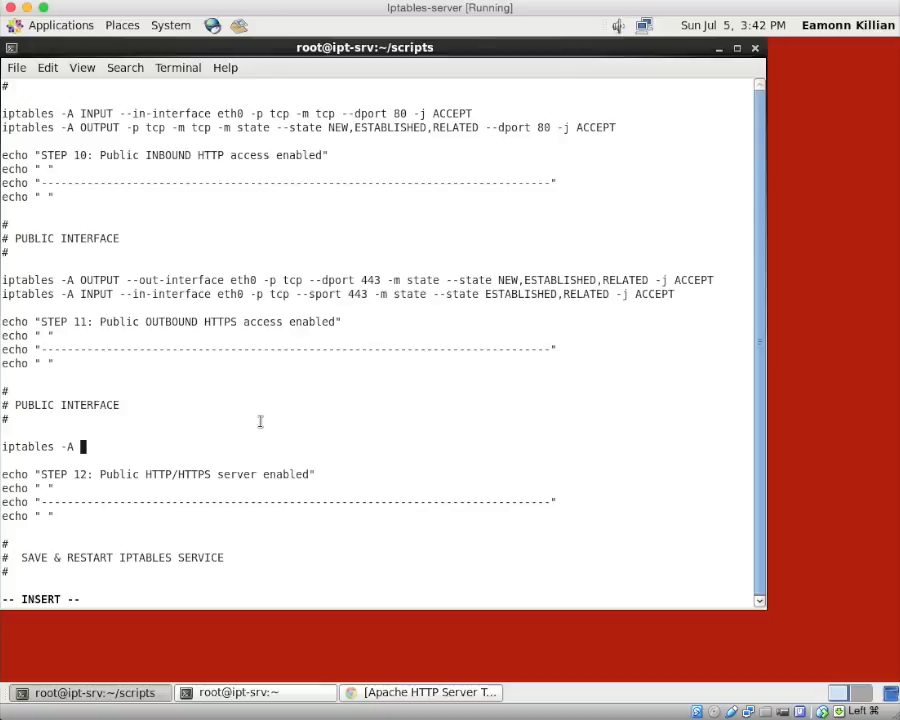
{"action": "type", "text": "IN"}
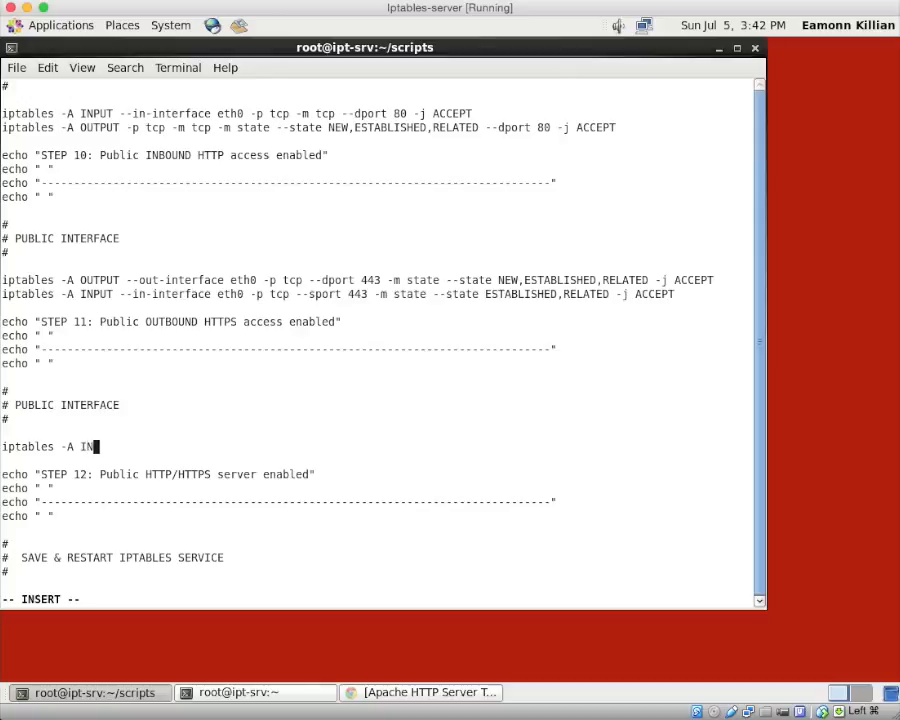
{"action": "type", "text": "PUT"}
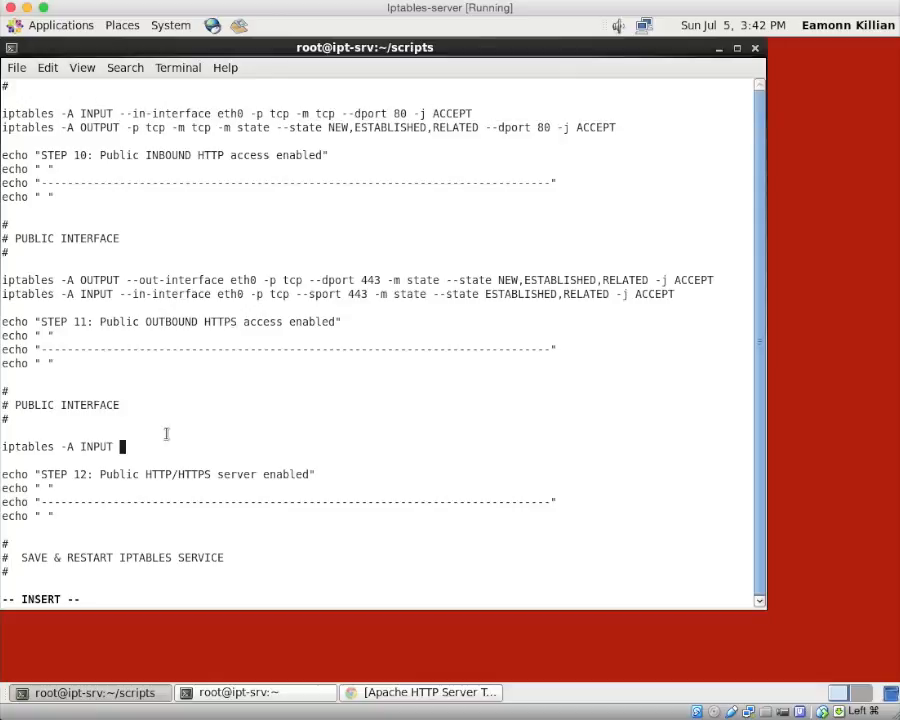
{"action": "type", "text": "--in-interfac"}
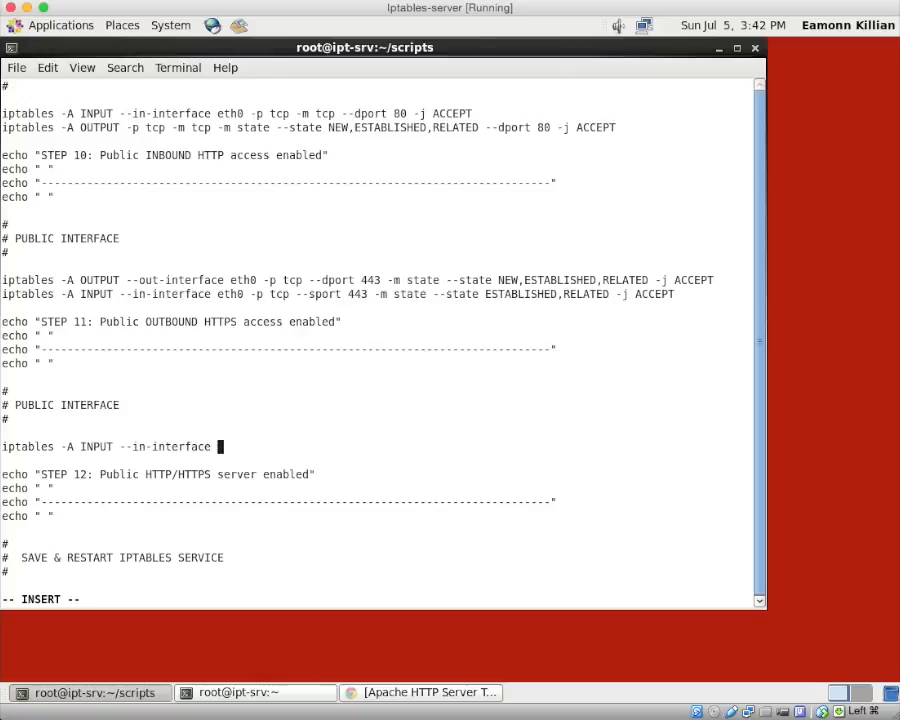
{"action": "type", "text": "eth0"}
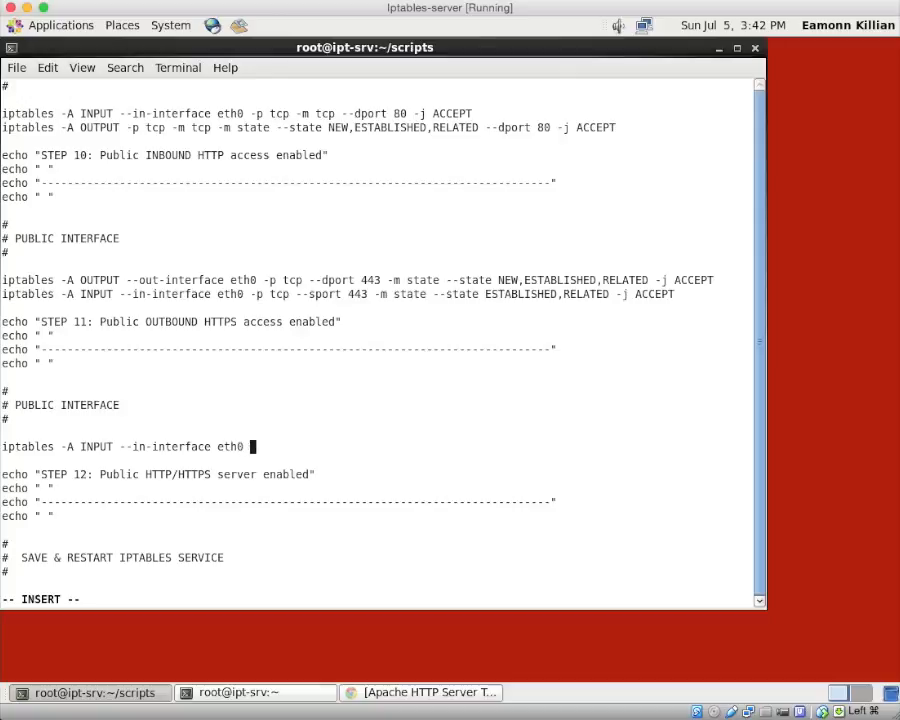
{"action": "type", "text": "-p tcp"}
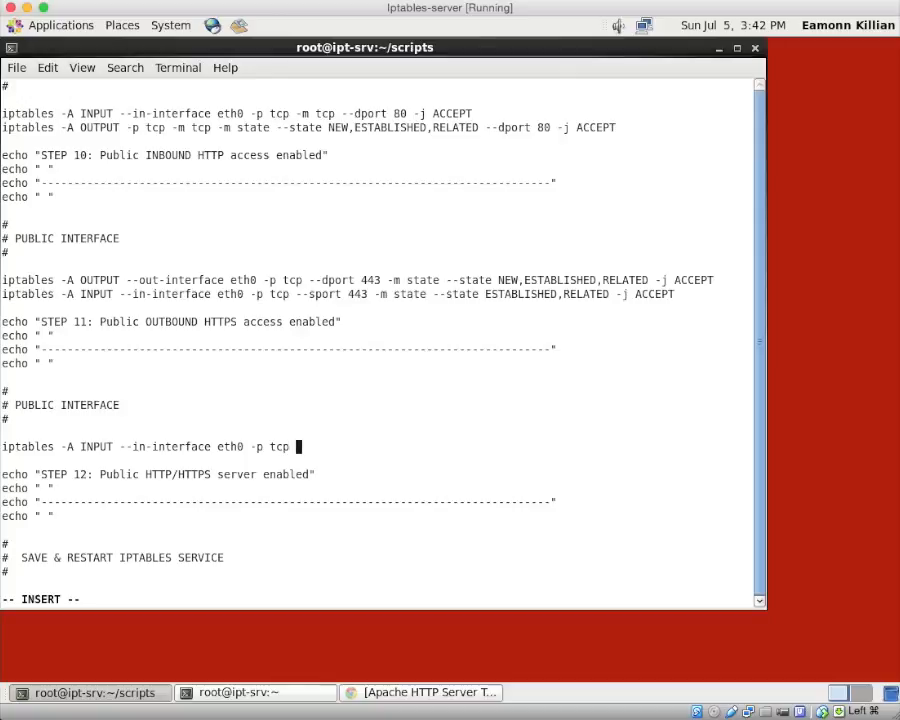
{"action": "type", "text": "--dport 80"}
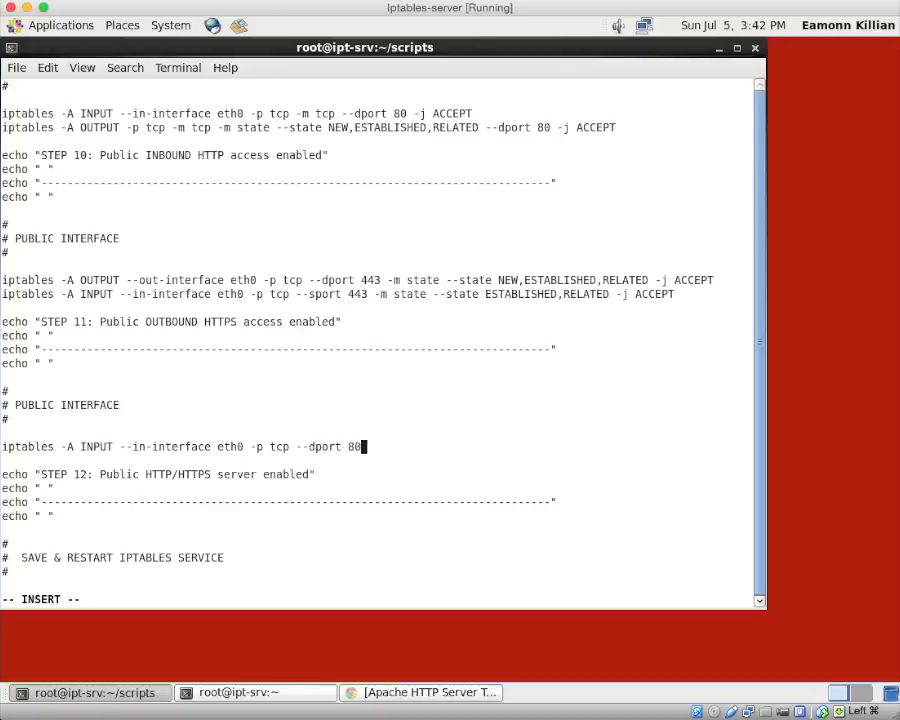
{"action": "type", "text": "-m"}
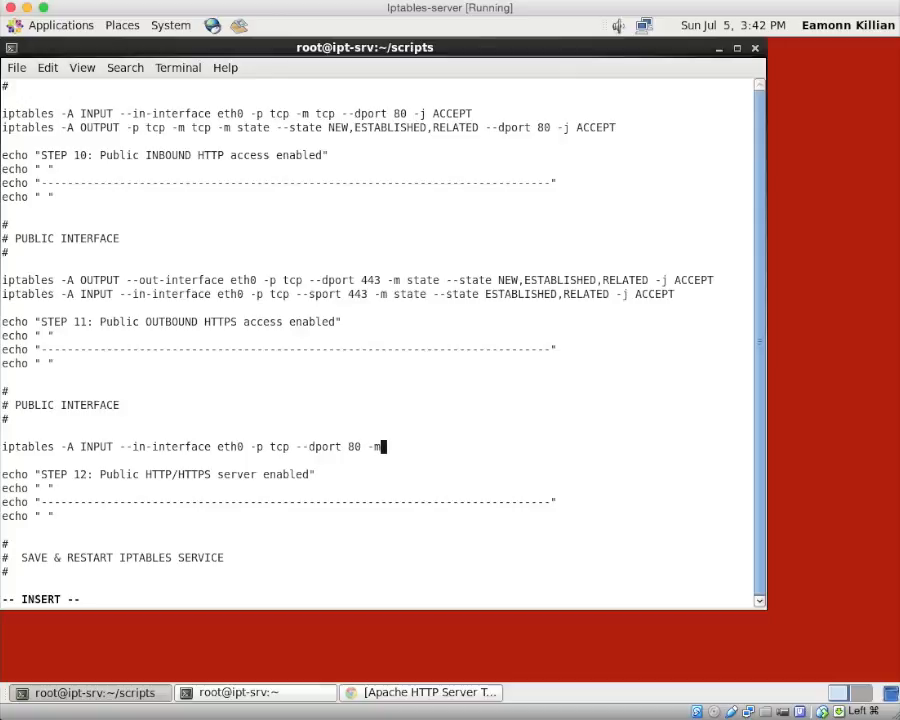
{"action": "type", "text": "state"}
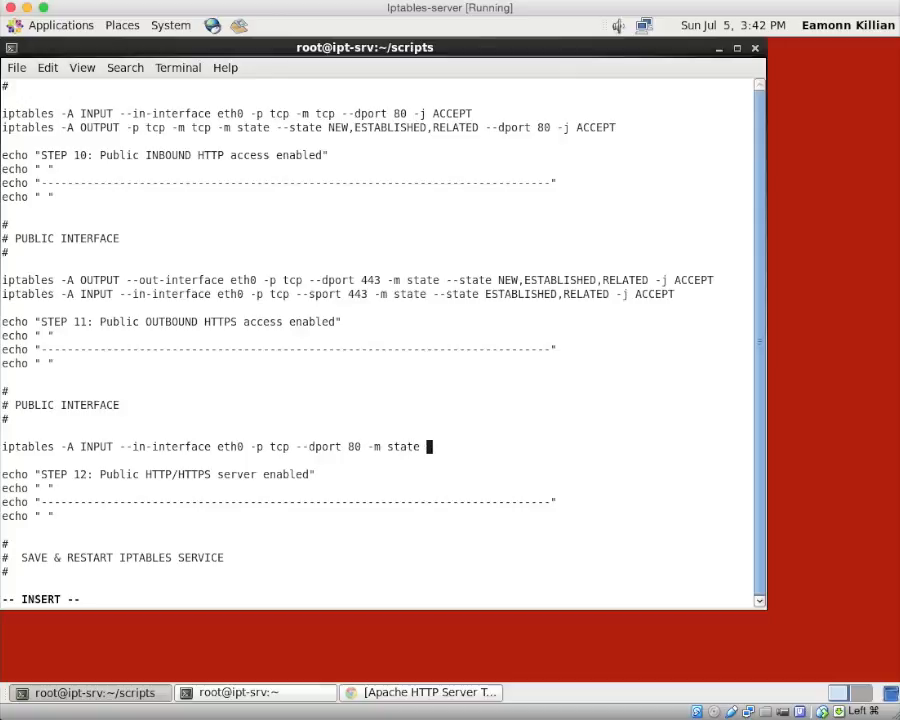
{"action": "type", "text": "--state"}
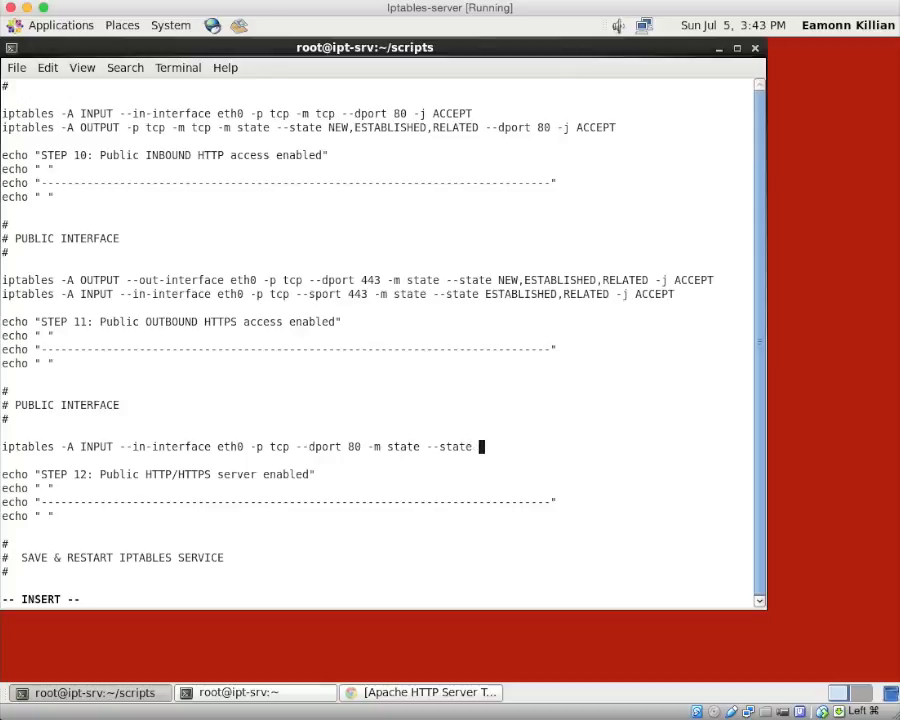
{"action": "type", "text": "NEW,ESTA"}
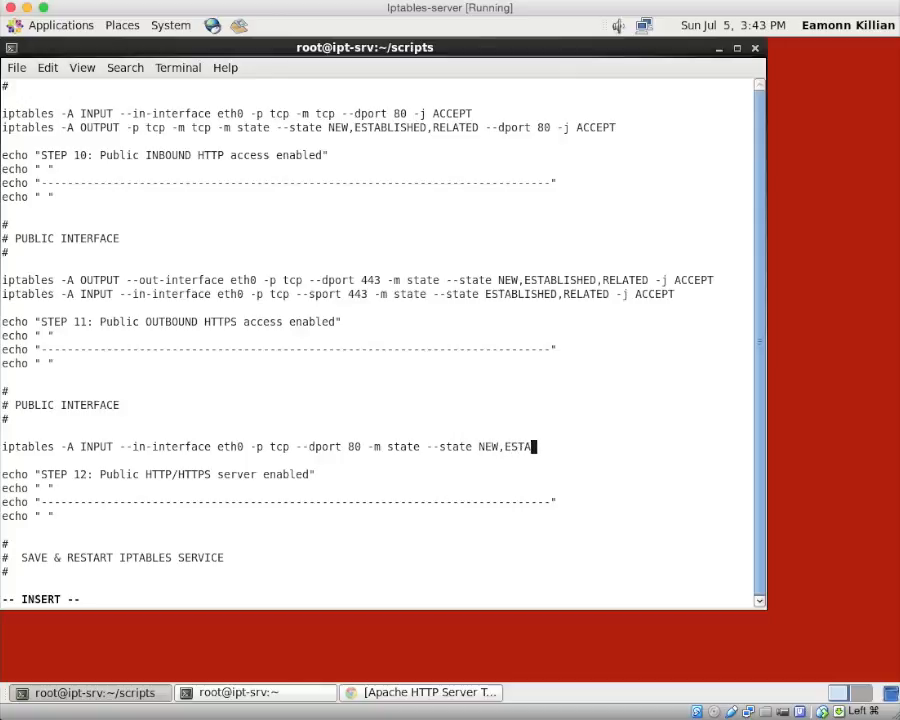
{"action": "type", "text": "LISHED"}
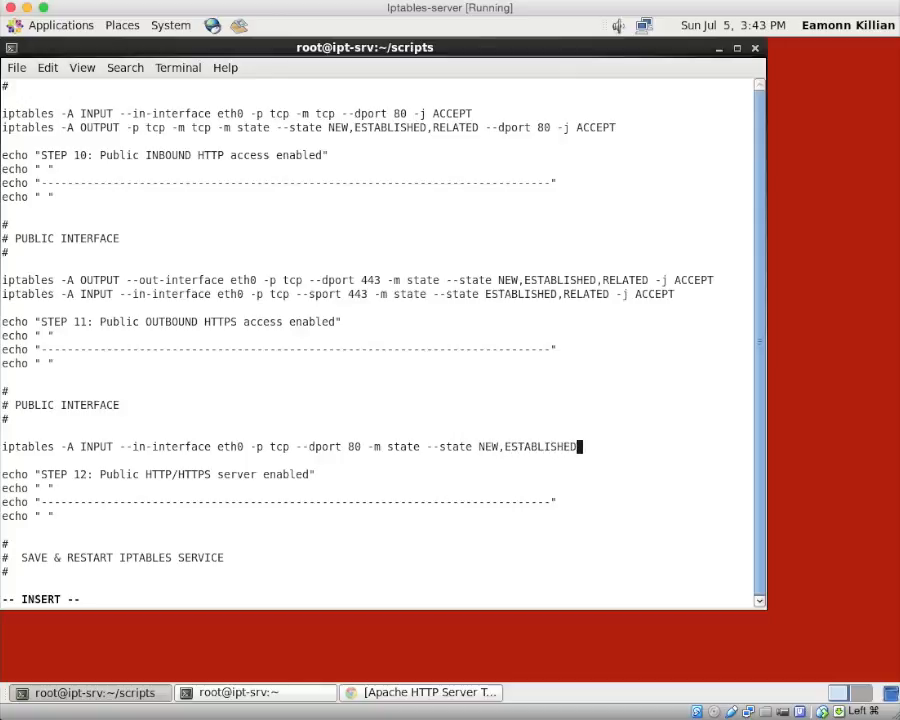
{"action": "type", "text": "-j A"}
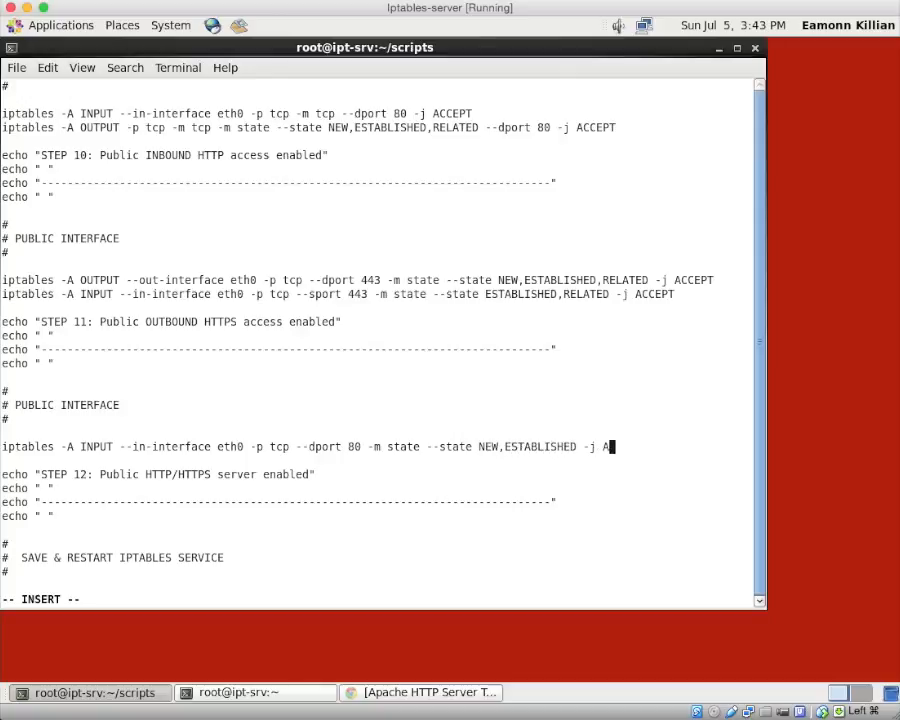
{"action": "type", "text": "CCP"}
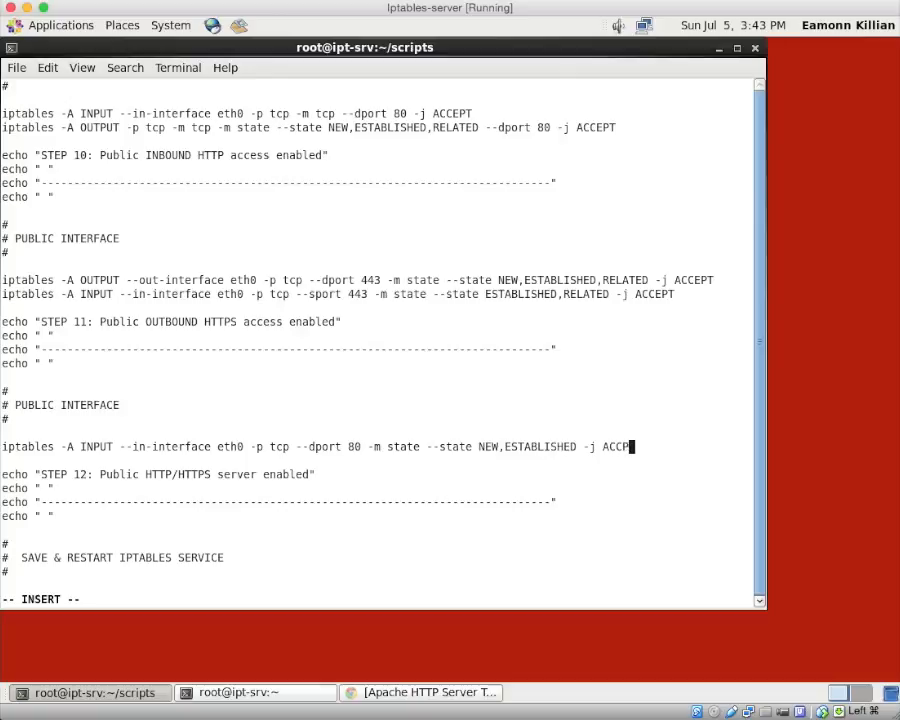
{"action": "type", "text": "T"}
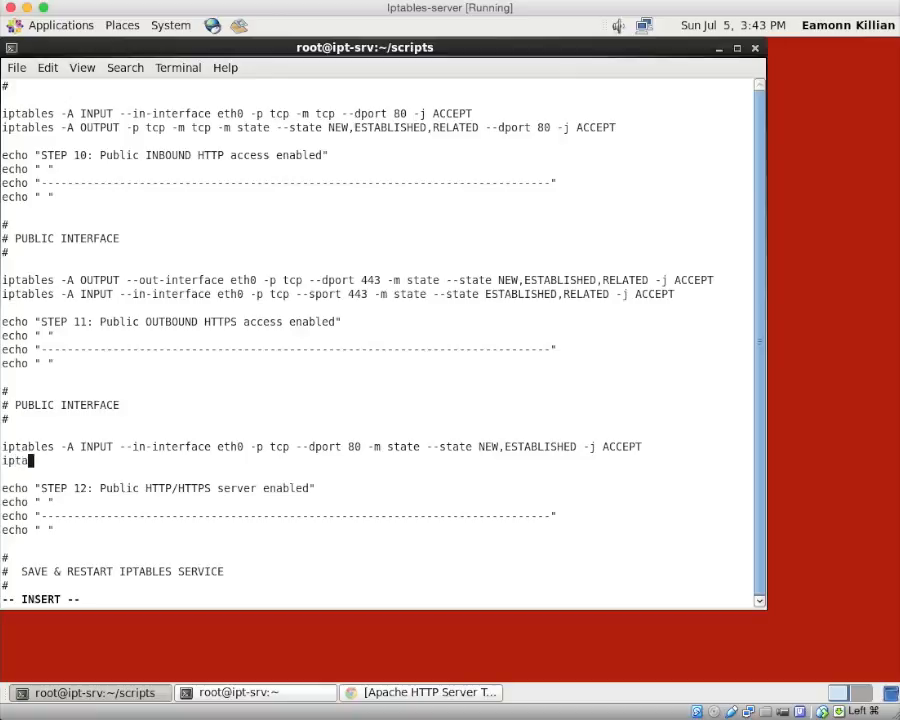
Add 'iptables -A OUTPUT -o eth0 -p tcp --sport 80 --state ESTABLISHED -j ACCEPT' and exit insert mode.
{"action": "type", "text": "bles -A"}
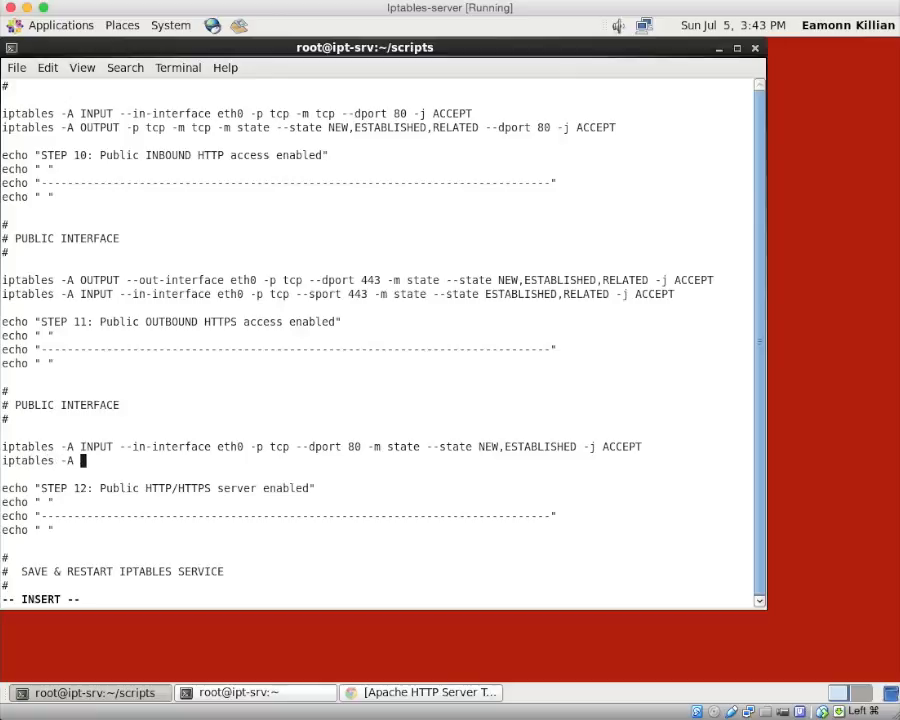
{"action": "type", "text": "OUTPUT --o"}
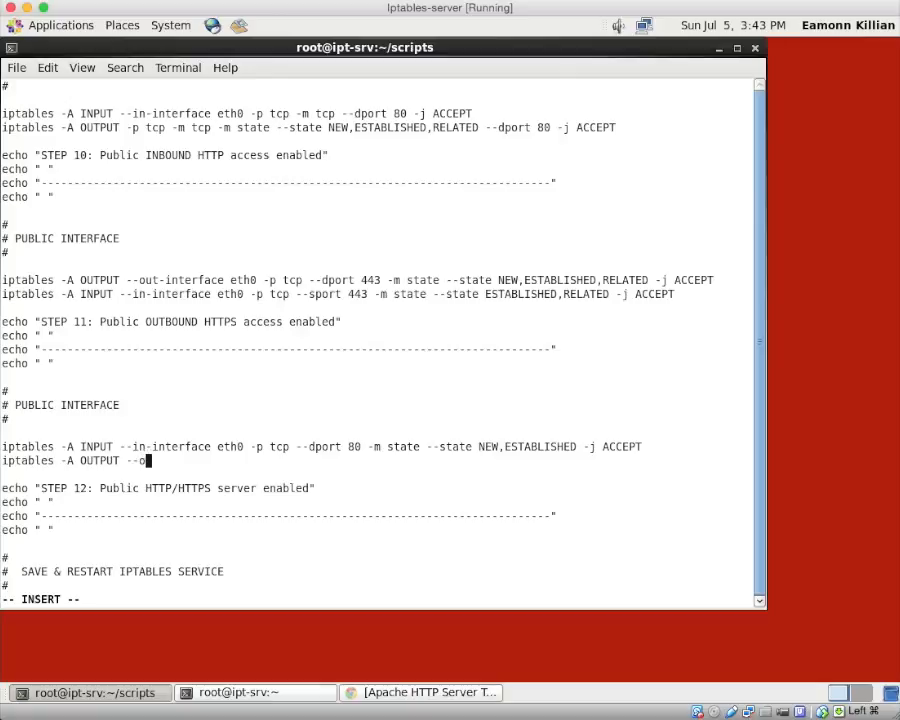
{"action": "type", "text": "ut"}
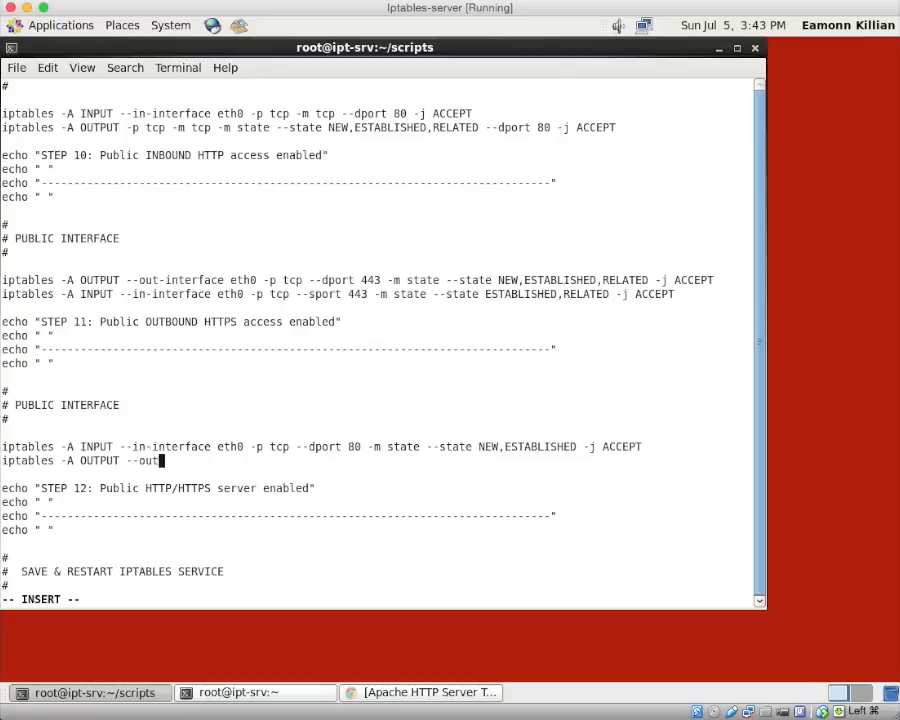
{"action": "type", "text": "-inter"}
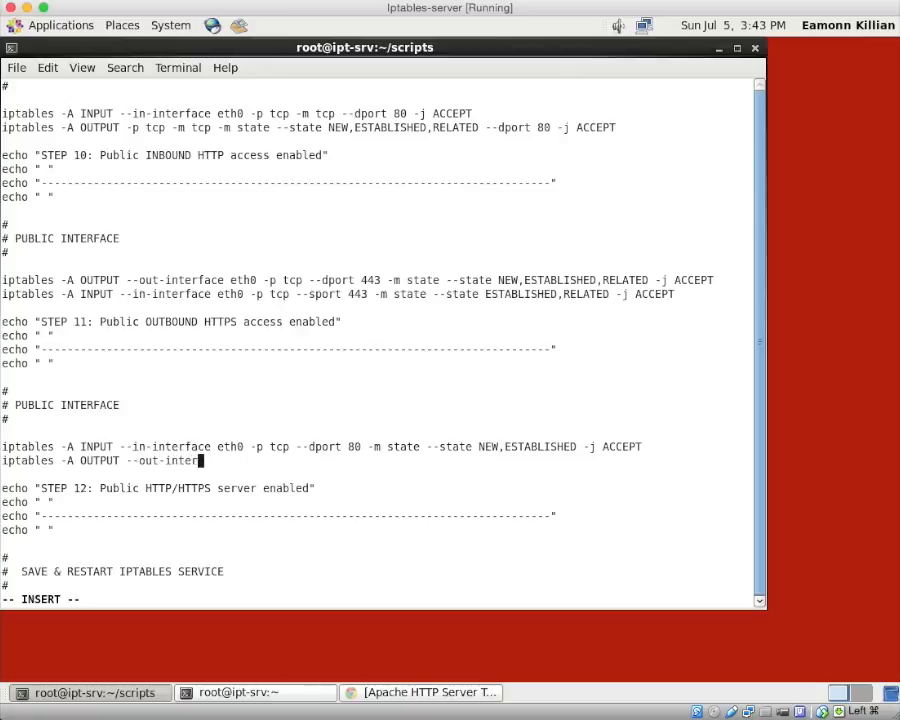
{"action": "type", "text": "face"}
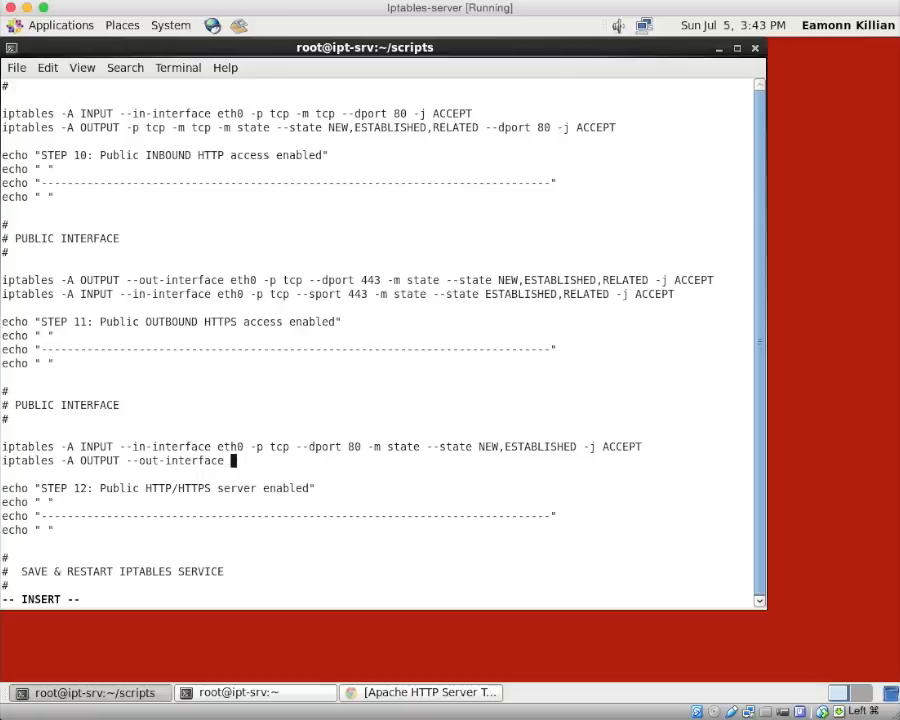
{"action": "type", "text": "th0"}
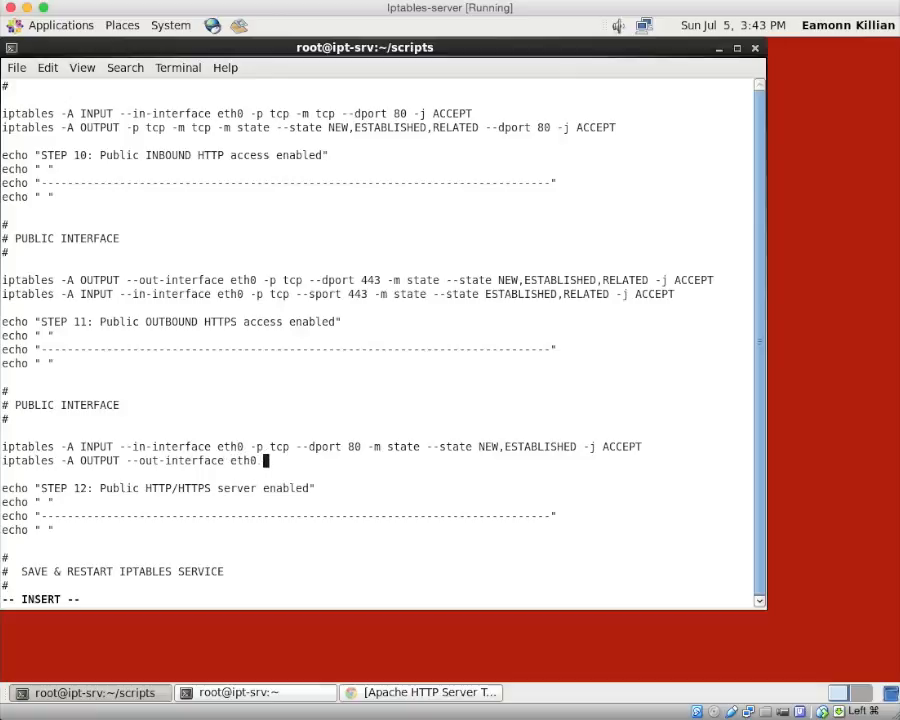
{"action": "type", "text": "-p tcp --sport 80 -m state"}
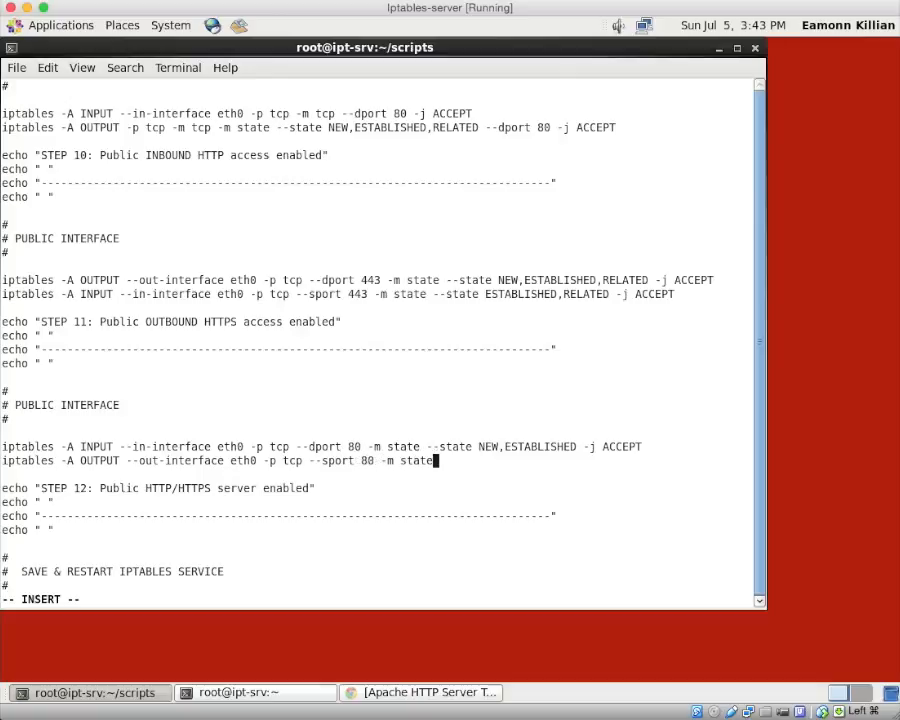
{"action": "type", "text": "--state"}
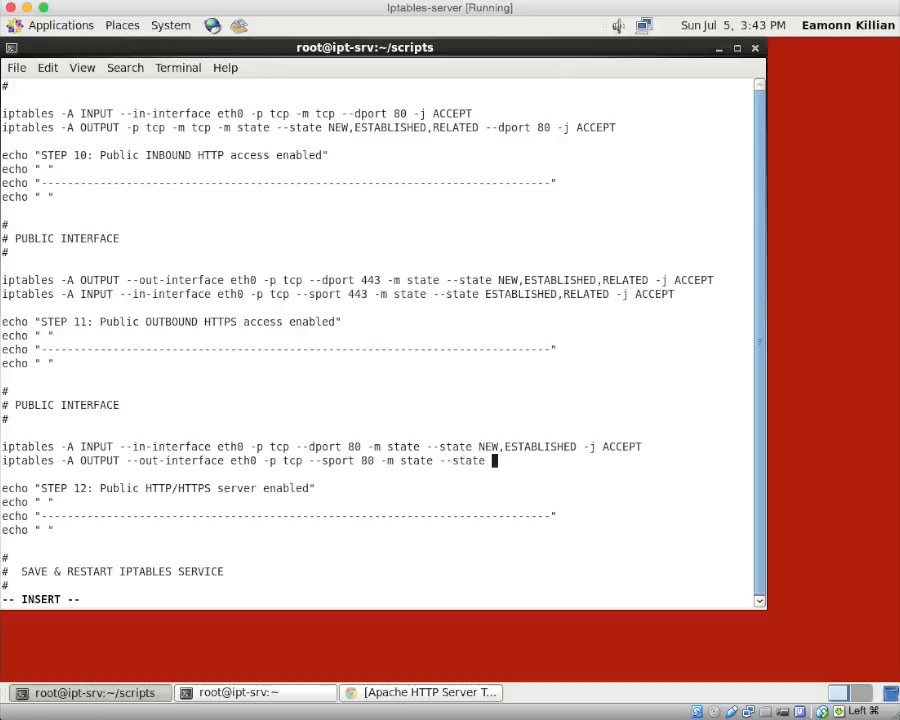
{"action": "type", "text": "ESTABLISHED -j ACCEPT"}
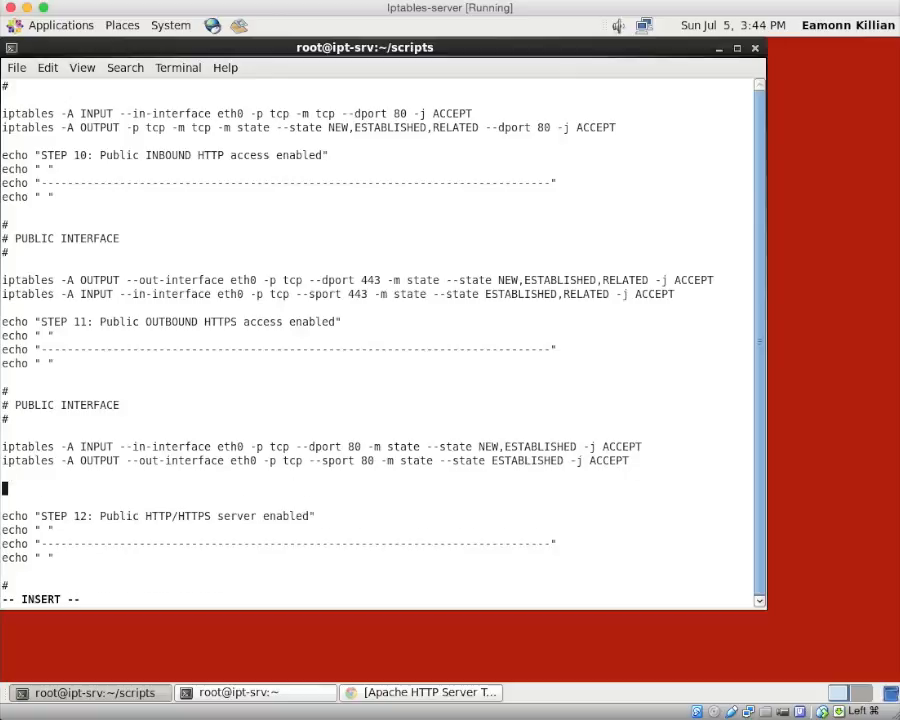
{"action": "key", "text": "Escape"}
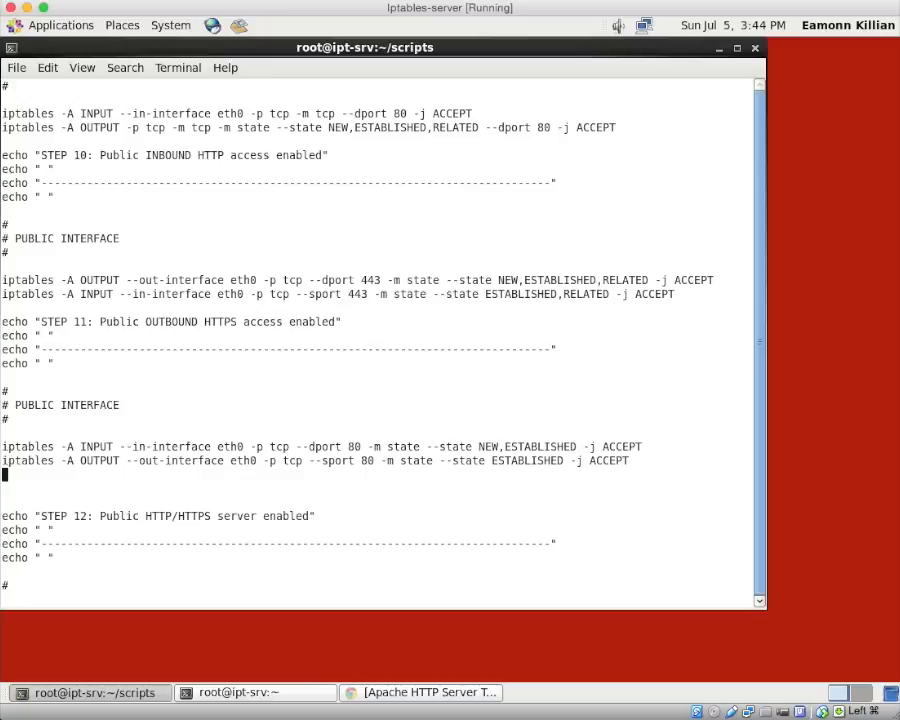
Add a copy of the eth0 port 80 INPUT rule with its port changed to 443.
{"action": "type", "text": "iptables -A INPUT --in-interface eth0 -p tcp --dport 80 -m state --state NEW,ESTABLISHED -j ACCEPT"}
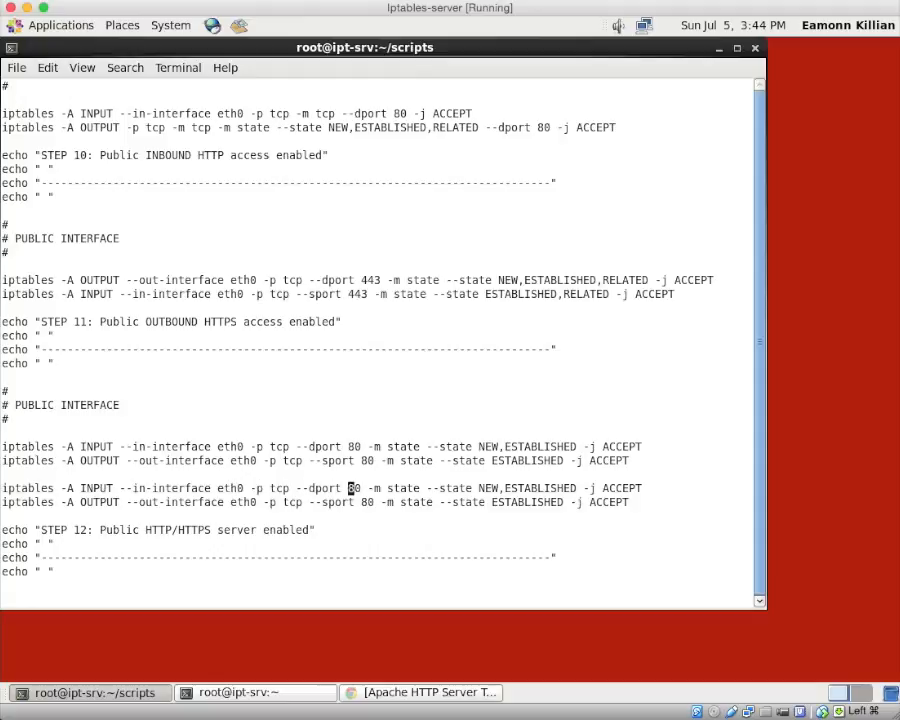
{"action": "type", "text": "443"}
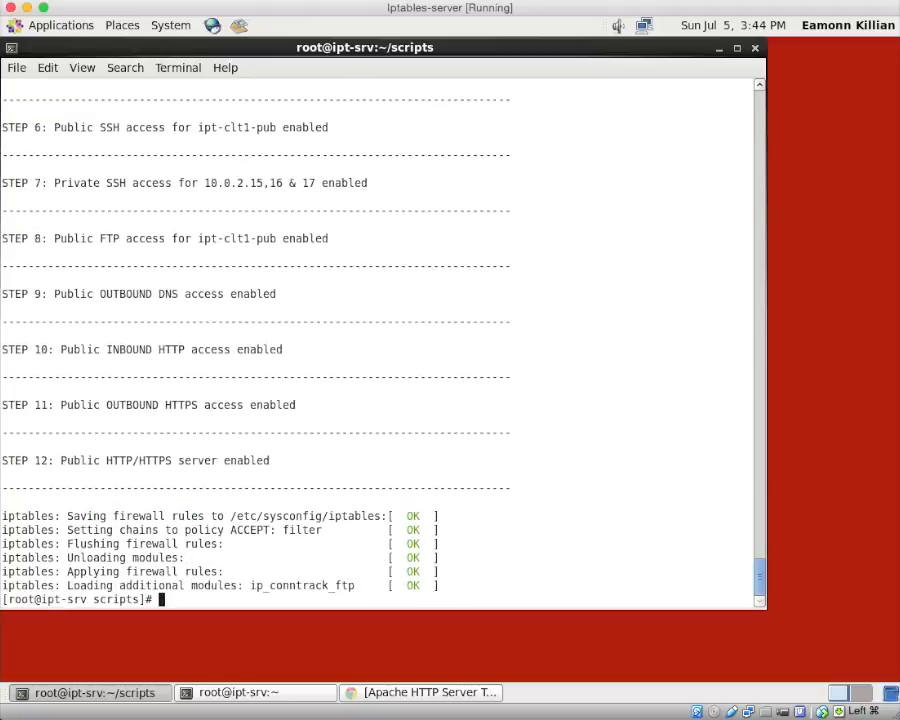
{"action": "mouse_move", "coordinate": [893, 386]}
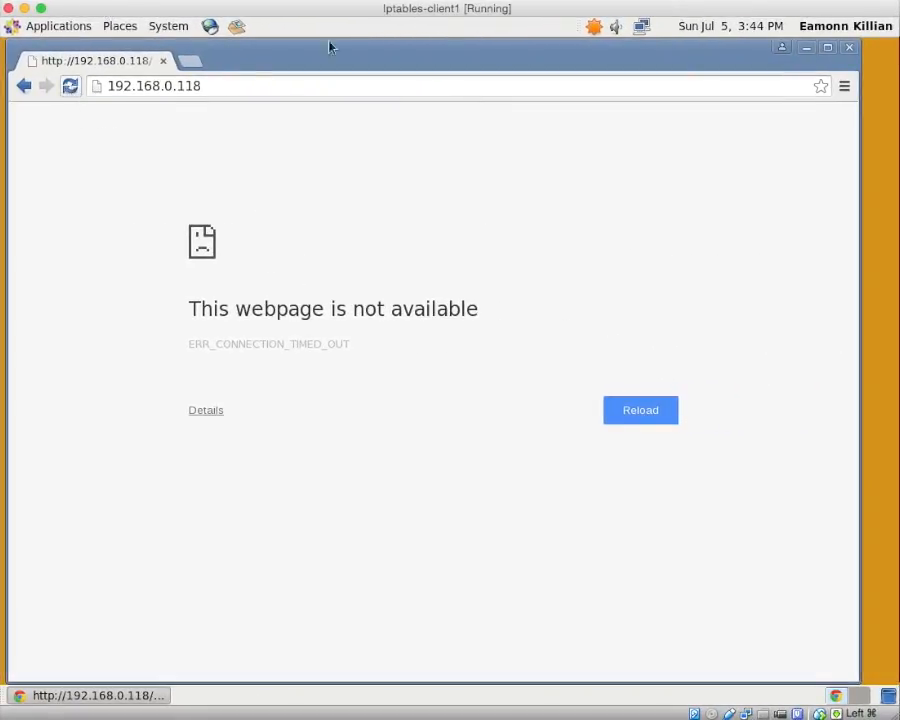
{"action": "left_click", "coordinate": [640, 410]}
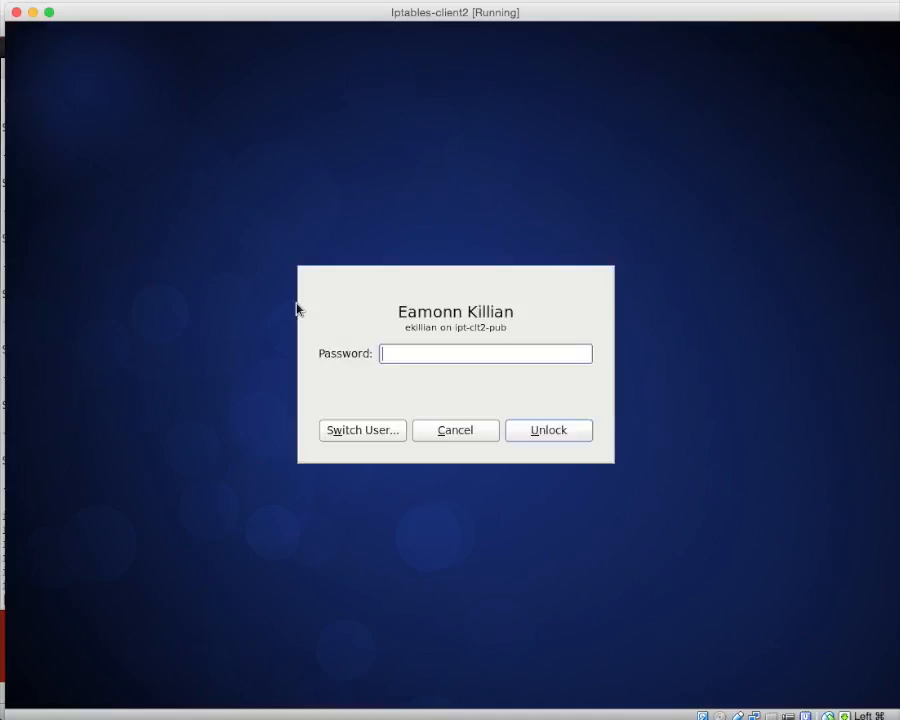
Enter the password on the client2 lock screen and unlock the desktop.
{"action": "type", "text": "password"}
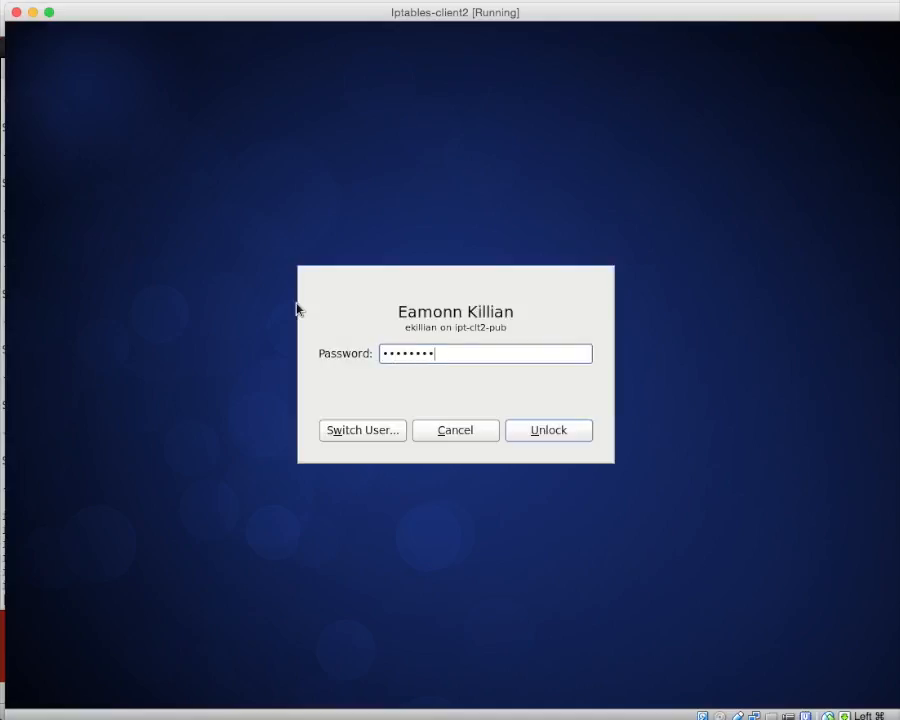
{"action": "left_click", "coordinate": [548, 429]}
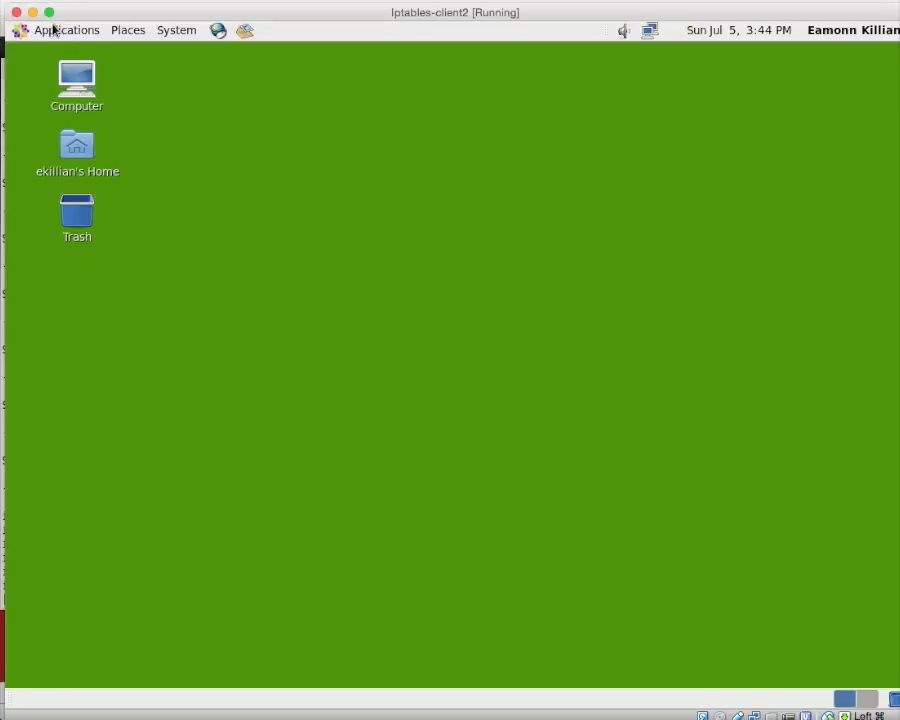
{"action": "mouse_move", "coordinate": [390, 308]}
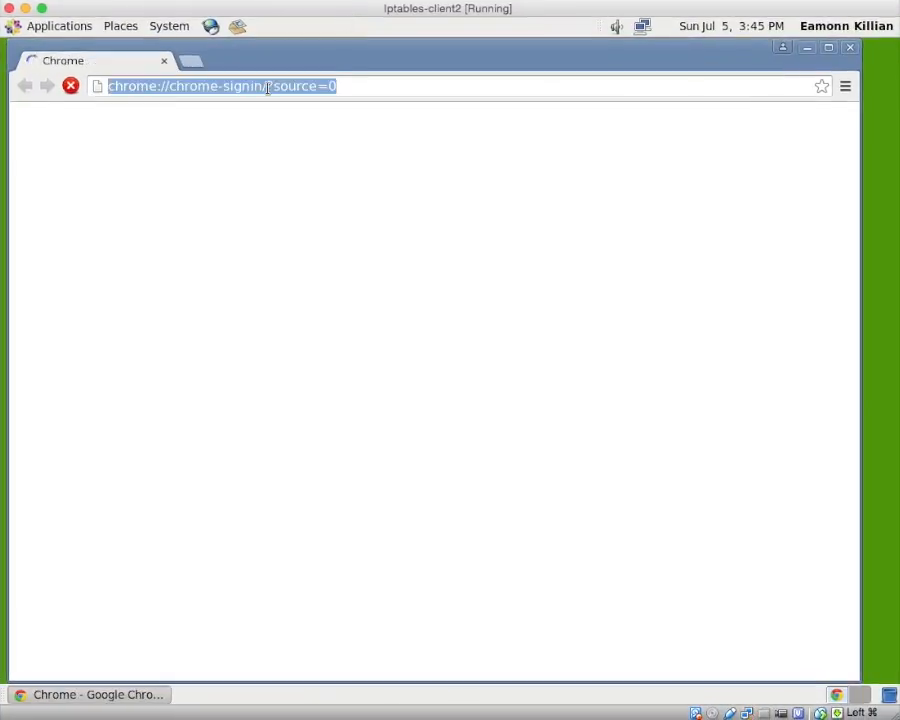
Load the Apache 2 Test Page from 192.168.0.118, then enter 10.0.2.15 in the address bar.
{"action": "type", "text": "192.168.1.1"}
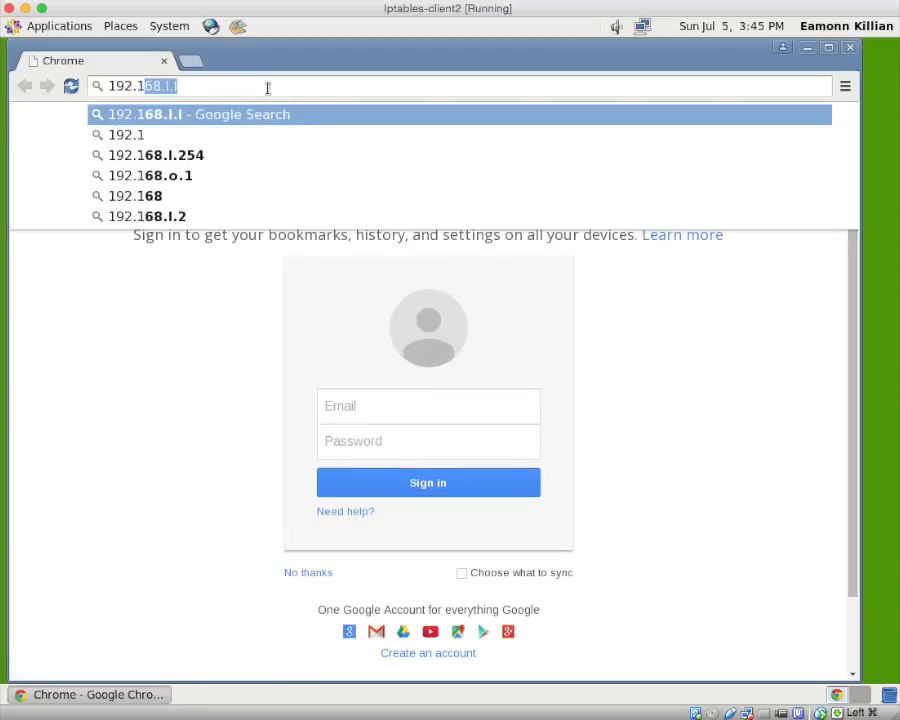
{"action": "type", "text": "192.168.0.1"}
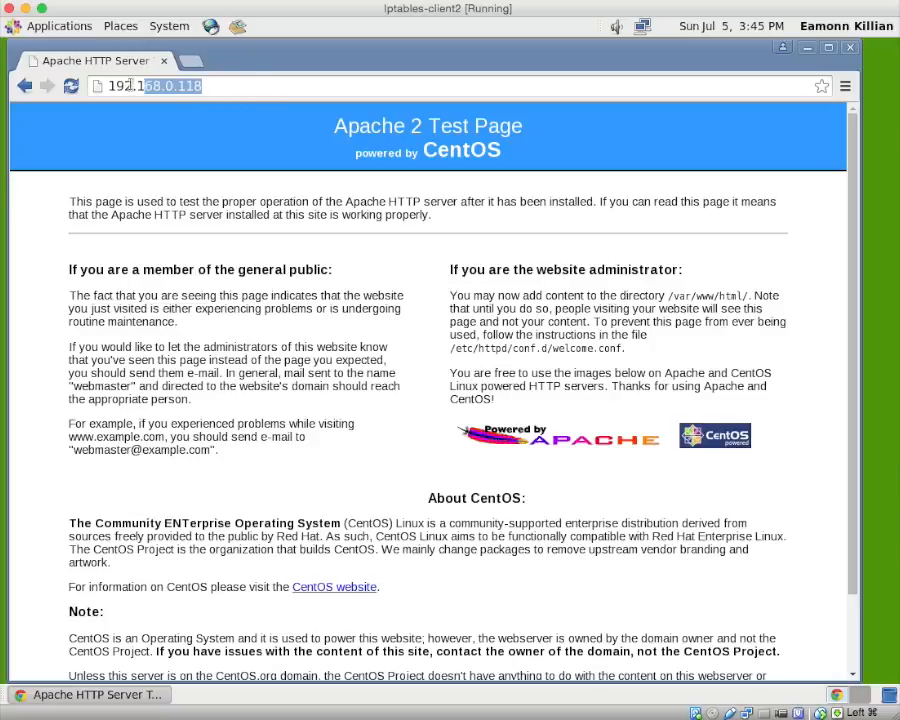
{"action": "type", "text": "10."}
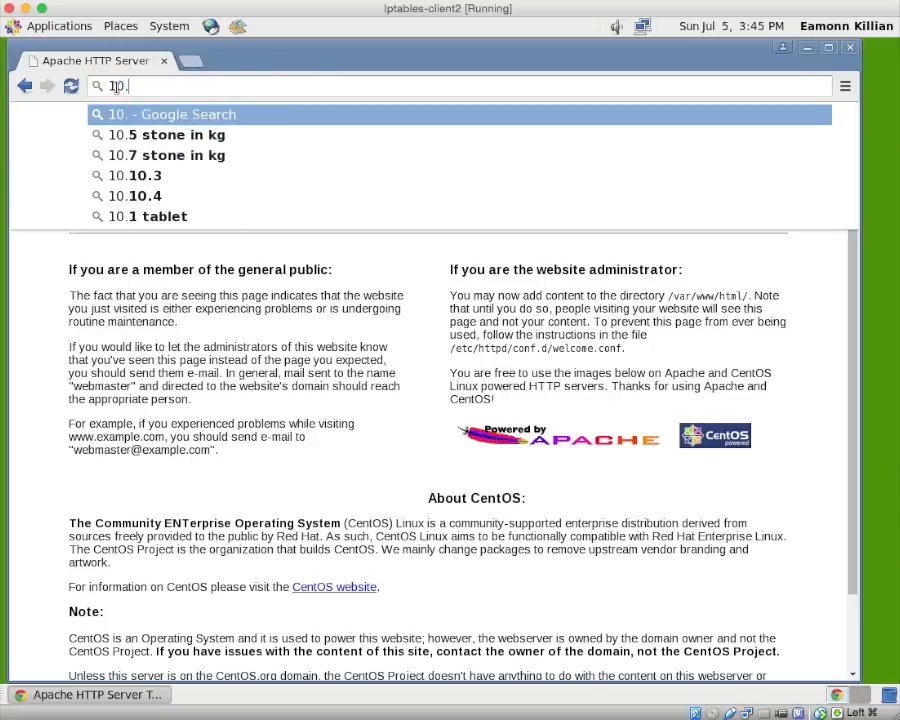
{"action": "type", "text": "0.0.2.15"}
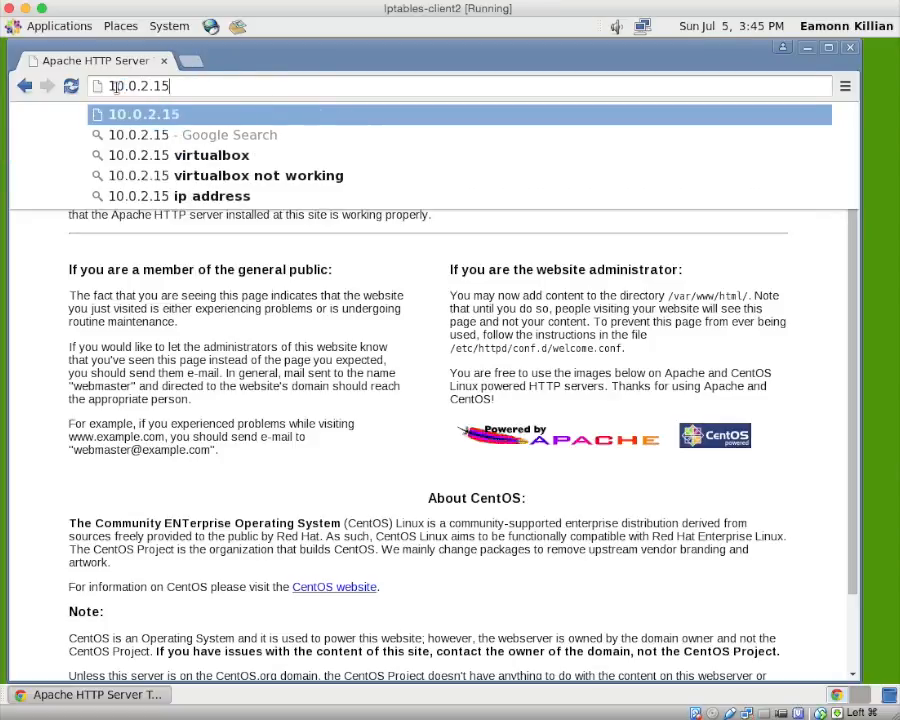